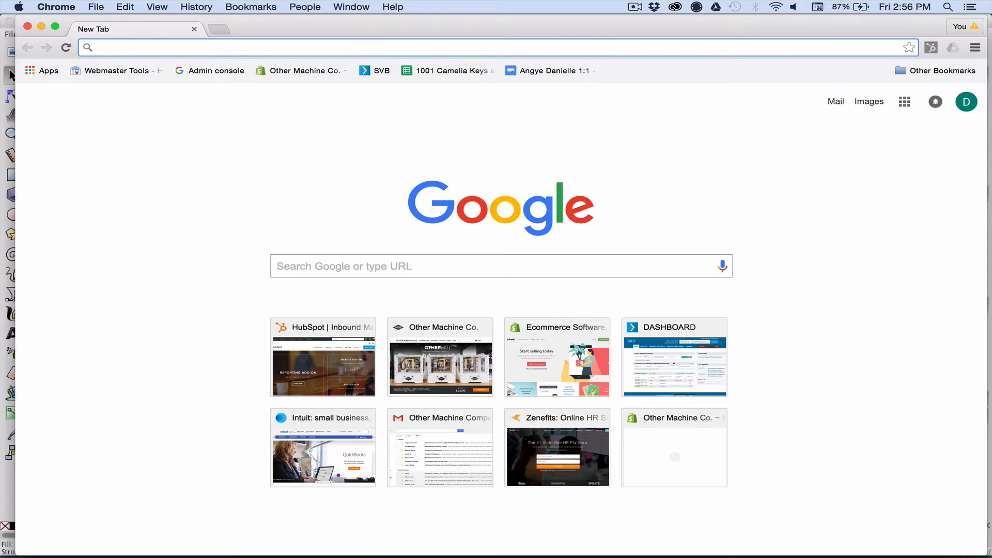
# Search Google Images for 'bicycle black and white' and copy the outlined bicycle clipart.
pyautogui.write('bicycle black and white')
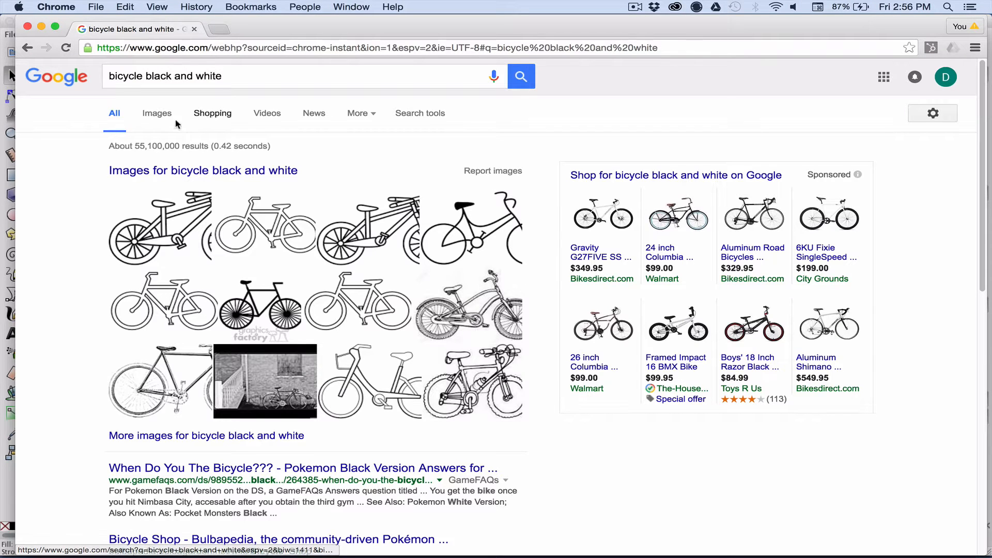
pyautogui.click(156, 112)
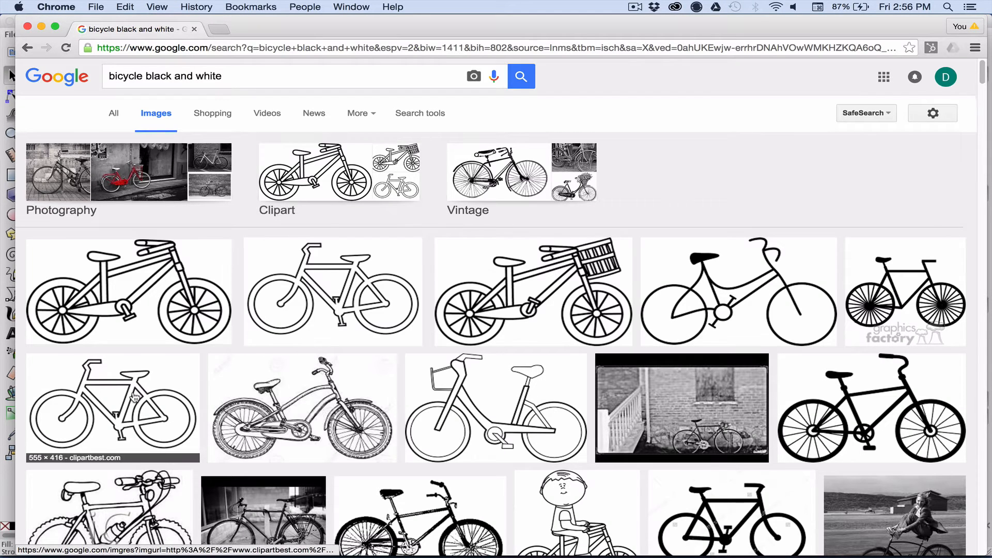
pyautogui.click(112, 407)
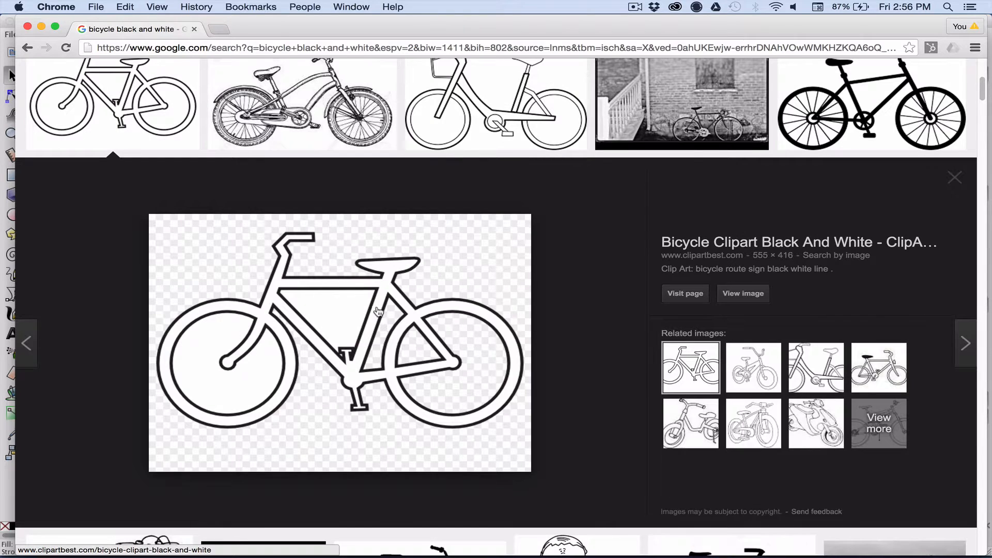
pyautogui.rightClick(376, 311)
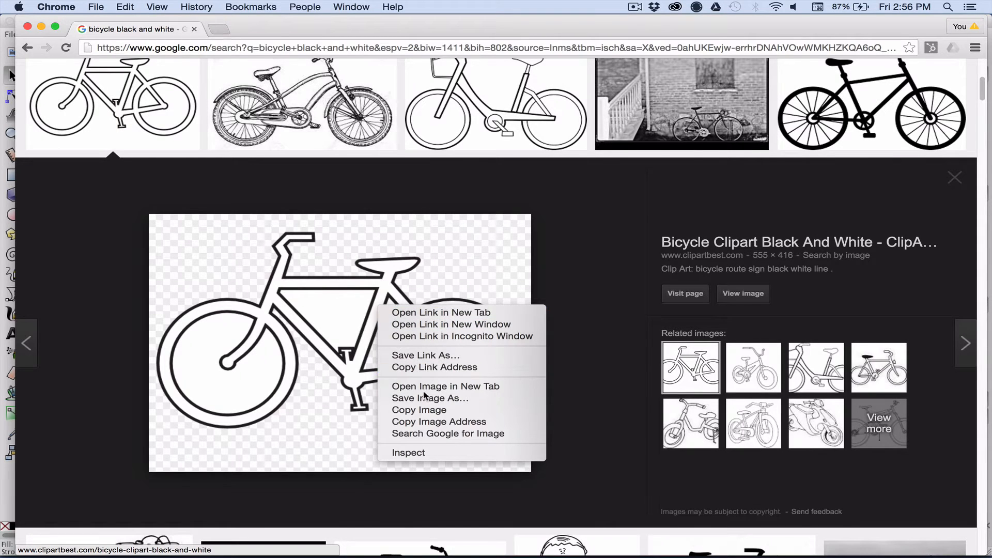
pyautogui.click(466, 354)
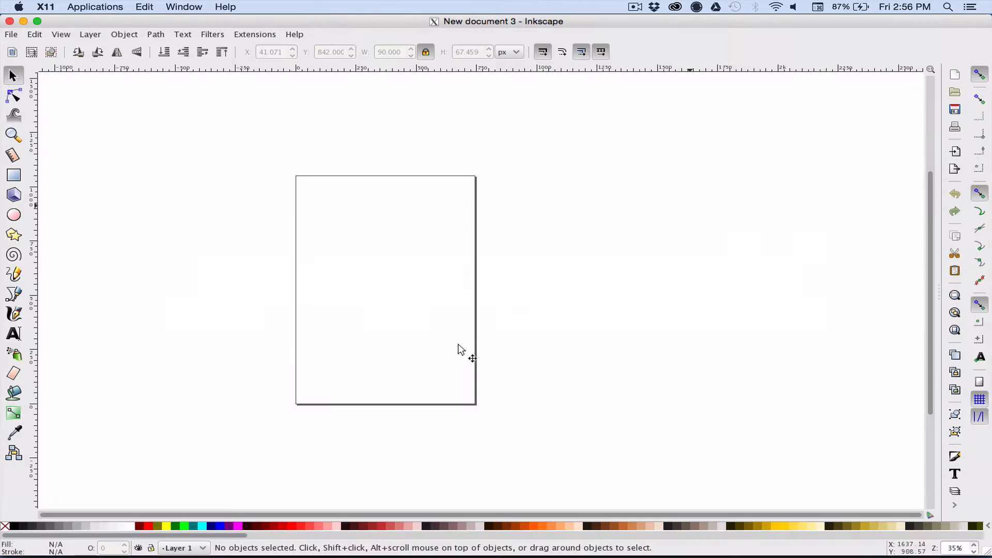
pyautogui.moveTo(307, 223)
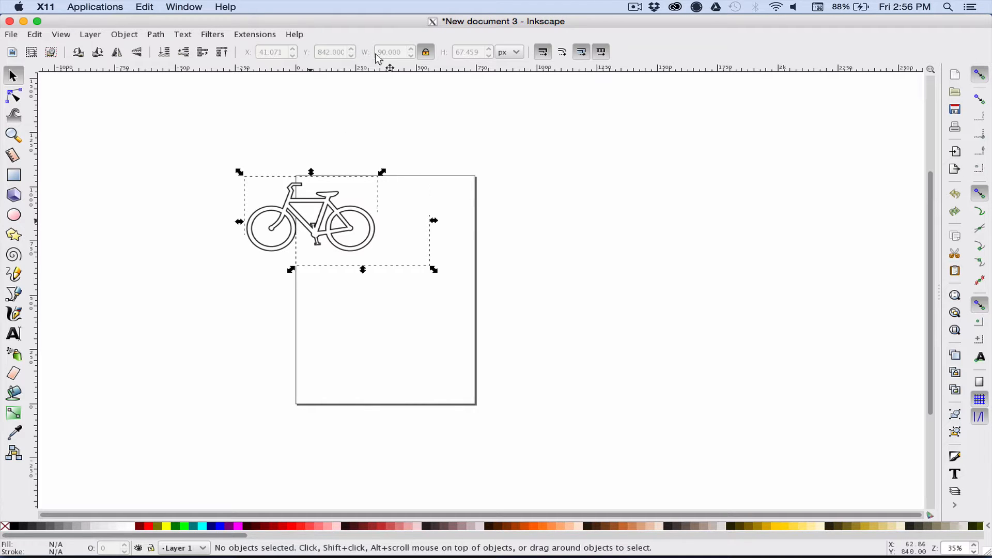
# Select the pasted bicycle image and set its width to 1 in.
pyautogui.click(310, 215)
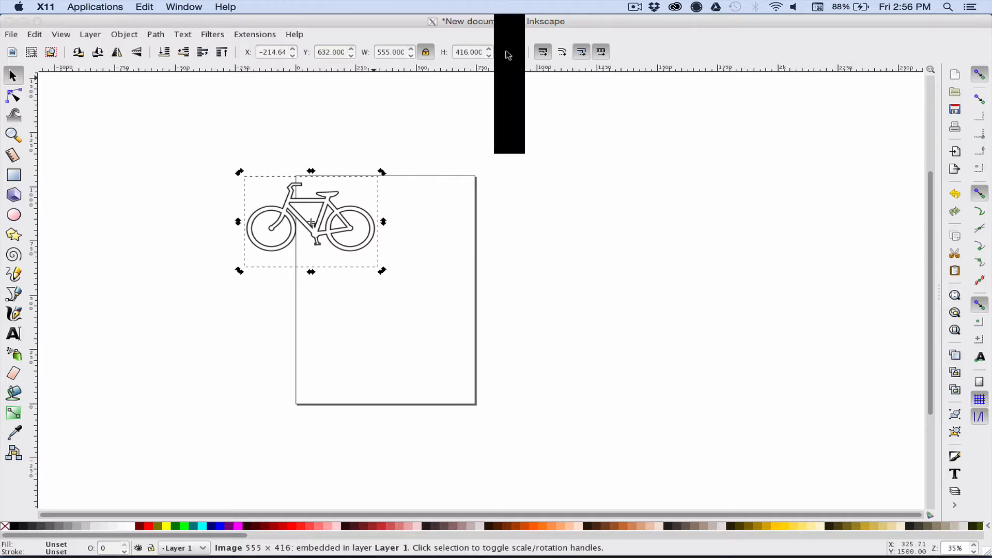
pyautogui.click(508, 52)
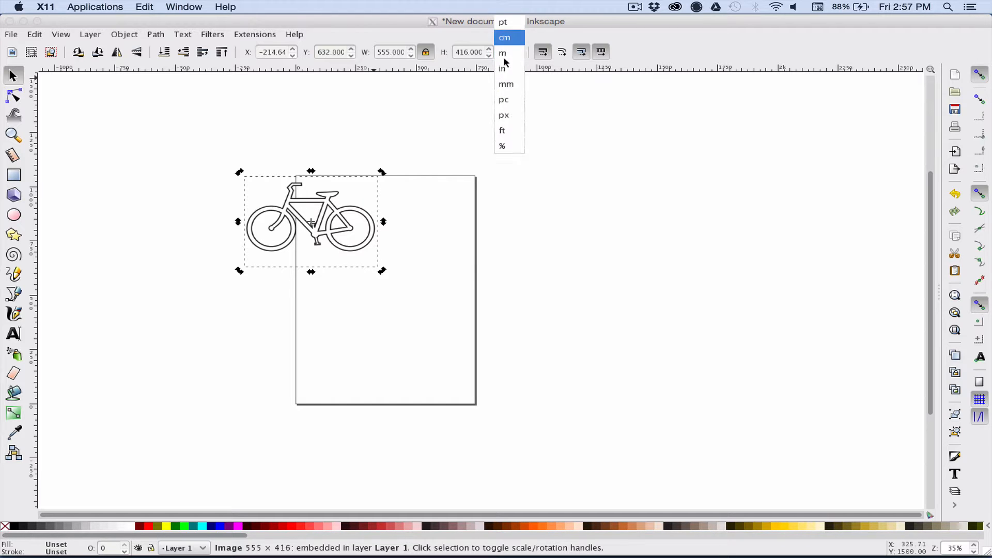
pyautogui.click(502, 68)
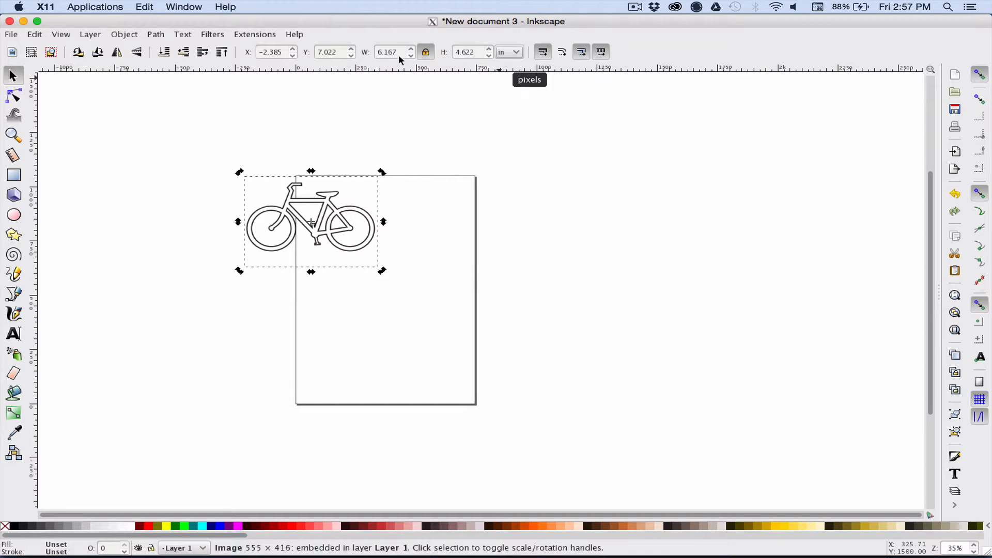
pyautogui.click(389, 52)
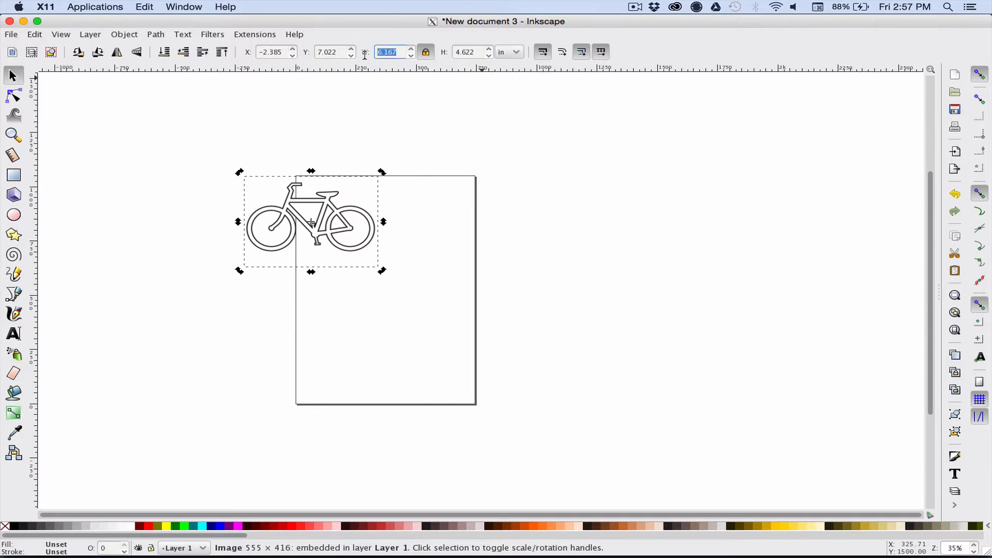
pyautogui.write('1')
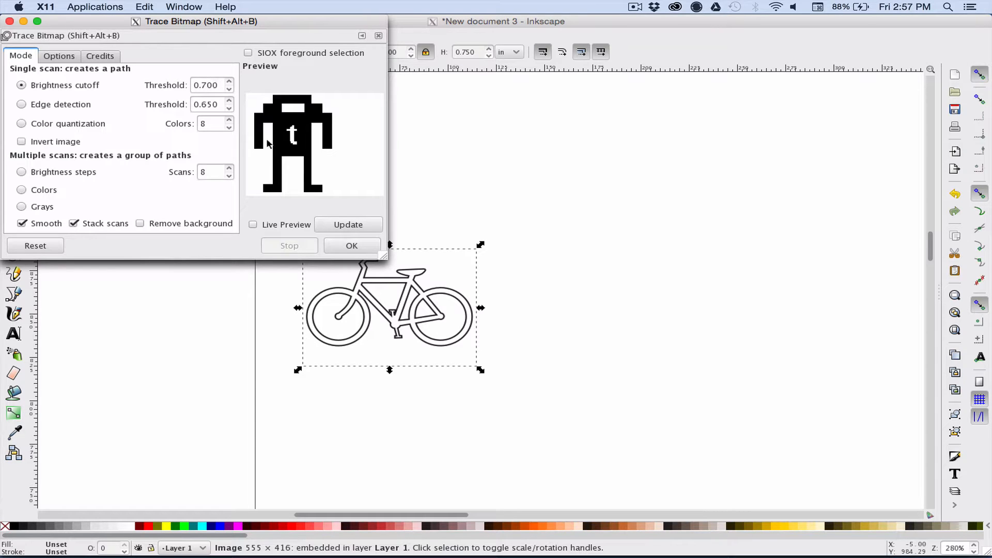
# Trace the bicycle bitmap into a vector path at a 0.800 brightness cutoff and select it.
pyautogui.click(348, 224)
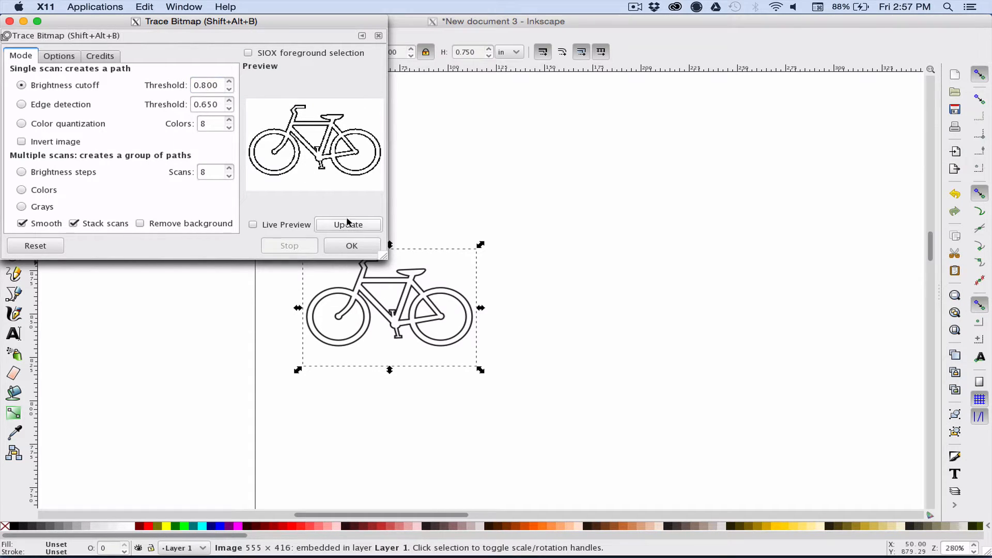
pyautogui.click(352, 246)
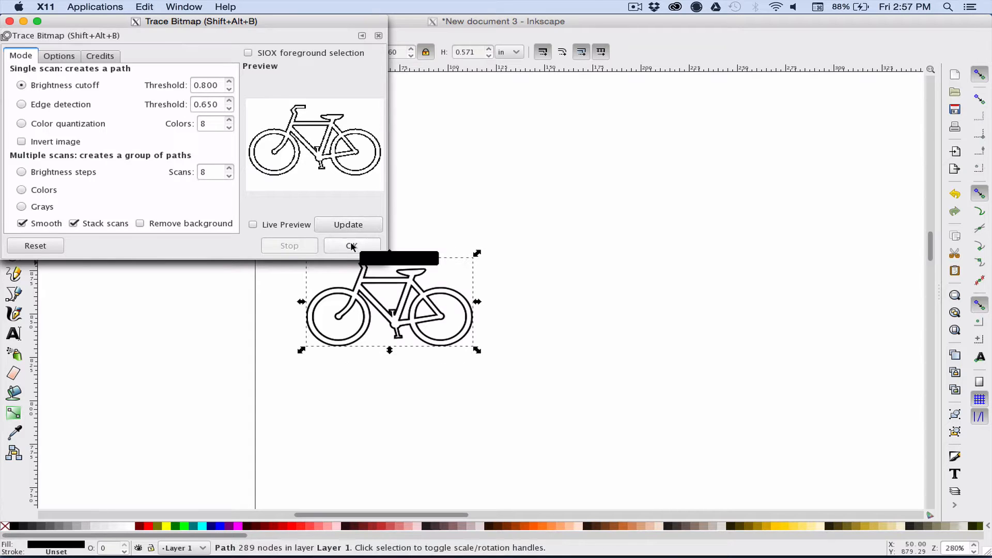
pyautogui.click(352, 246)
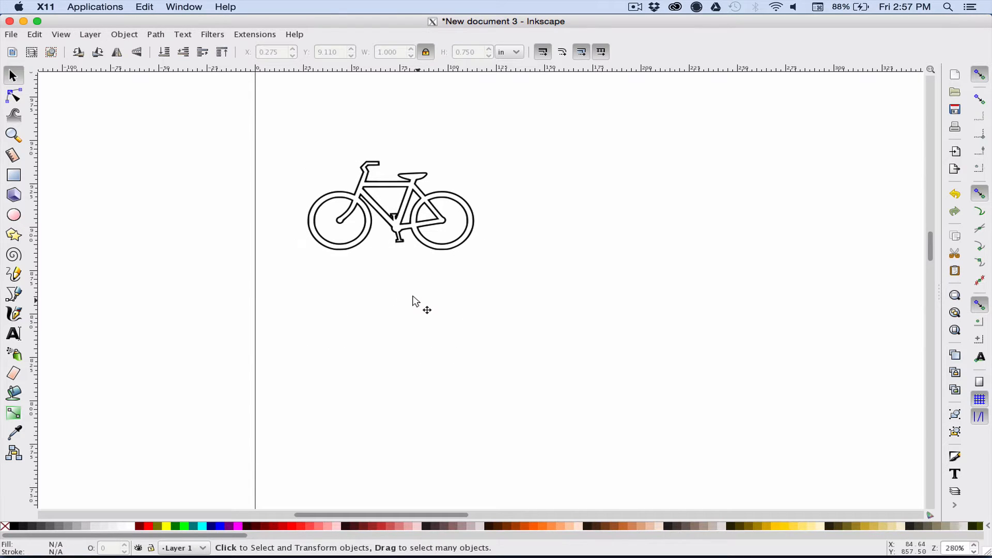
pyautogui.click(390, 206)
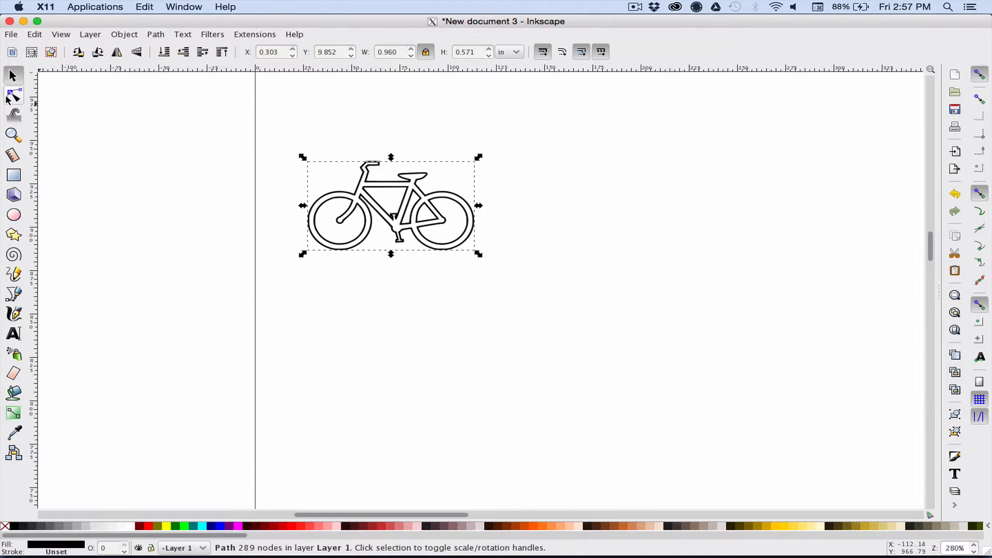
pyautogui.click(13, 95)
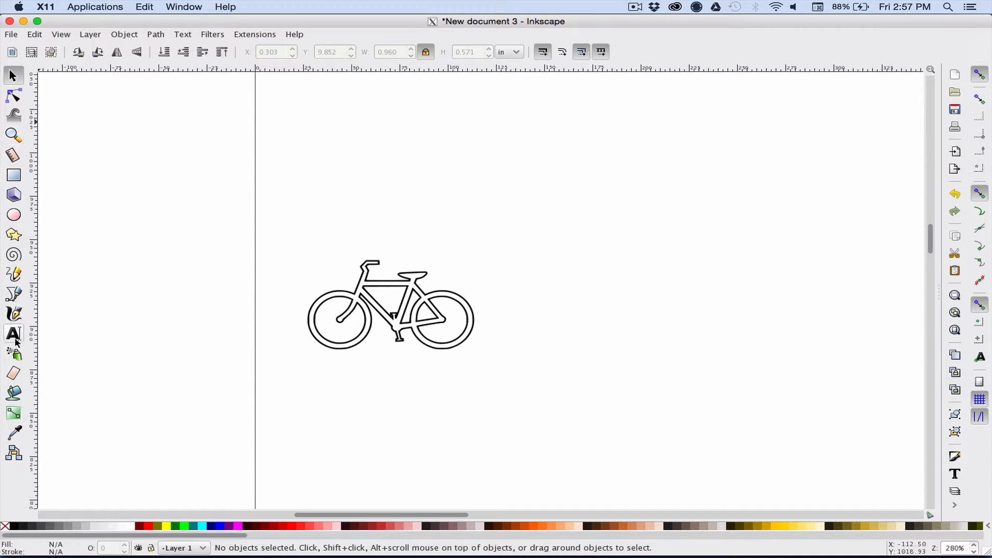
# Add centred text 'I WANT TO RIDE MY' in a frame above the bicycle, sized to the words.
pyautogui.click(14, 334)
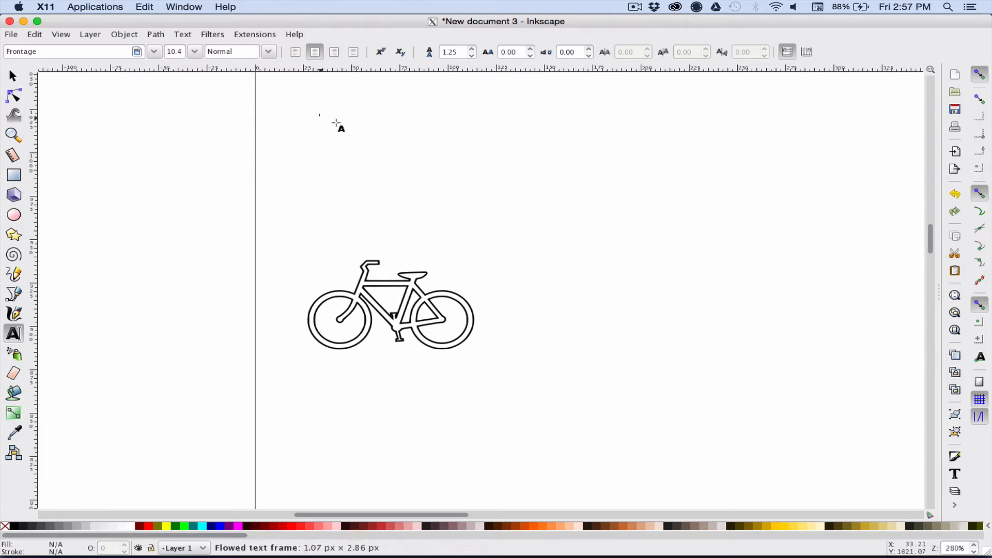
pyautogui.moveTo(319, 115); pyautogui.dragTo(468, 255)
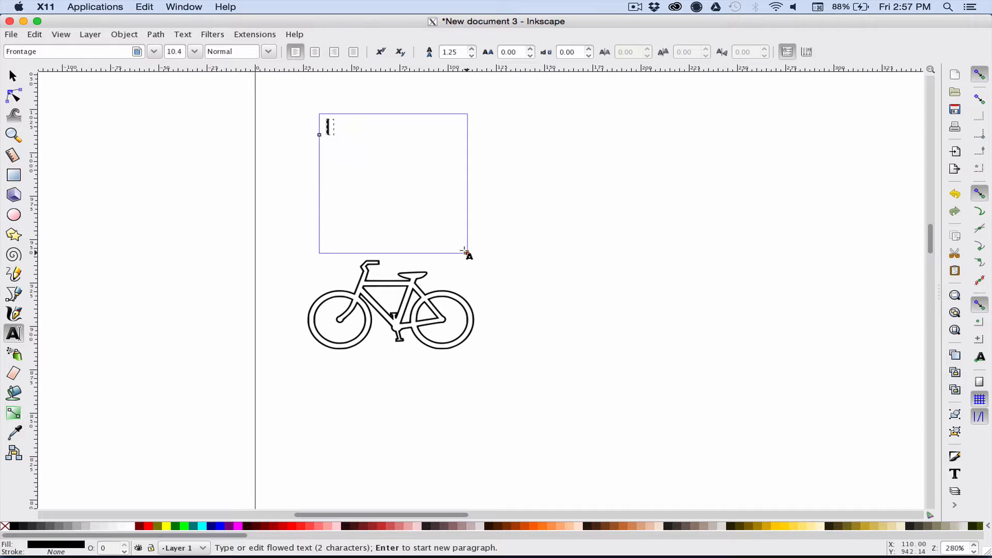
pyautogui.write('WANT')
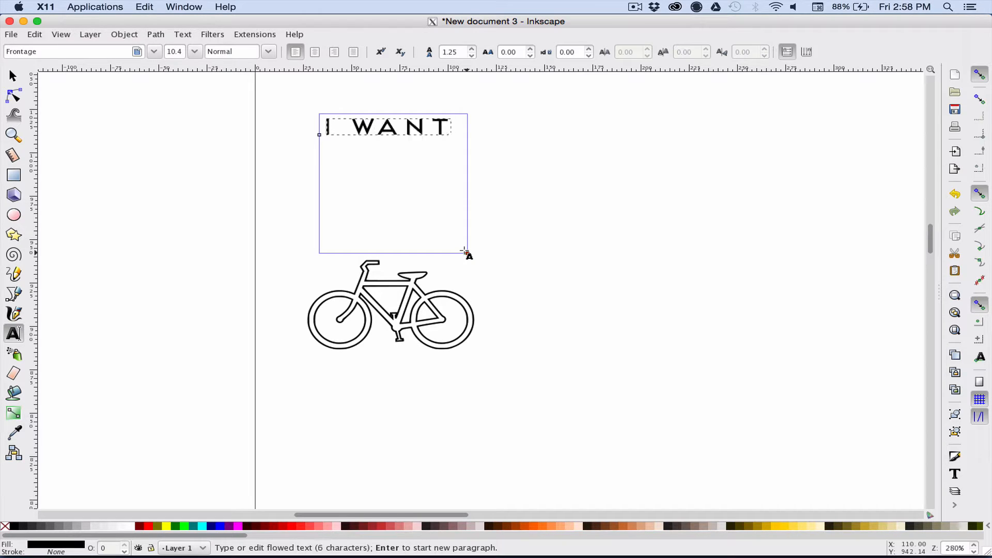
pyautogui.write('TO')
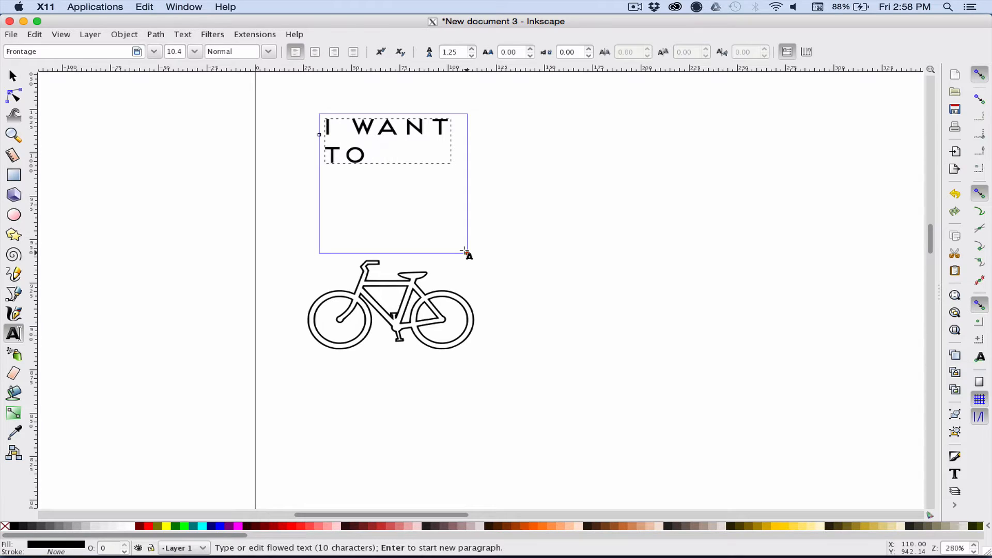
pyautogui.write('RIDE M')
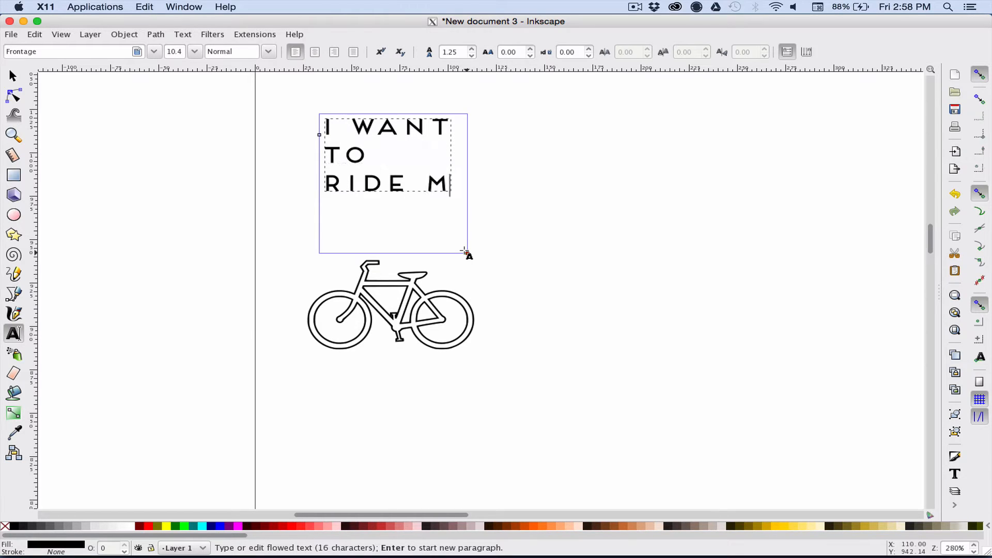
pyautogui.write('Y')
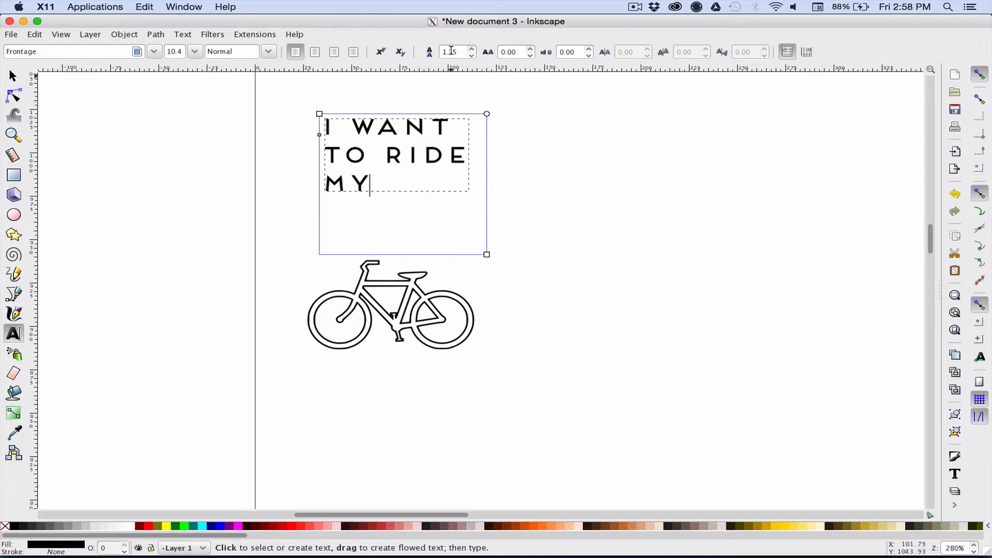
pyautogui.click(314, 52)
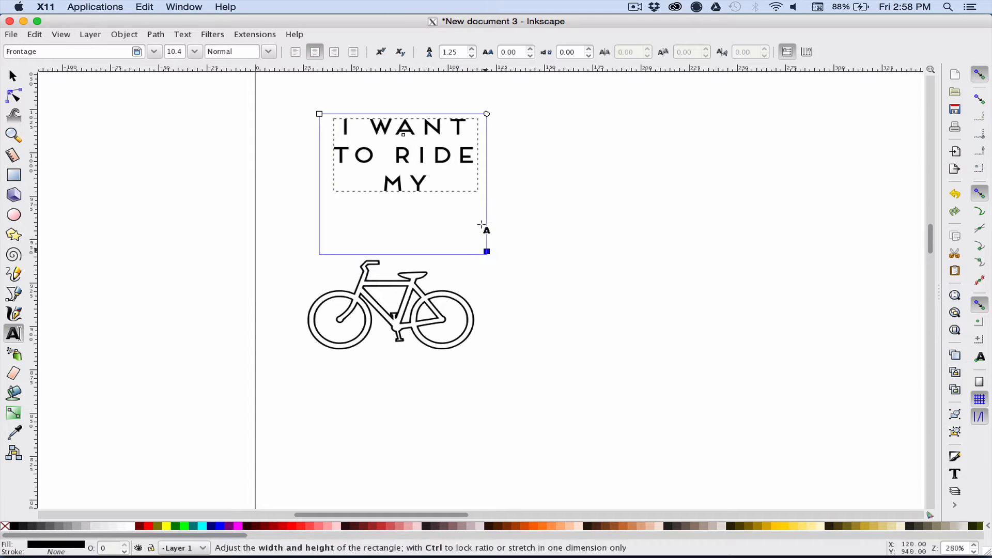
pyautogui.moveTo(486, 250); pyautogui.dragTo(486, 199)
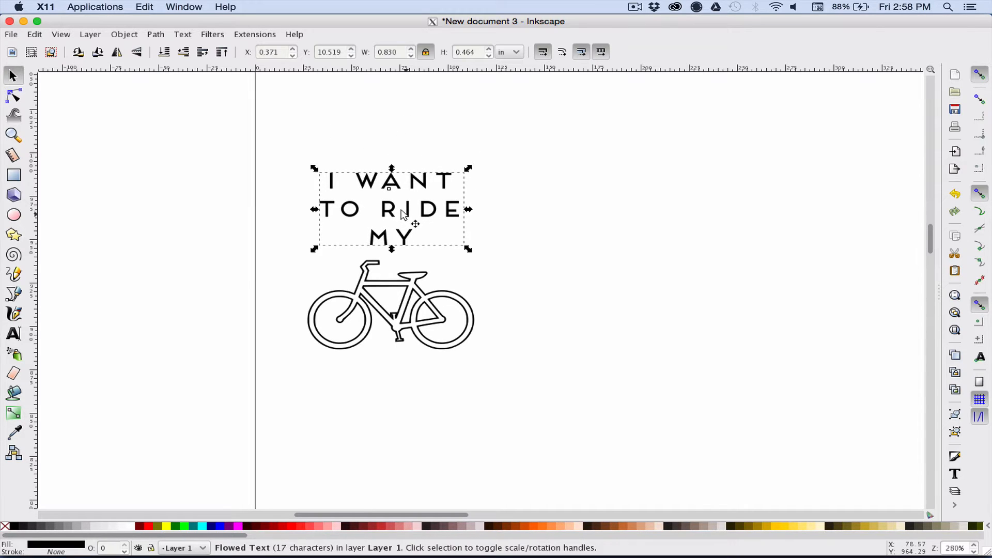
# Group the text into shapes, then select it together with the bicycle.
pyautogui.click(124, 34)
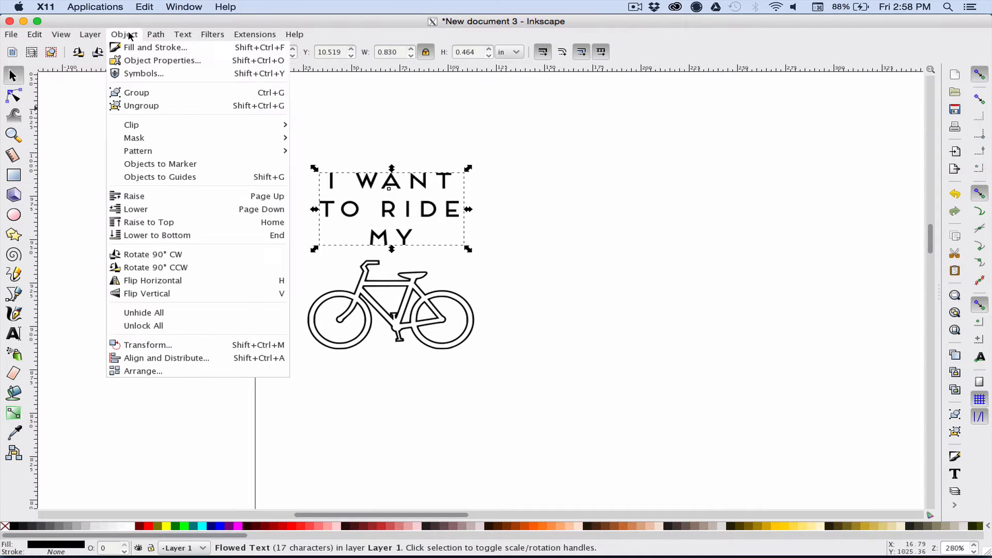
pyautogui.click(156, 34)
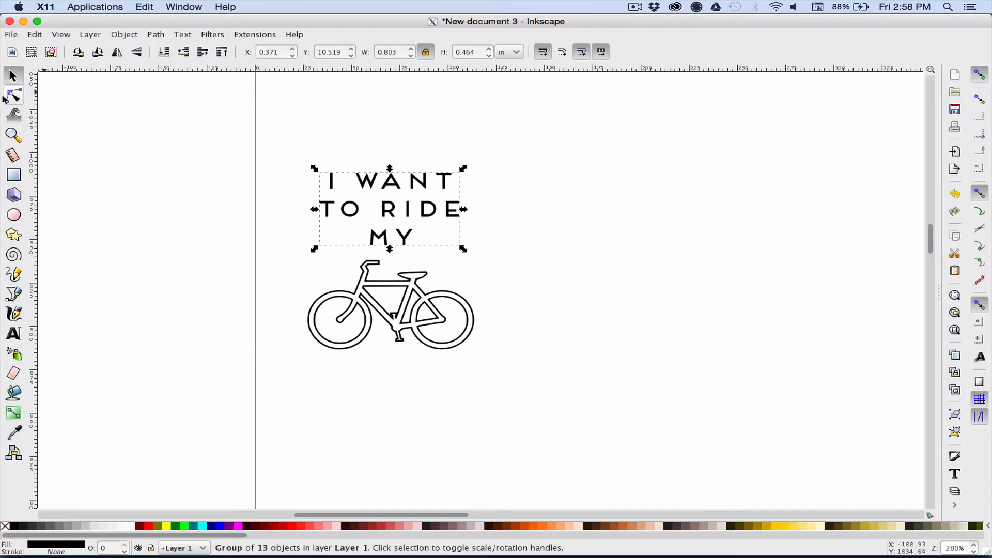
pyautogui.click(14, 95)
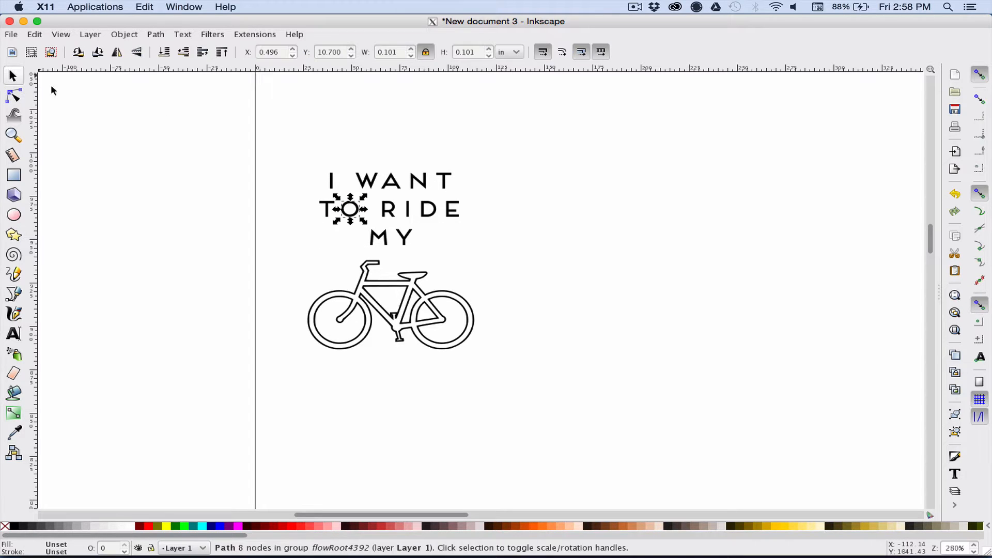
pyautogui.click(283, 142)
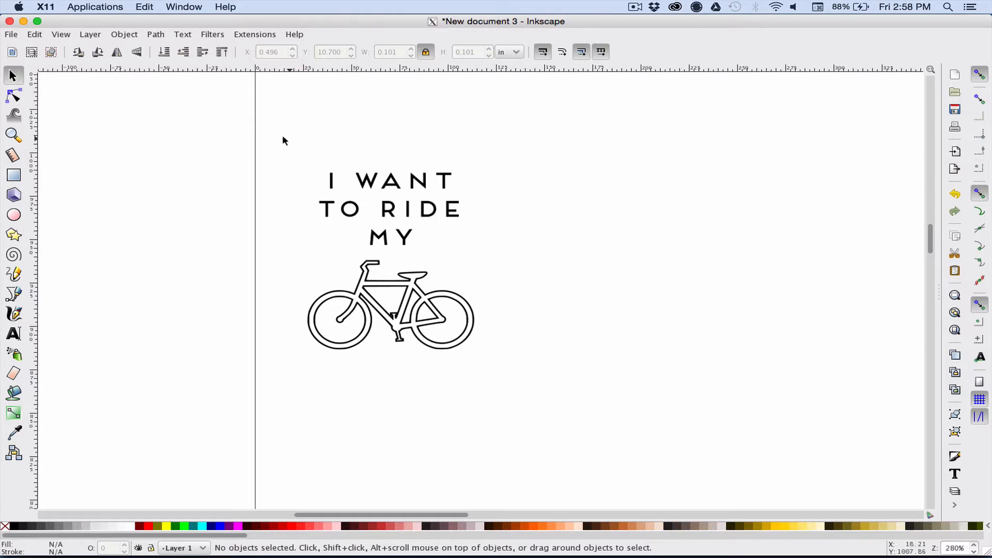
pyautogui.click(388, 207)
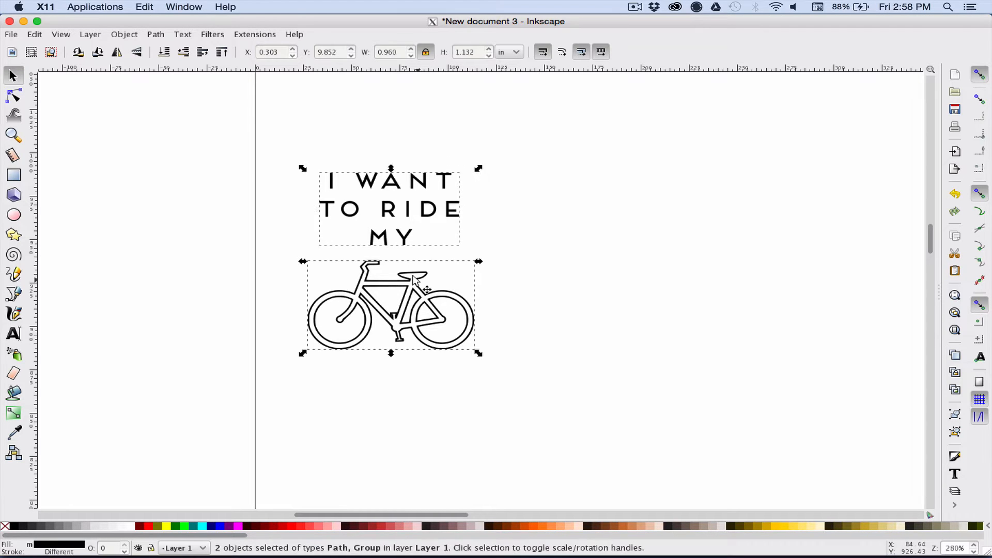
# Center the text and bicycle on each other via Align and Distribute, then deselect.
pyautogui.click(124, 34)
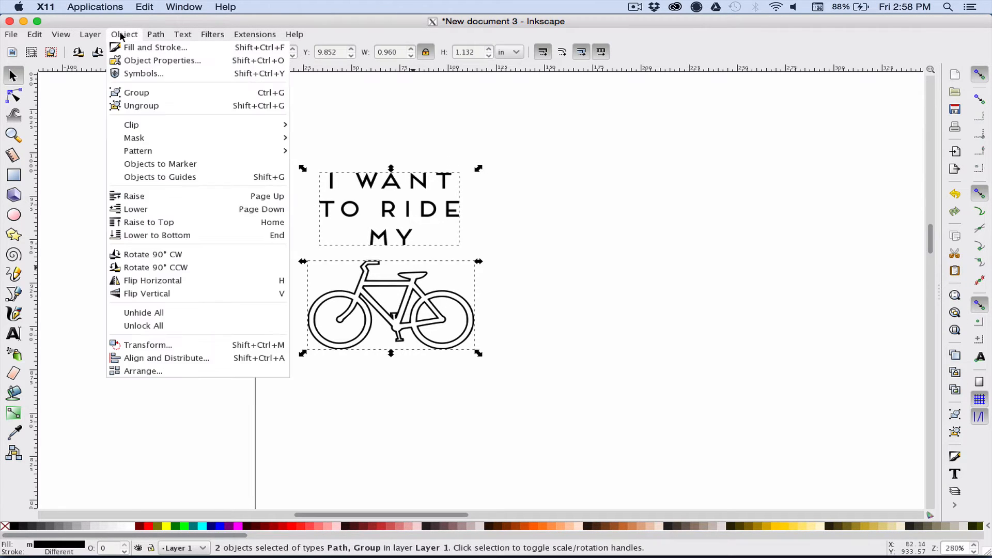
pyautogui.moveTo(166, 357)
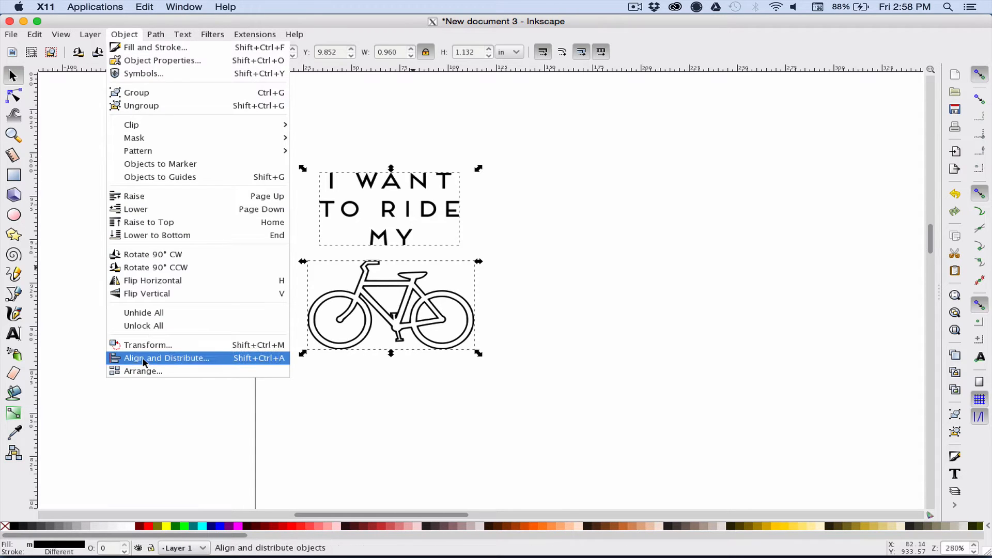
pyautogui.click(167, 358)
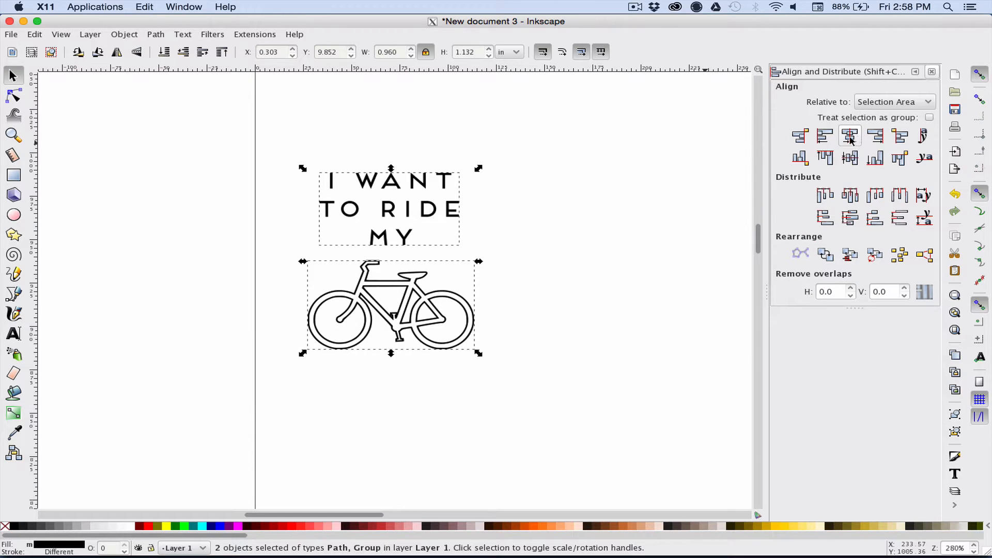
pyautogui.click(502, 170)
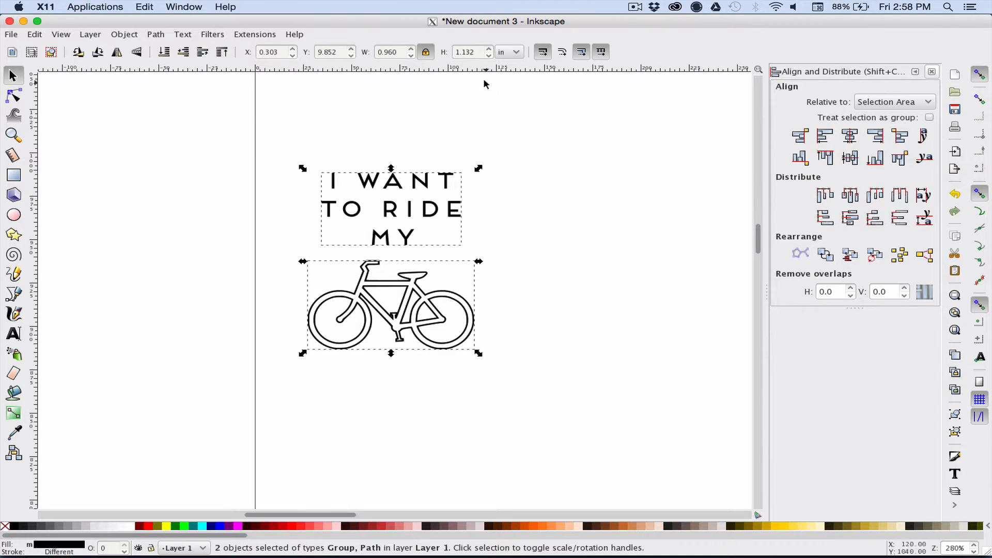
pyautogui.click(468, 52)
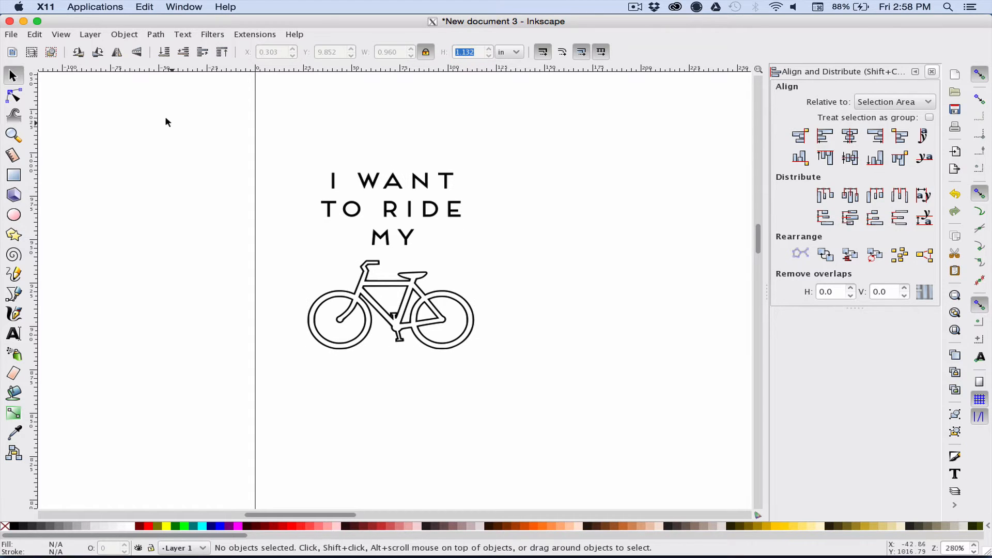
# Save the design as wanttoride.svg on the Desktop, replacing the existing file.
pyautogui.click(10, 34)
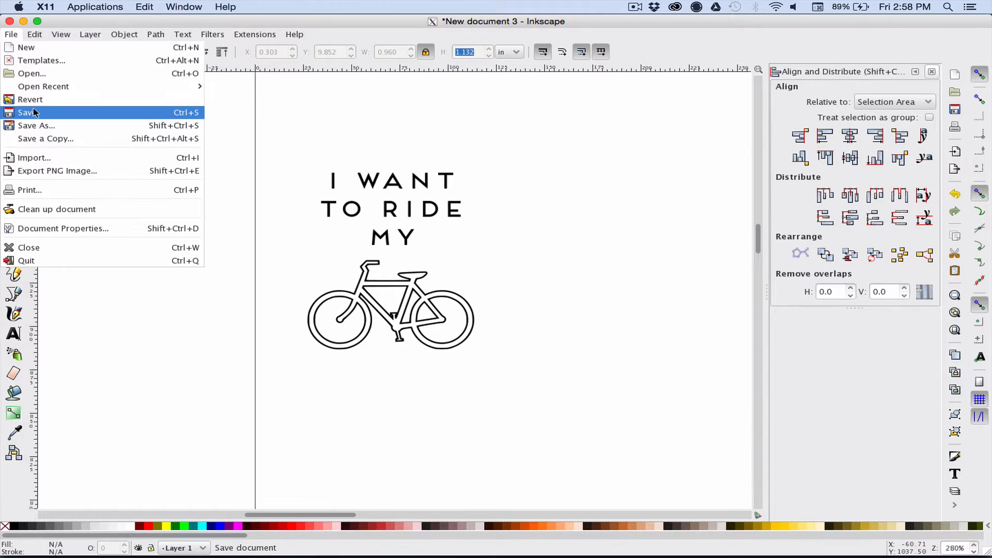
pyautogui.click(25, 112)
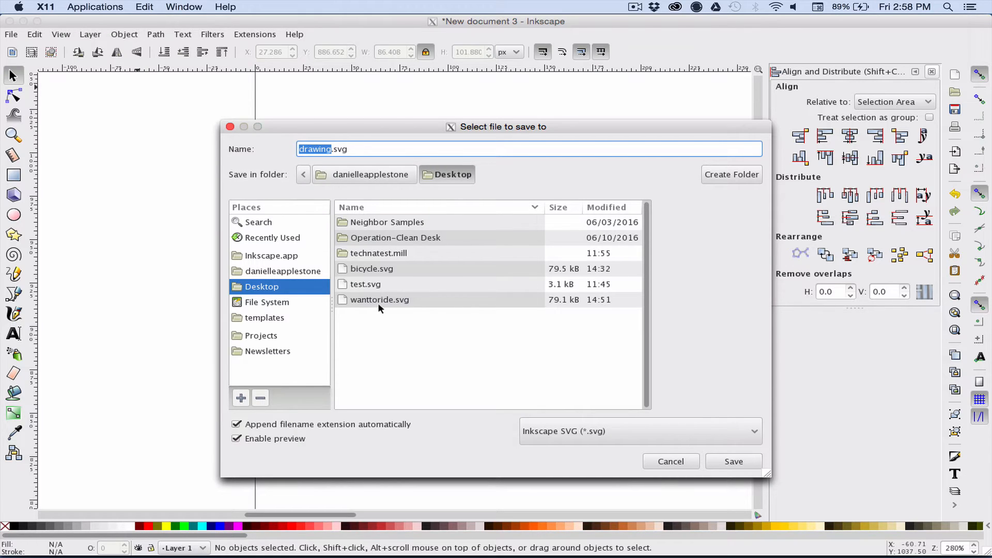
pyautogui.moveTo(371, 300)
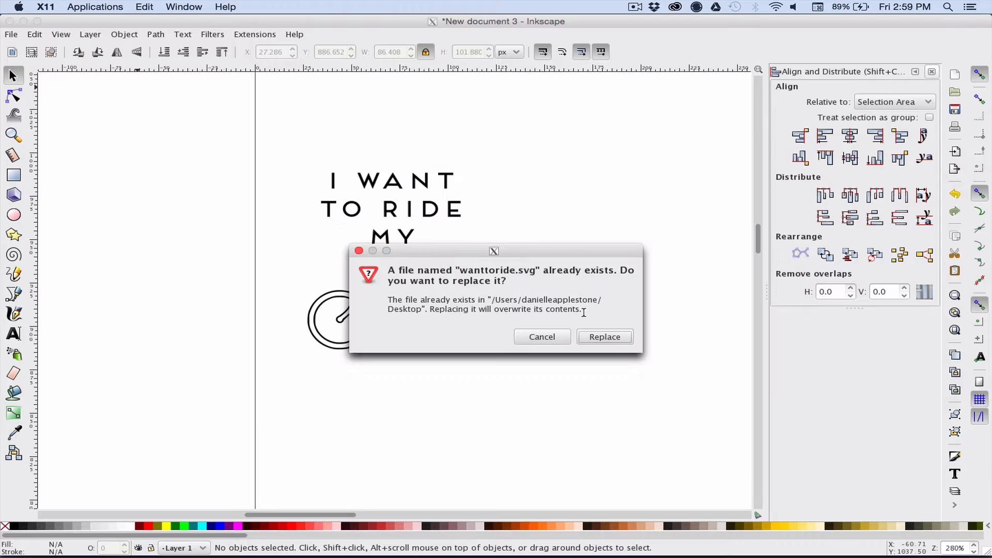
pyautogui.click(603, 337)
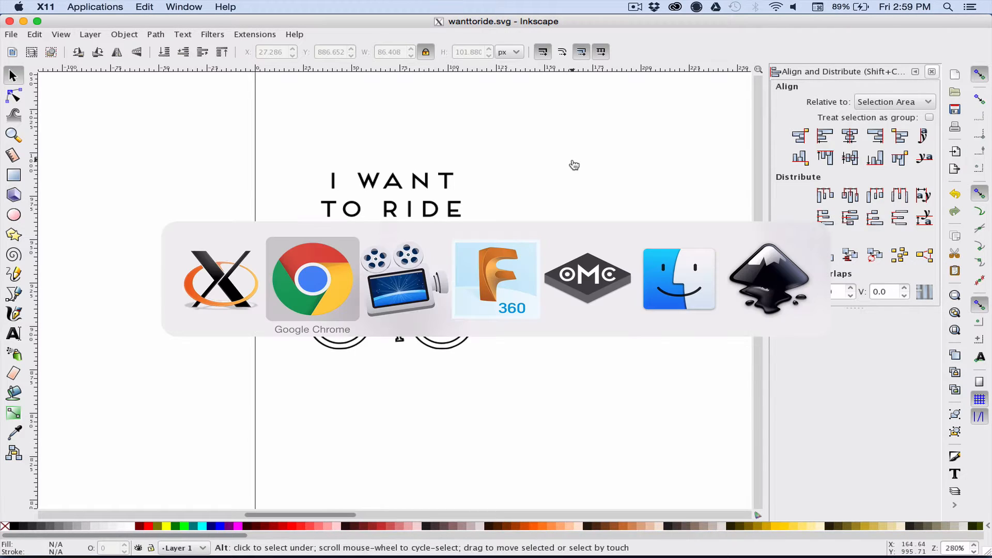
pyautogui.moveTo(495, 280)
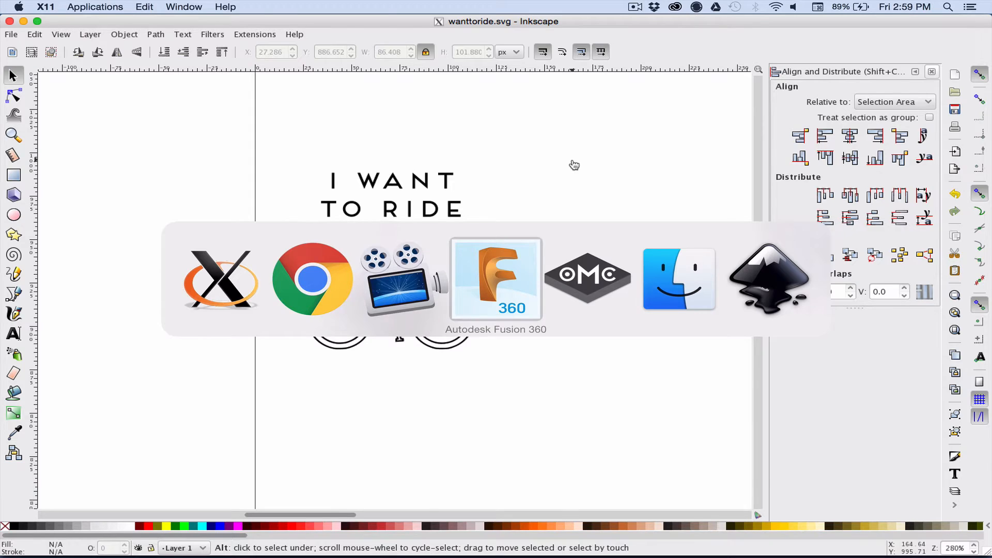
# Start a new Fusion 360 design with its units set to inches.
pyautogui.click(495, 278)
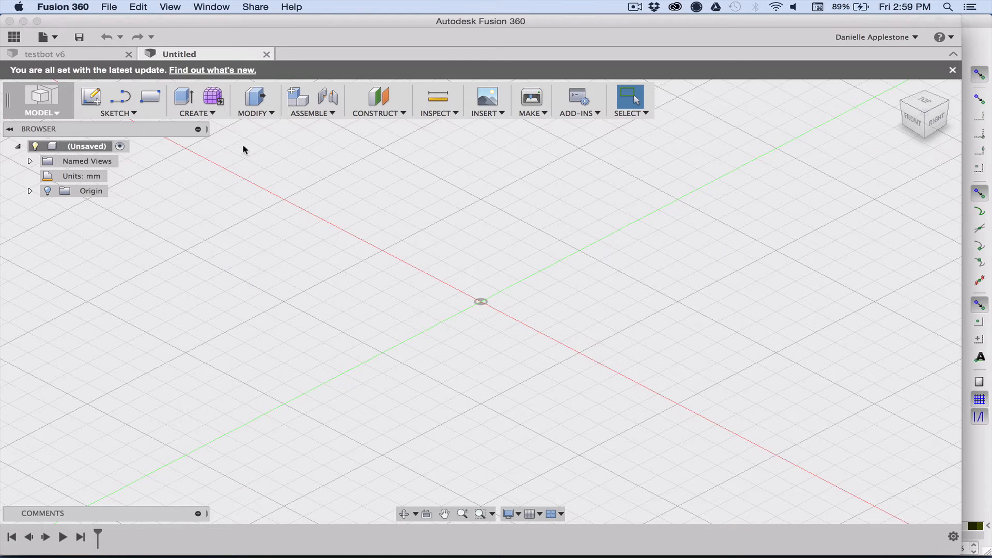
pyautogui.click(41, 37)
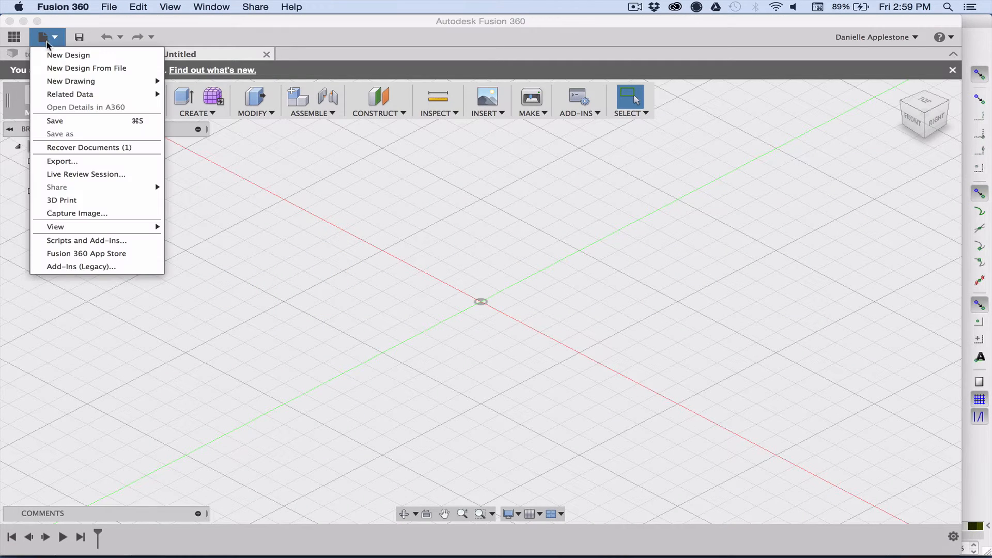
pyautogui.click(68, 55)
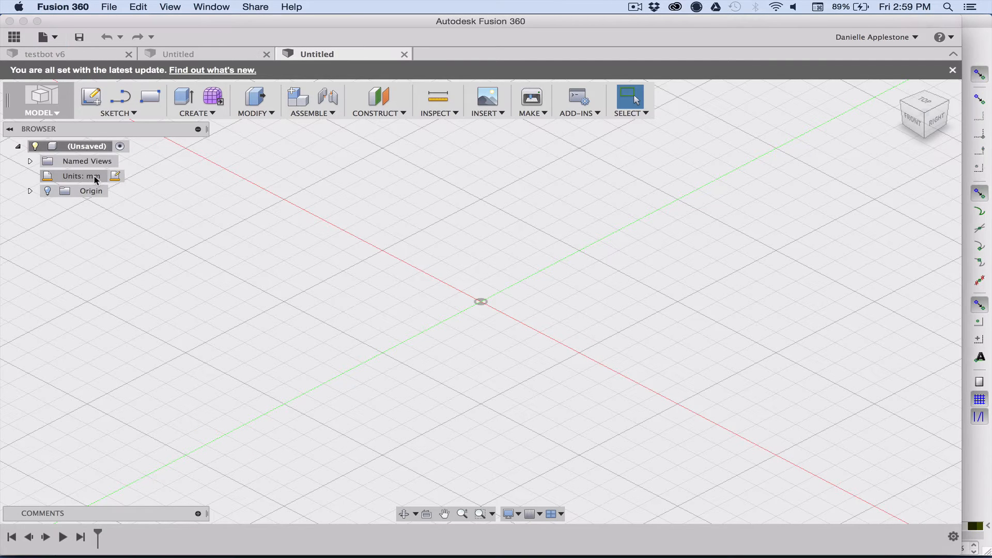
pyautogui.click(114, 176)
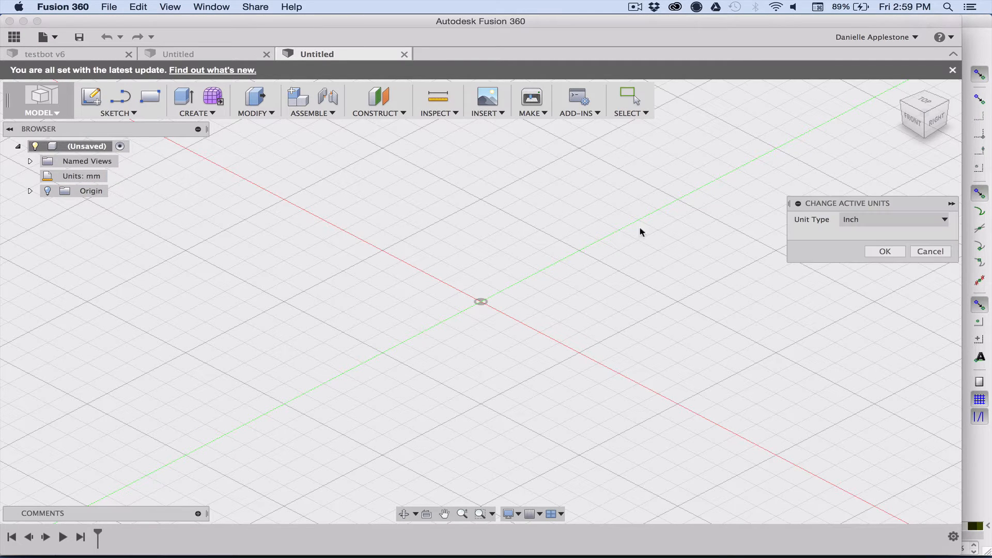
pyautogui.click(883, 251)
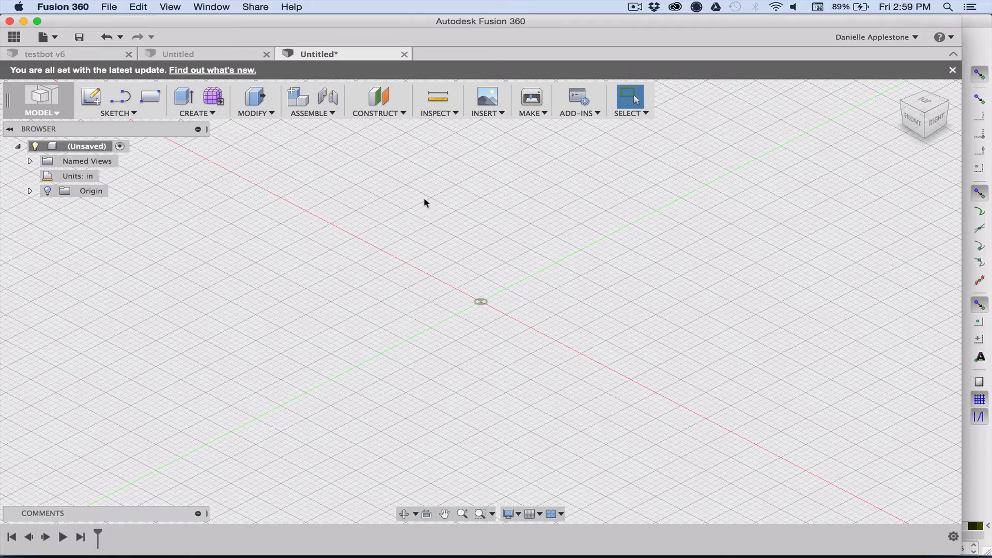
pyautogui.click(117, 104)
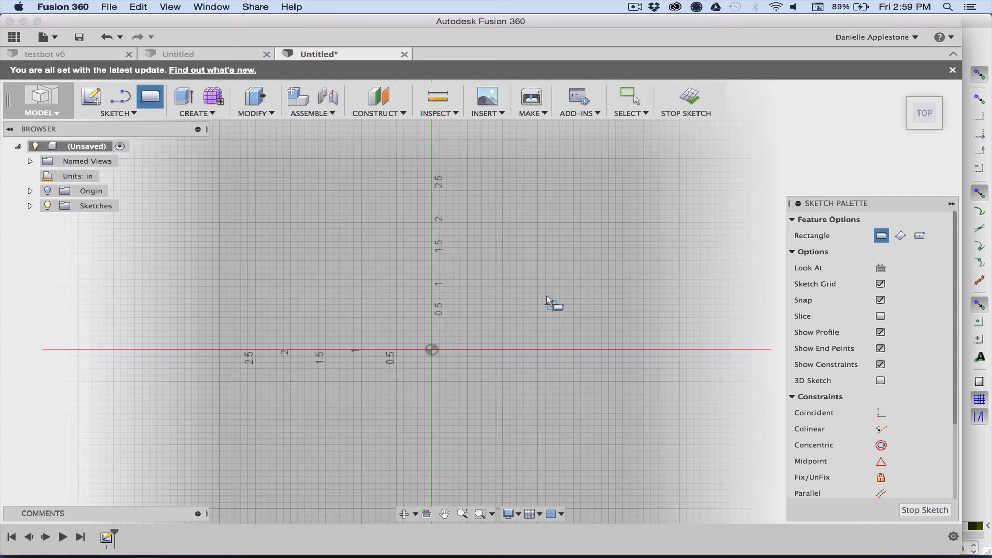
pyautogui.moveTo(432, 348)
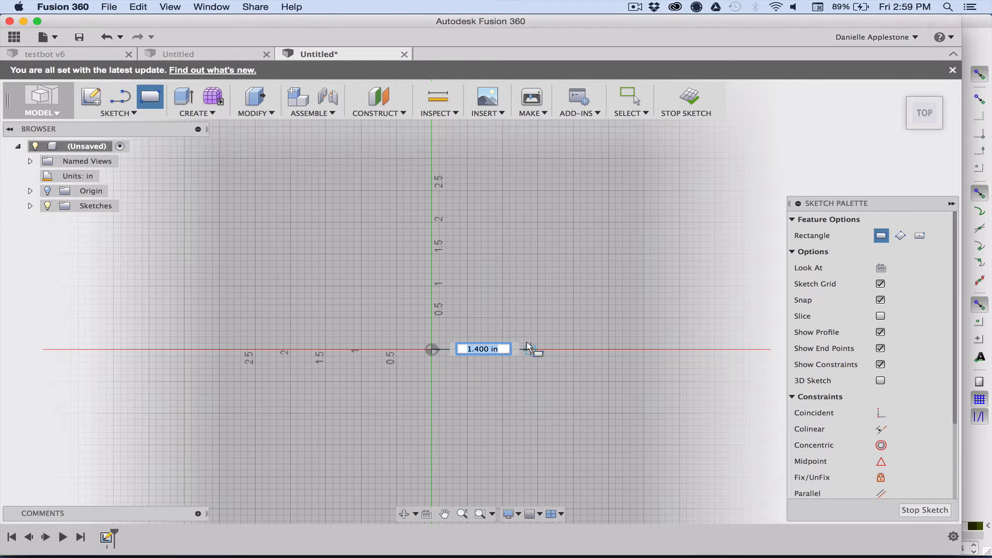
pyautogui.moveTo(530, 193)
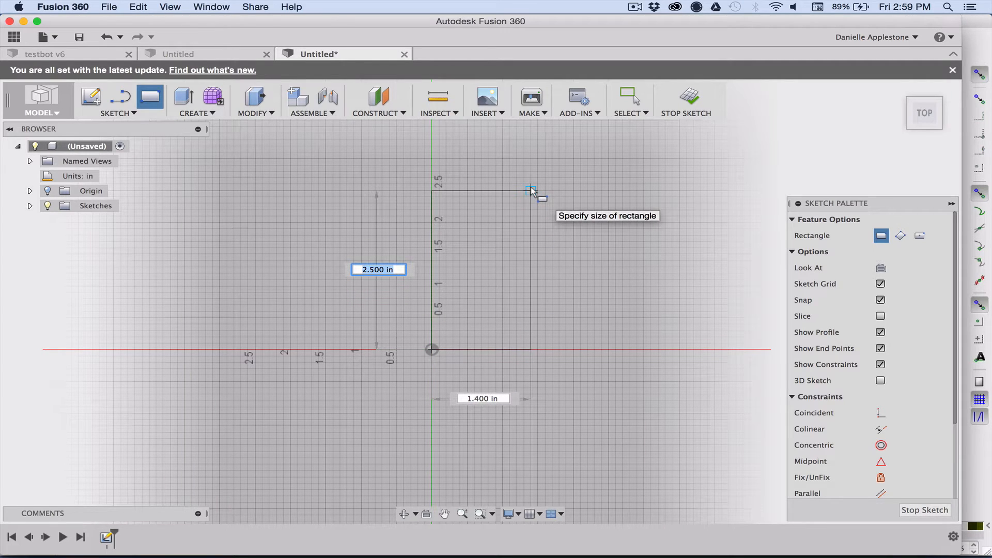
# Draw a 1.4 by 2.5 in rectangle from the origin on the top plane.
pyautogui.write('1.')
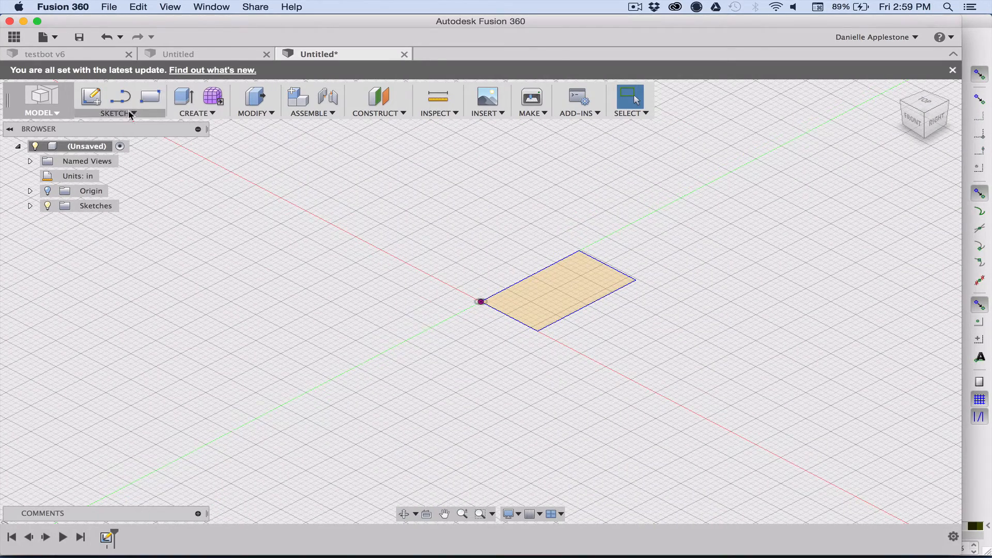
# Extrude the rectangle profile 0.05 in into a thin plate.
pyautogui.click(183, 96)
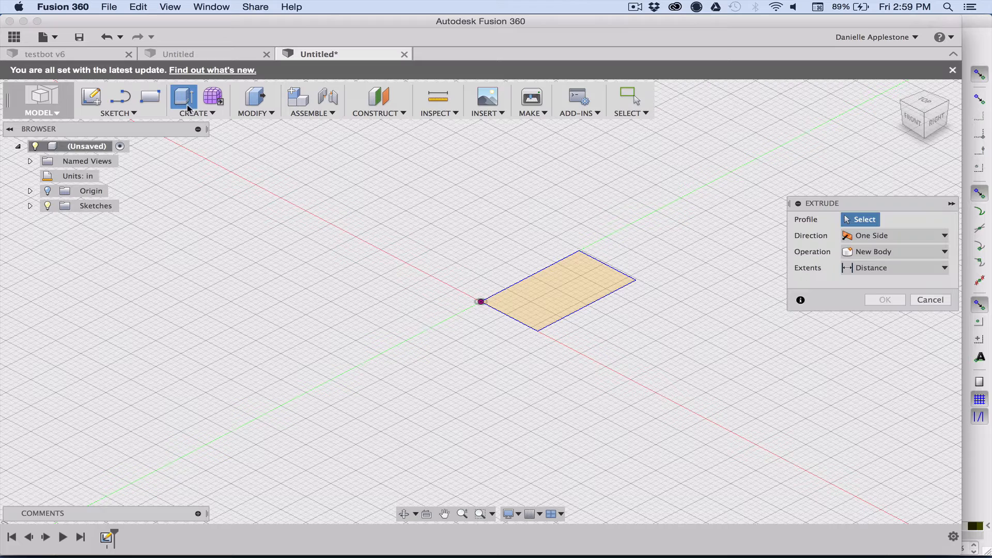
pyautogui.click(557, 288)
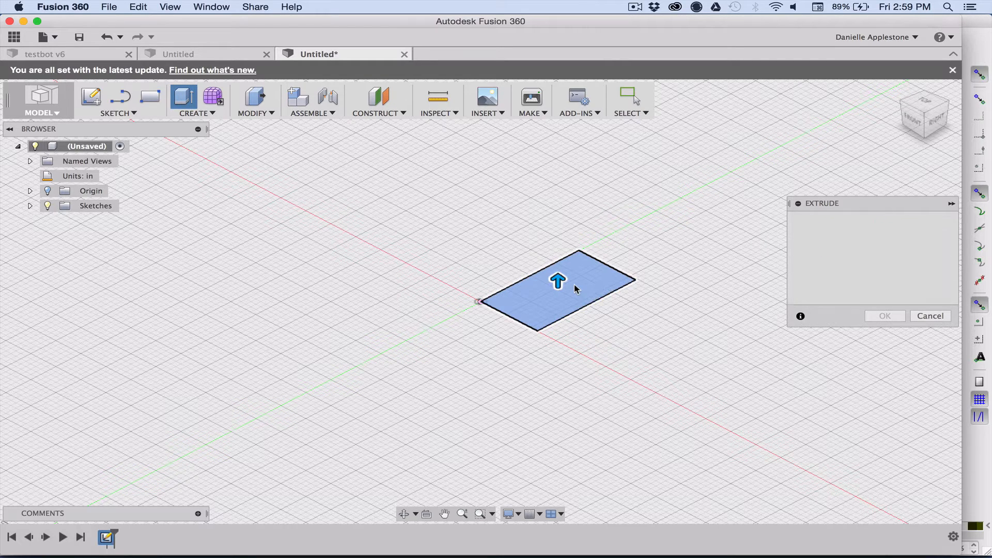
pyautogui.click(557, 285)
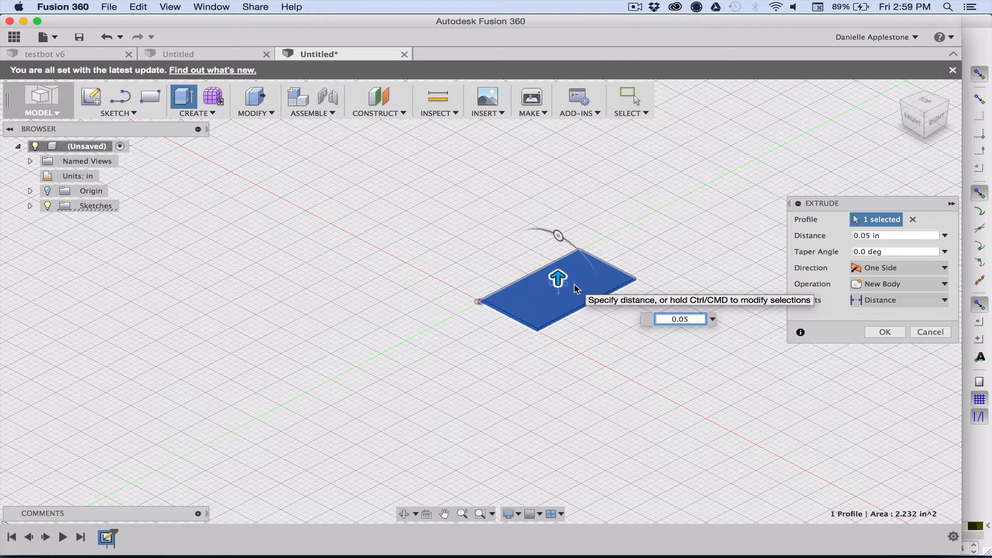
pyautogui.click(884, 332)
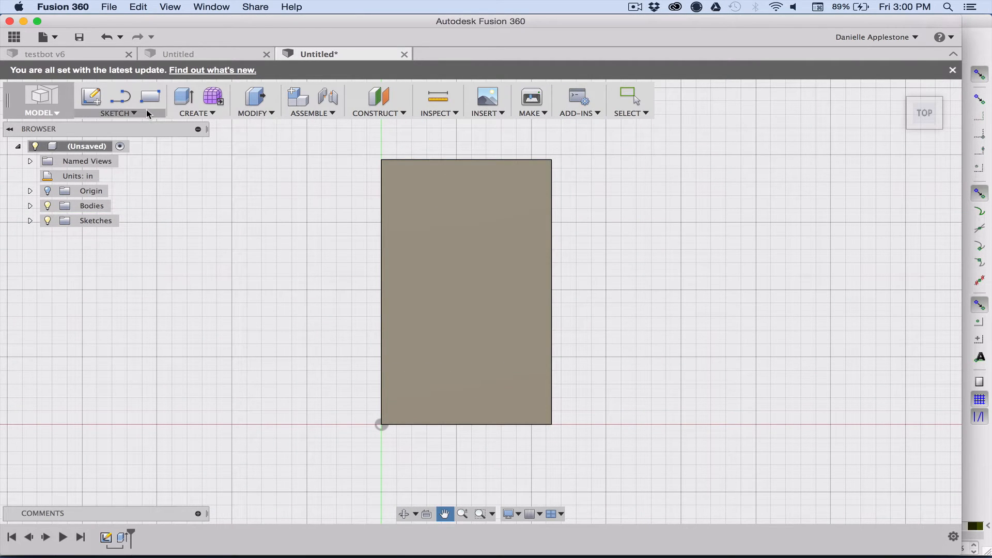
# Insert wanttoride.svg, turn the artwork upright and position it on the tag.
pyautogui.click(486, 102)
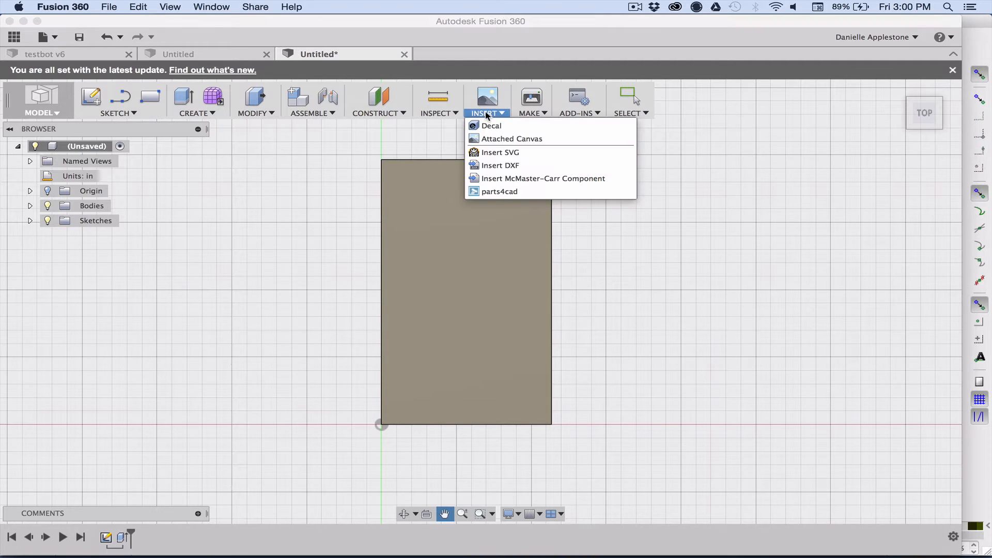
pyautogui.click(500, 151)
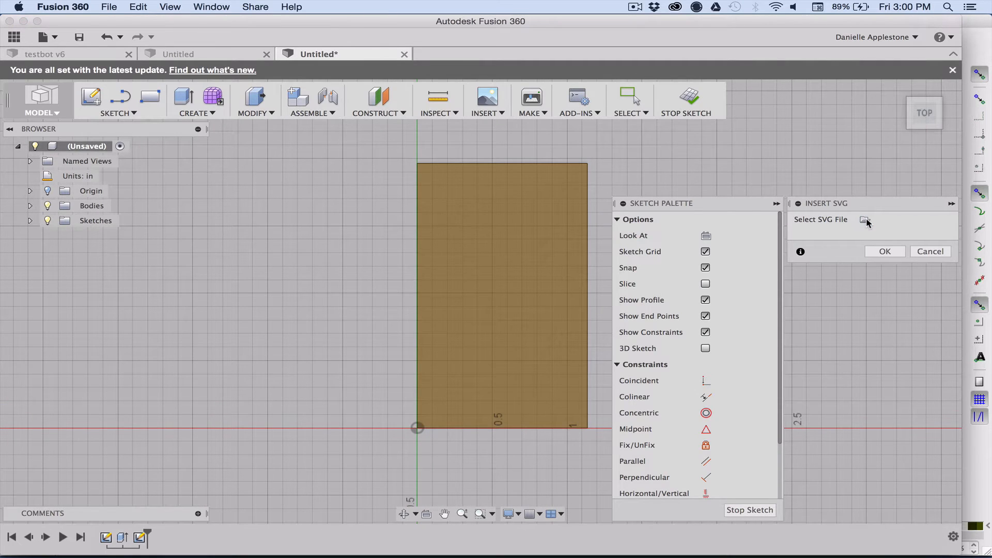
pyautogui.click(865, 219)
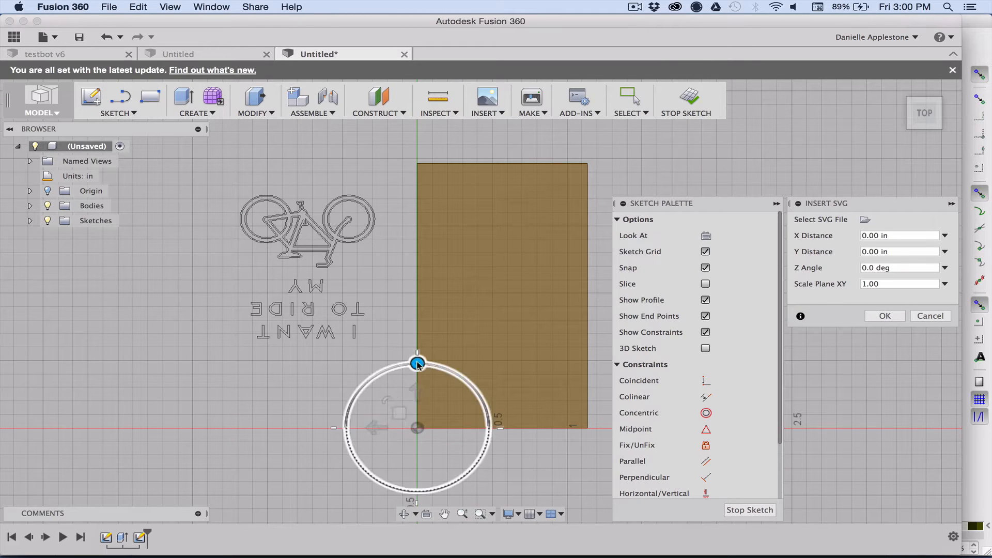
pyautogui.moveTo(417, 364); pyautogui.dragTo(430, 492)
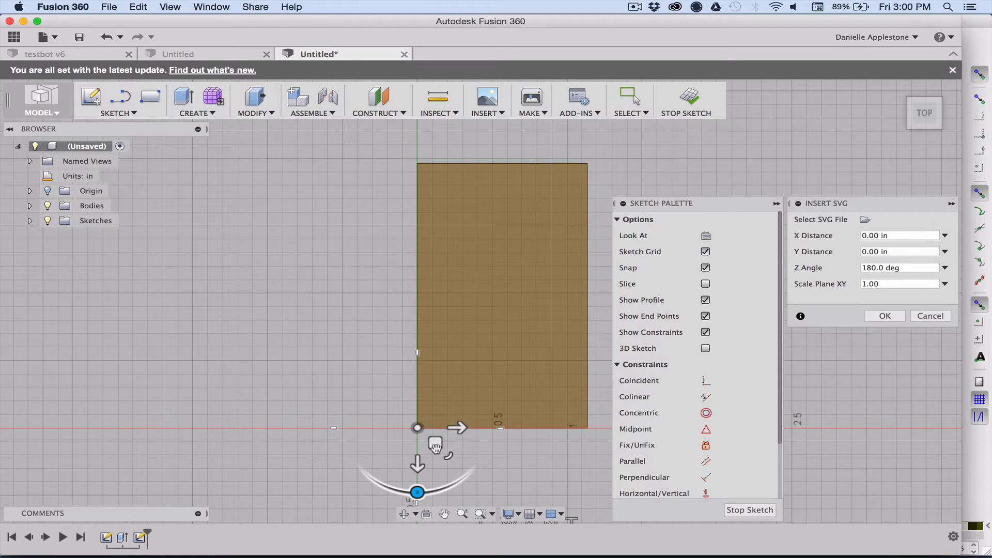
pyautogui.moveTo(416, 492); pyautogui.dragTo(402, 186)
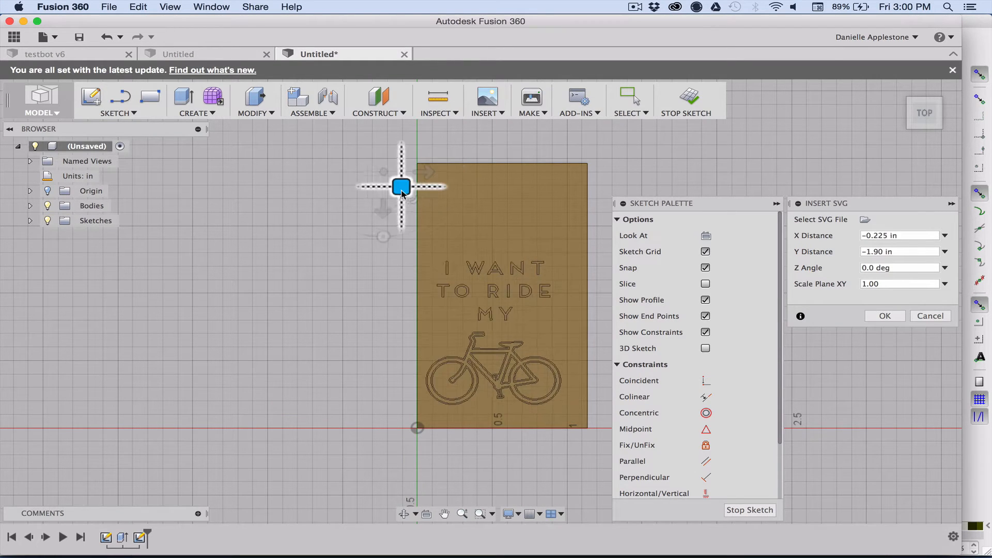
pyautogui.moveTo(401, 186); pyautogui.dragTo(408, 185)
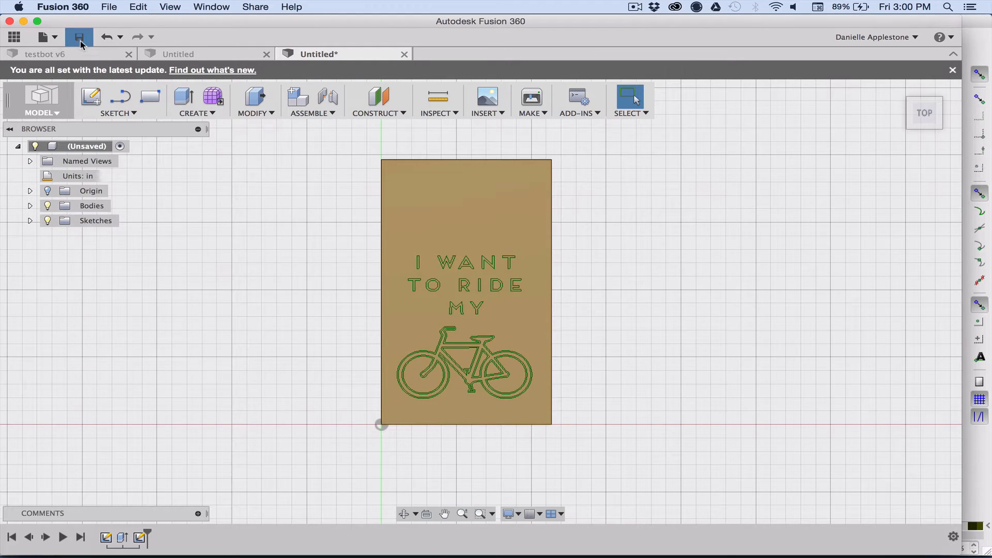
# Save the design to the cloud under the name bicycle, creating version 1.
pyautogui.click(78, 37)
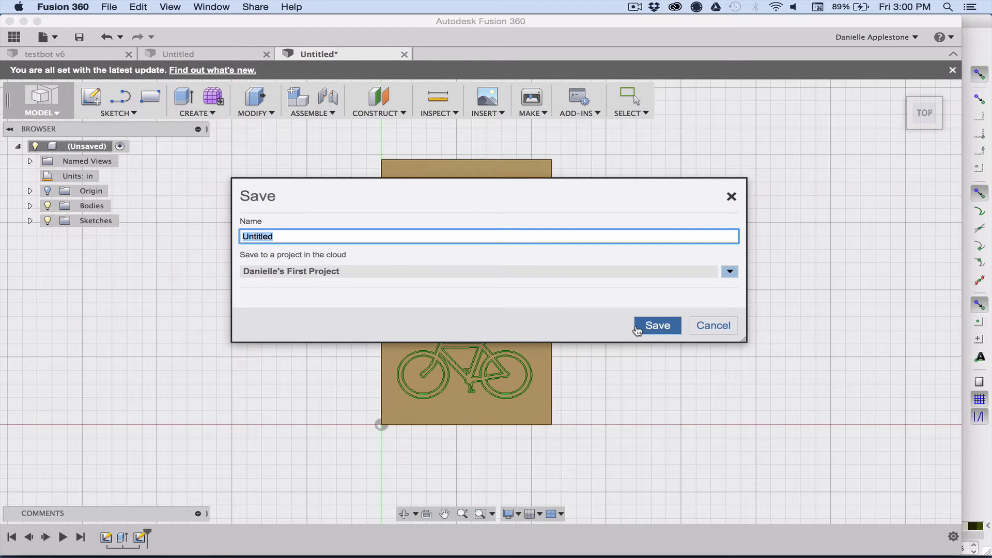
pyautogui.write('bic')
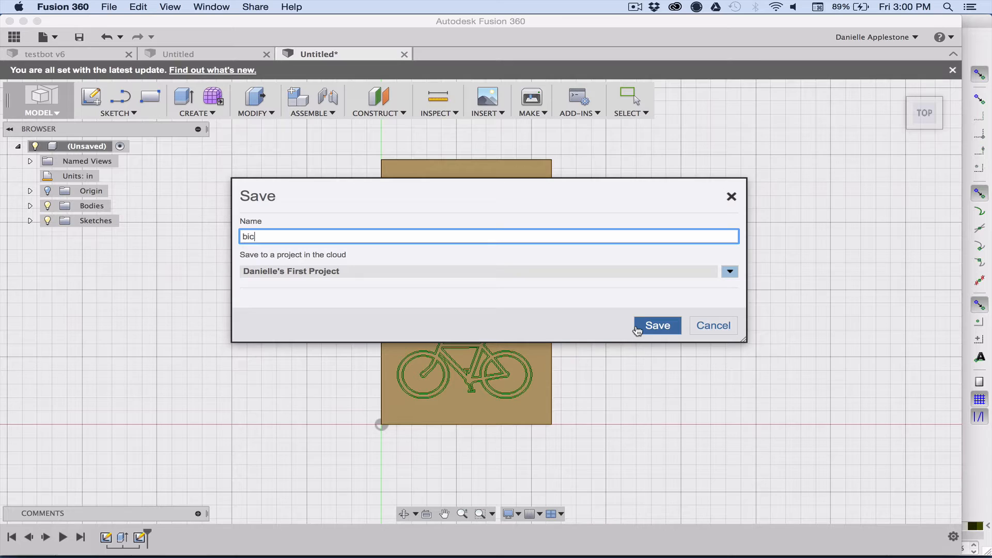
pyautogui.click(656, 325)
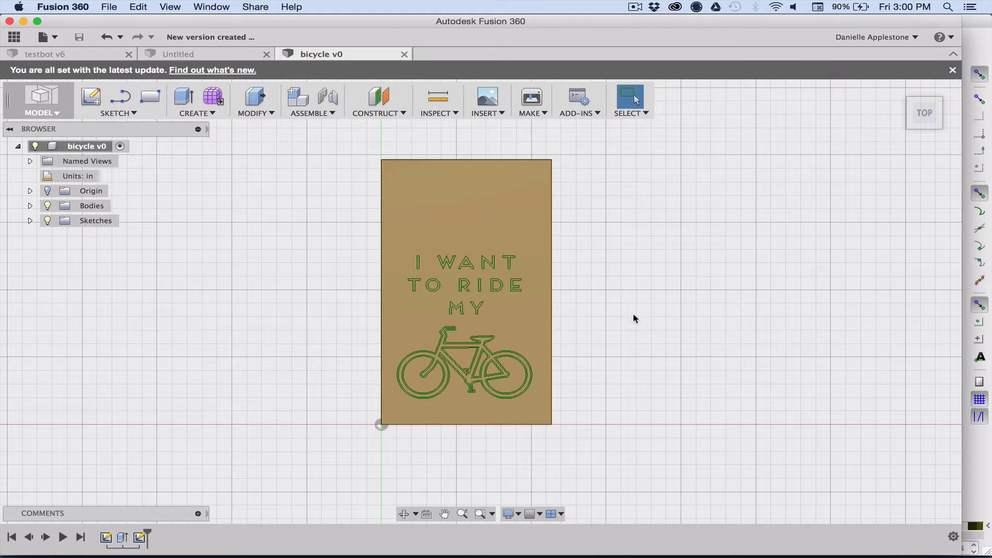
pyautogui.moveTo(203, 246)
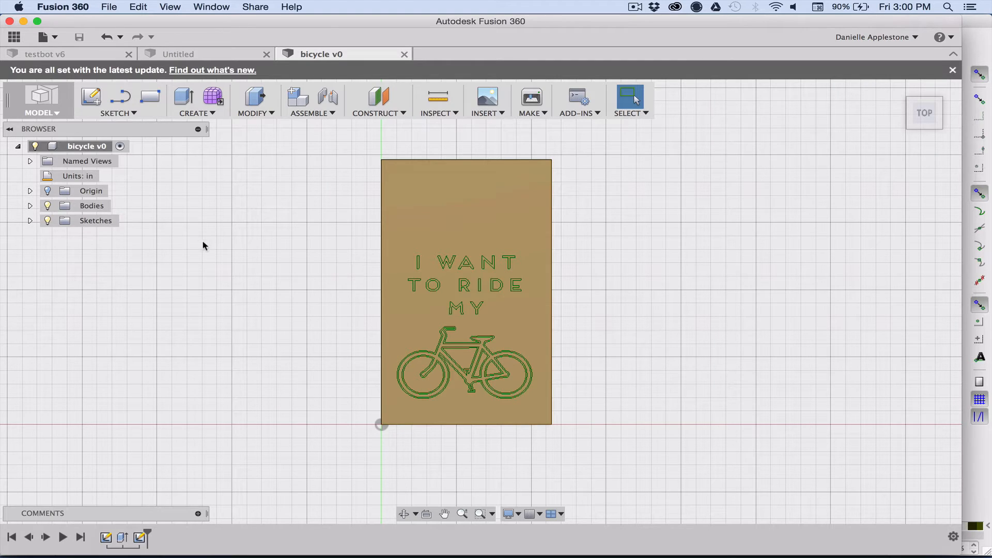
pyautogui.click(40, 101)
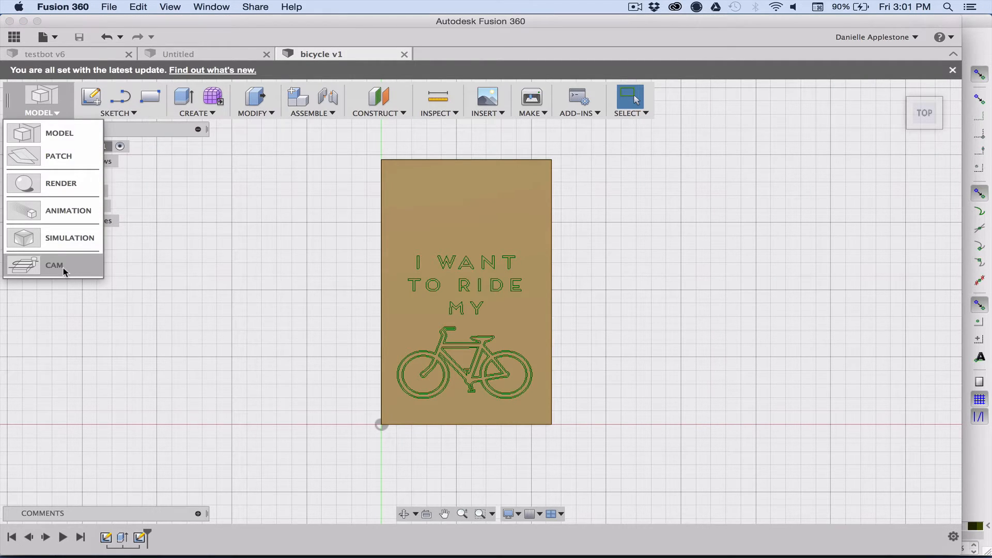
# Switch the workspace from MODEL to CAM with the bicycle v1 plate as setup root.
pyautogui.click(54, 264)
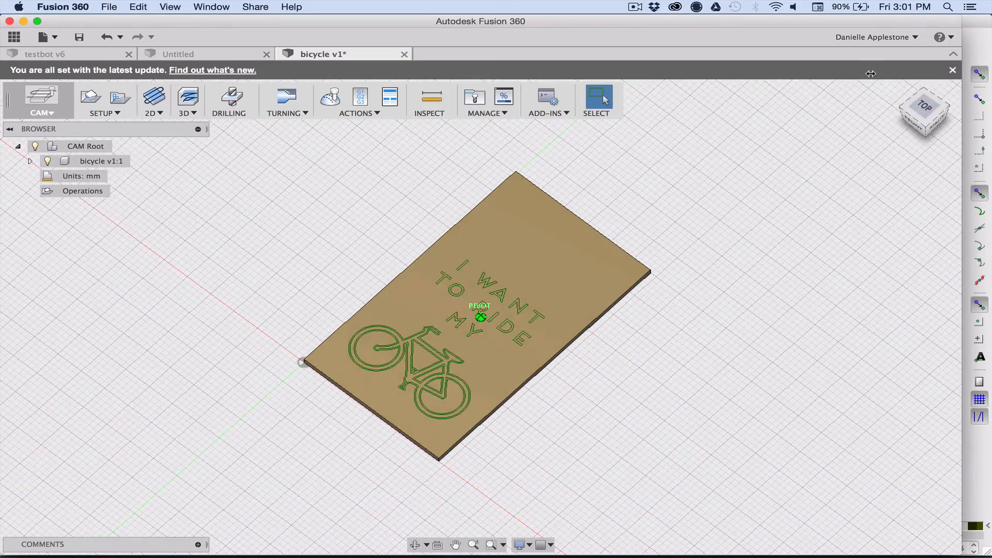
pyautogui.click(169, 192)
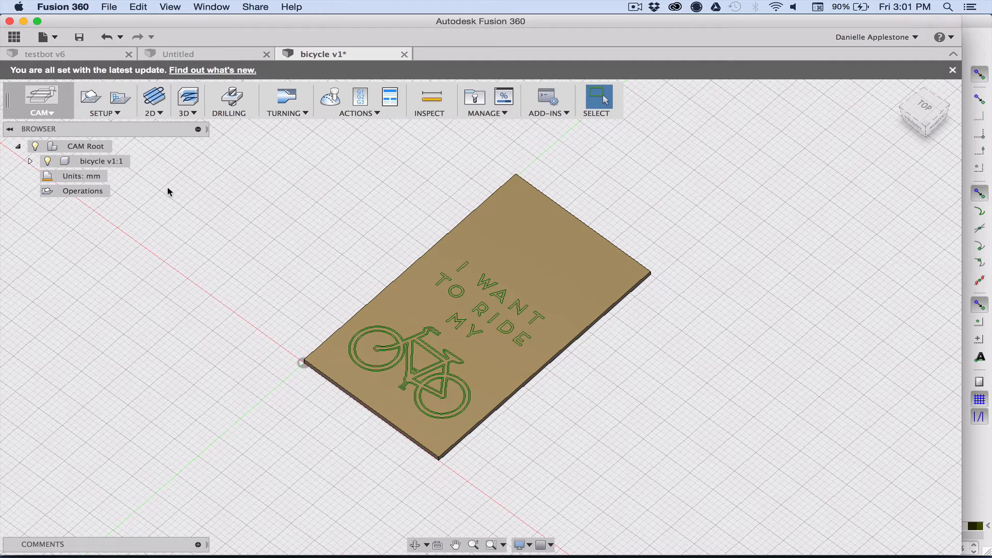
pyautogui.moveTo(765, 76)
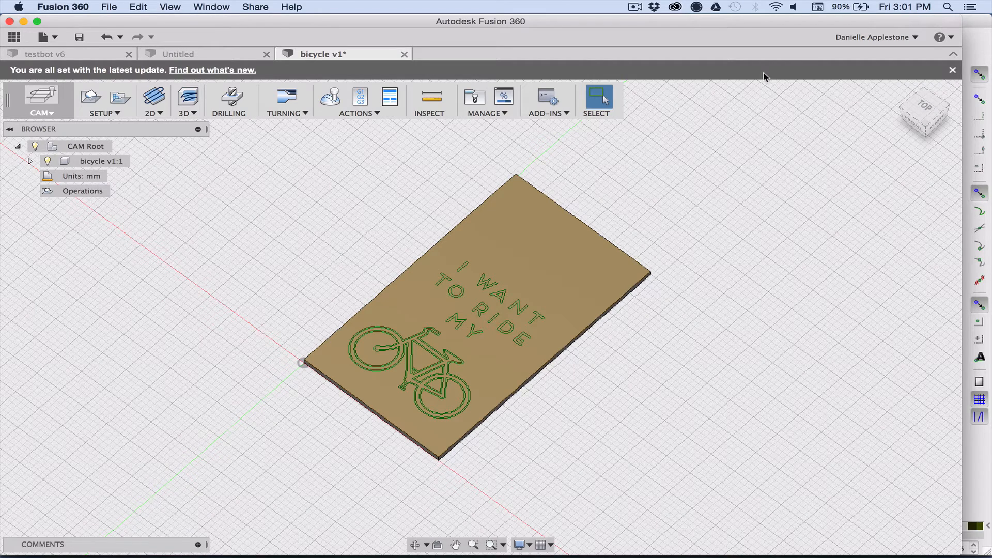
# Create a new milling setup with its stock origin at the tag's lower-left corner.
pyautogui.click(102, 102)
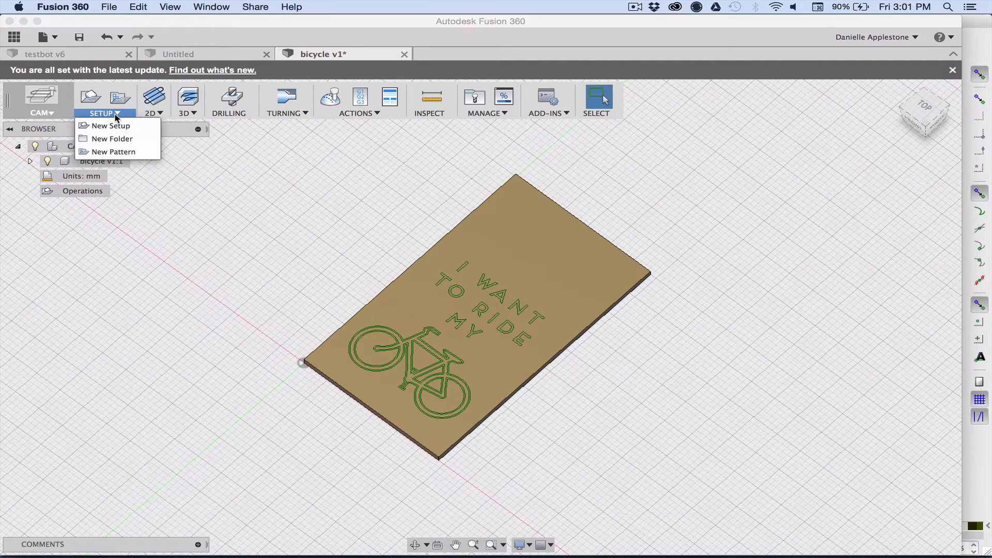
pyautogui.click(110, 125)
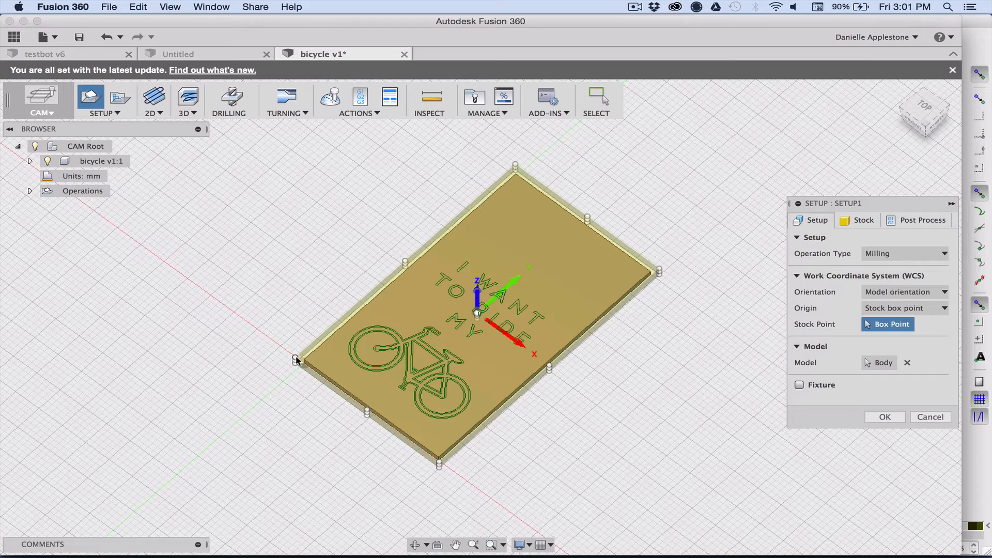
pyautogui.click(294, 359)
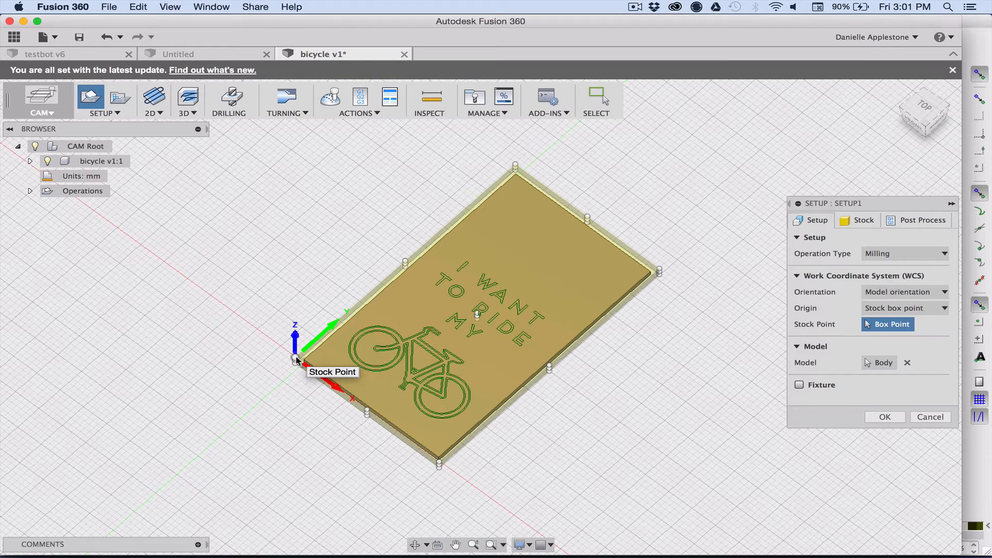
pyautogui.moveTo(829, 253)
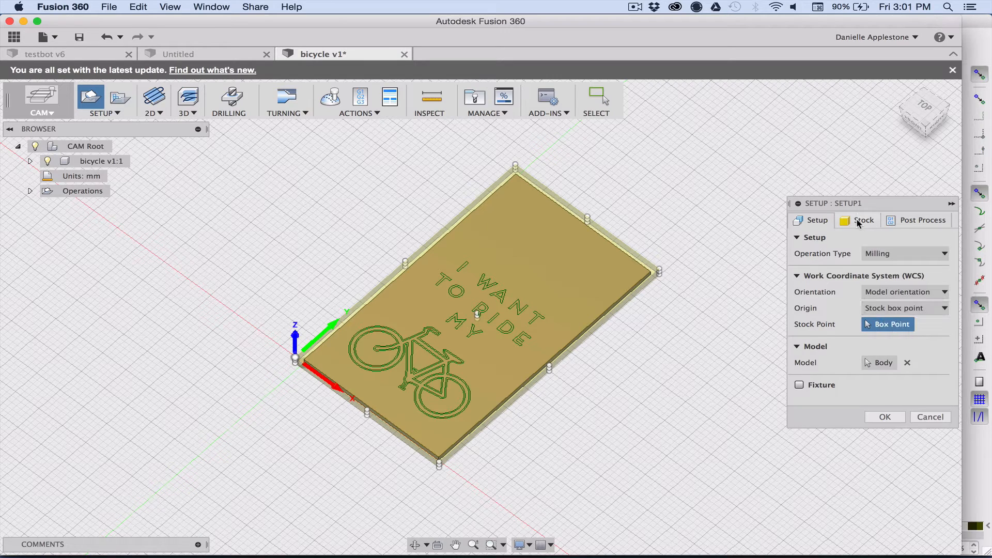
# Zero the stock side and top offsets so the stock matches the tag, and confirm the setup.
pyautogui.click(863, 219)
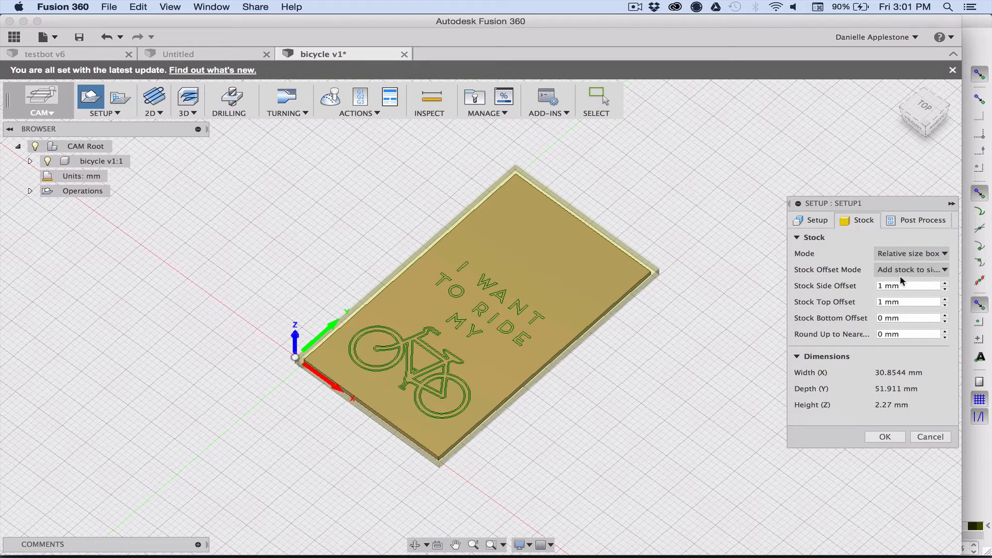
pyautogui.click(905, 285)
pyautogui.write('0')
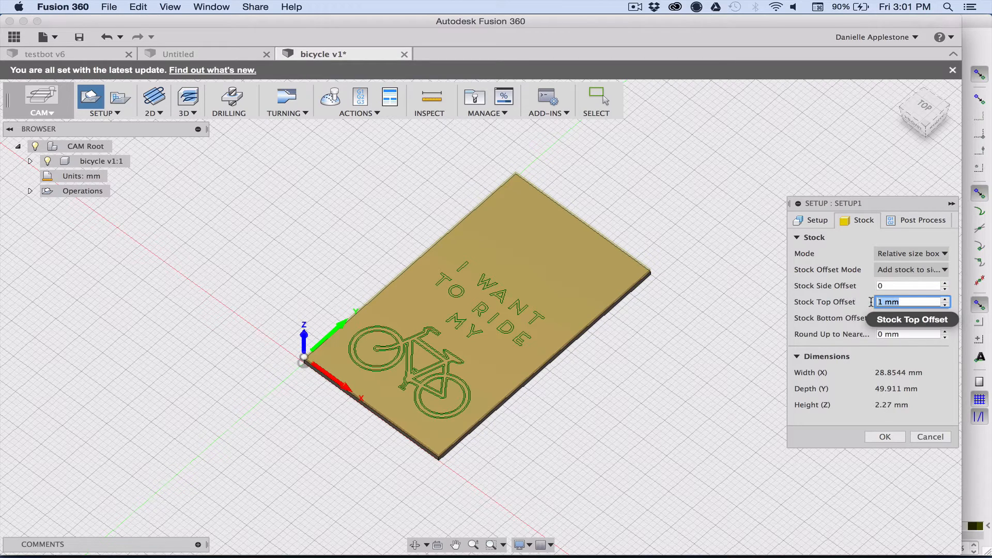
pyautogui.click(909, 253)
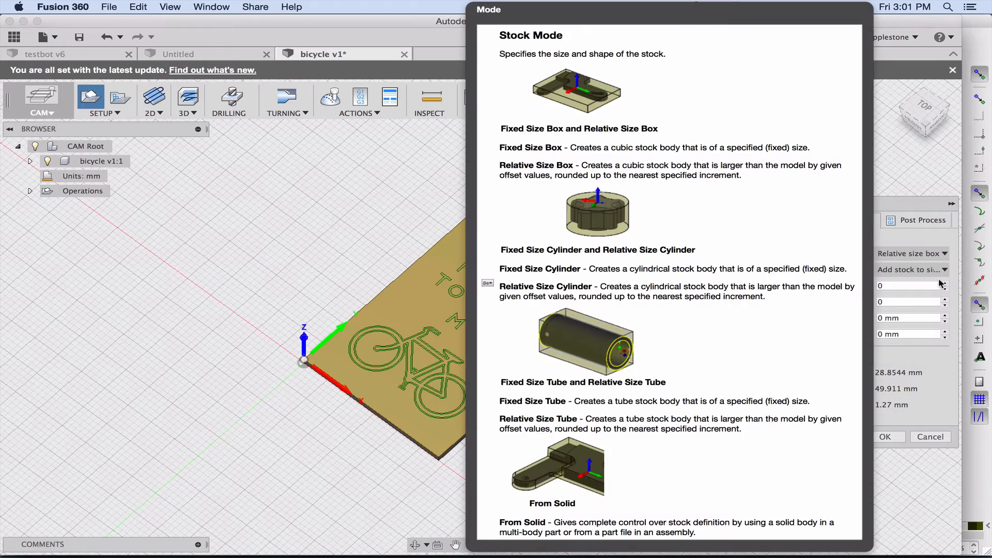
pyautogui.click(952, 69)
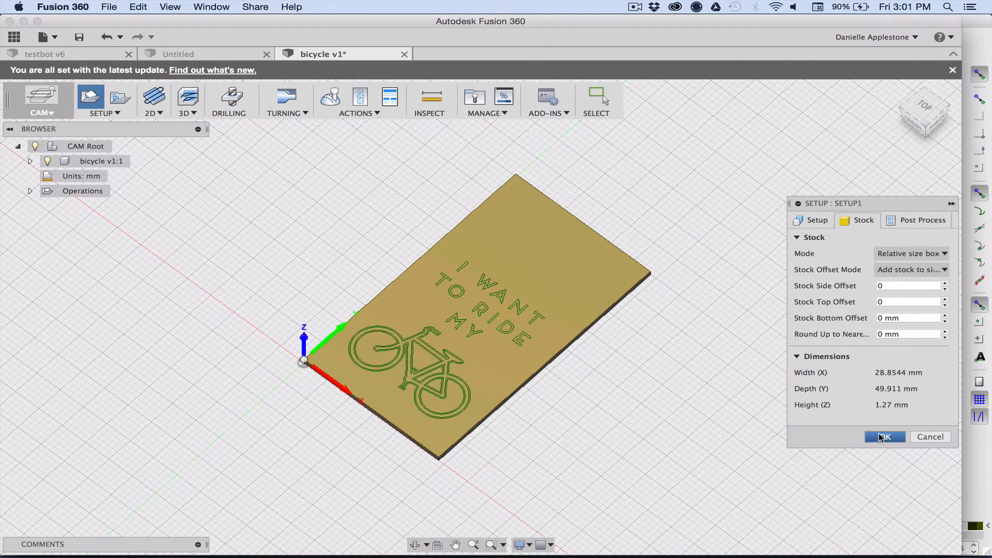
pyautogui.click(883, 436)
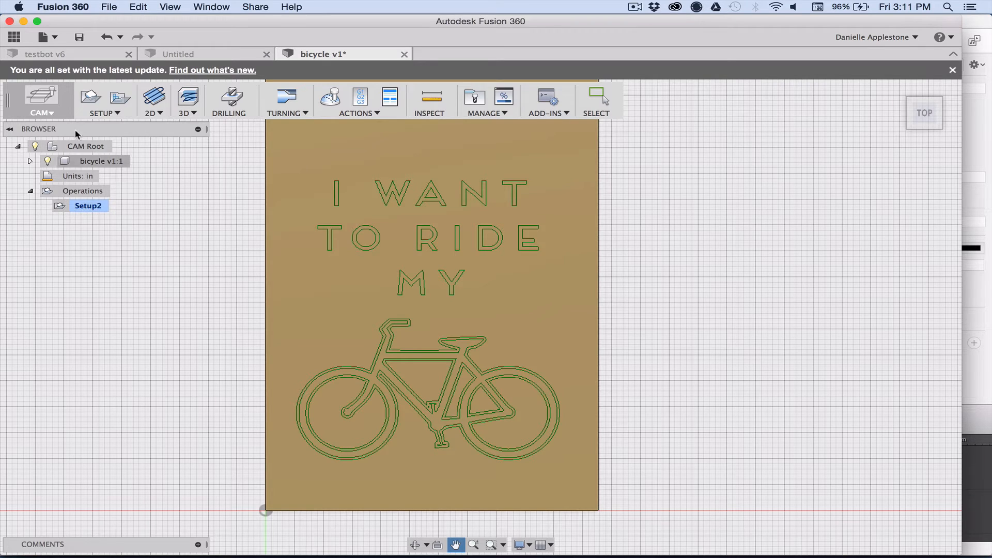
# Add a 2D Engrave operation using the Othermill 1/8 inch chamfer mill.
pyautogui.click(153, 101)
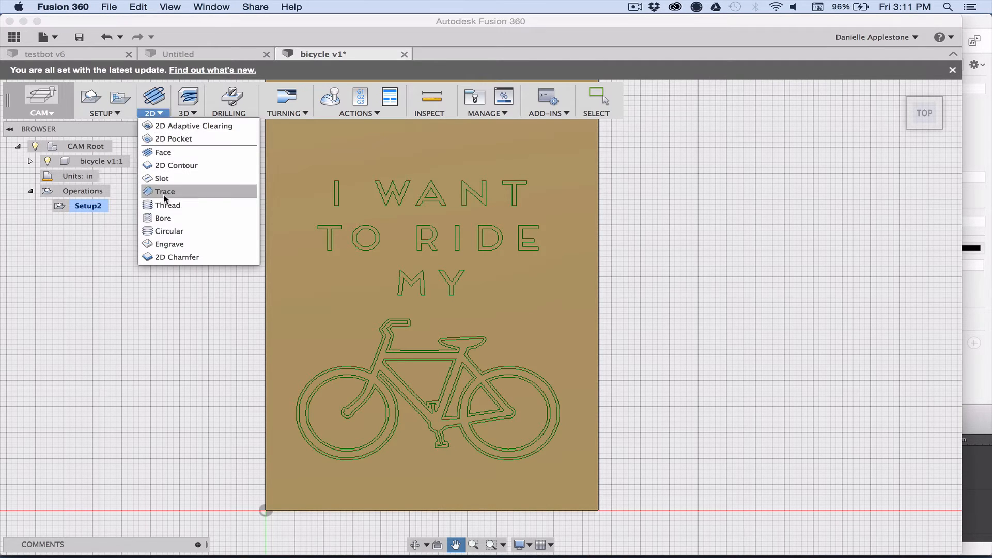
pyautogui.click(169, 244)
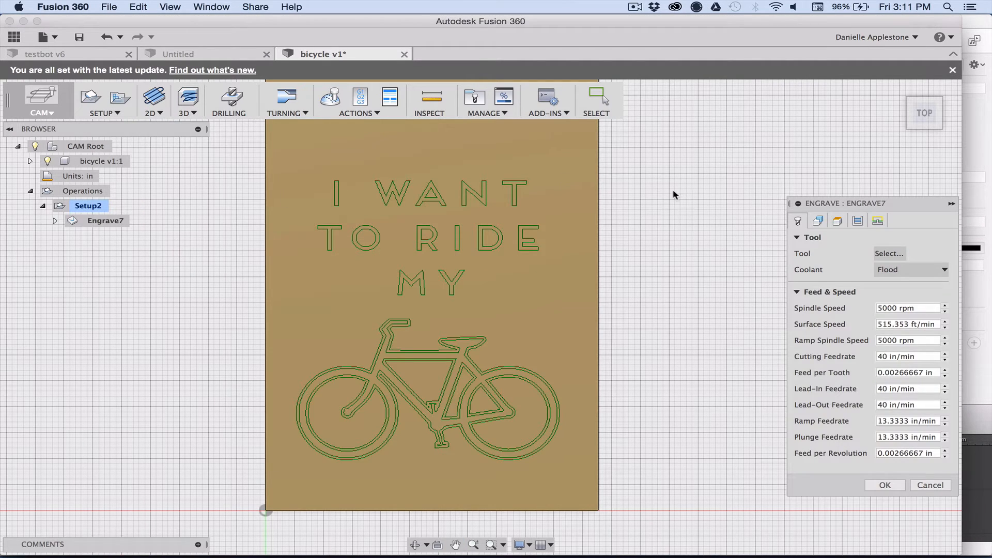
pyautogui.click(889, 254)
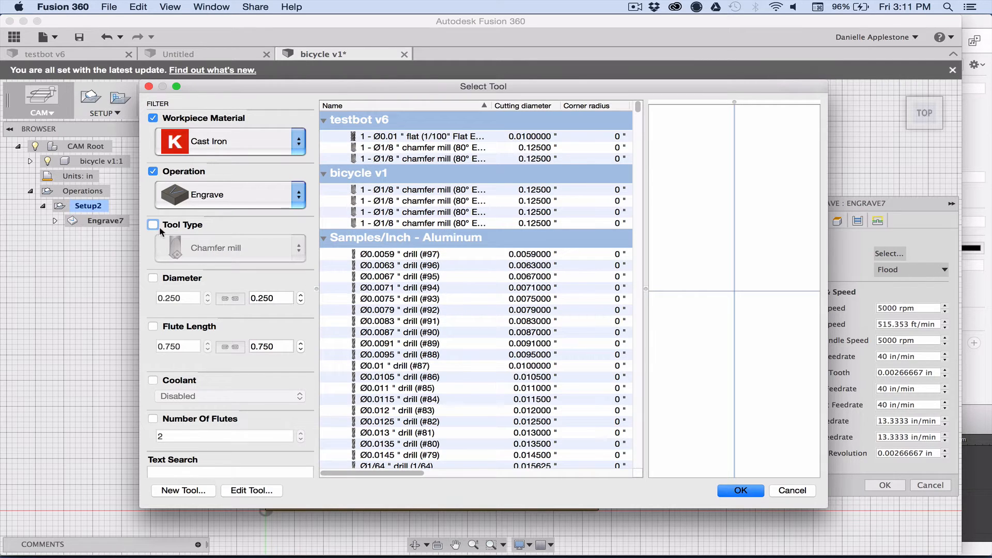
pyautogui.click(153, 224)
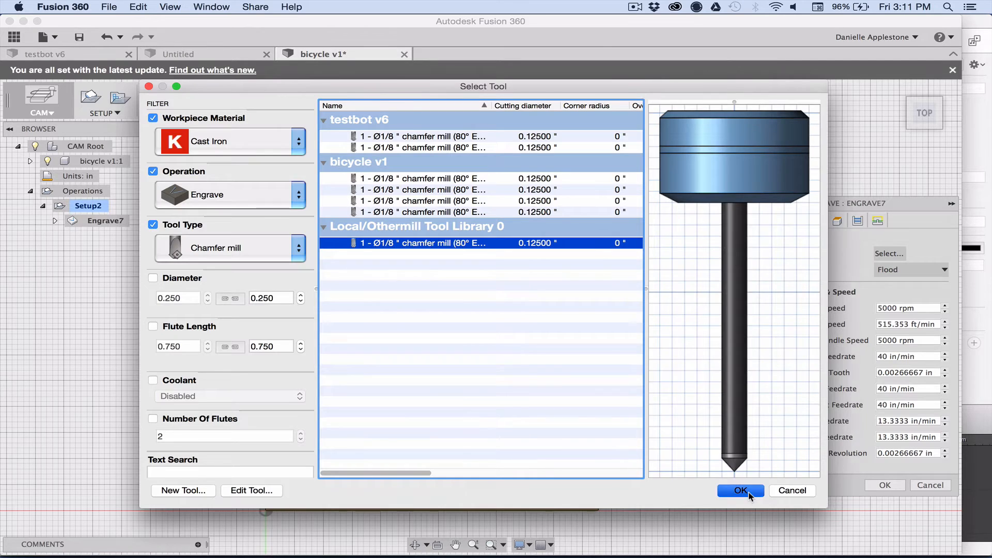
pyautogui.click(740, 490)
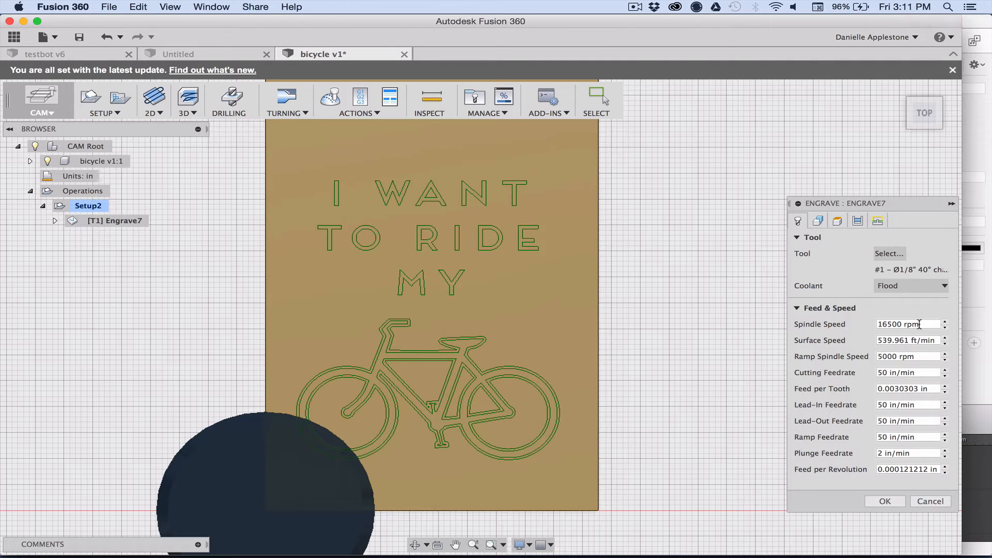
# Set the engrave operation's spindle speed to 20000 rpm.
pyautogui.click(909, 323)
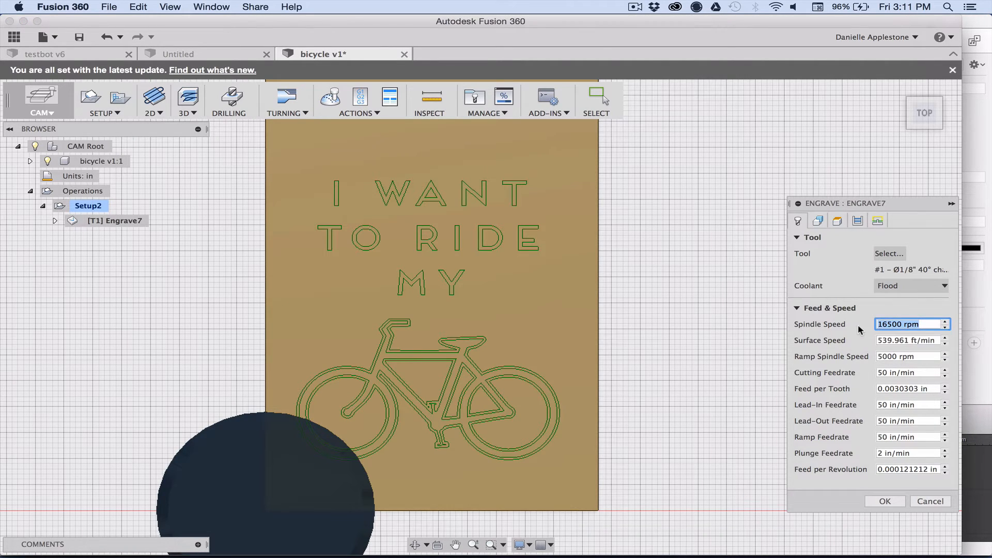
pyautogui.write('20000')
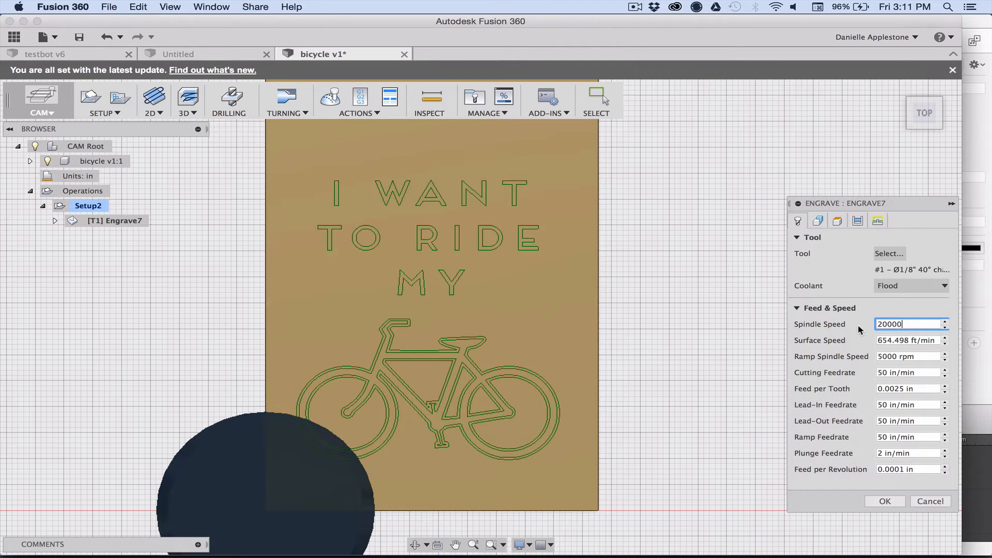
pyautogui.click(908, 340)
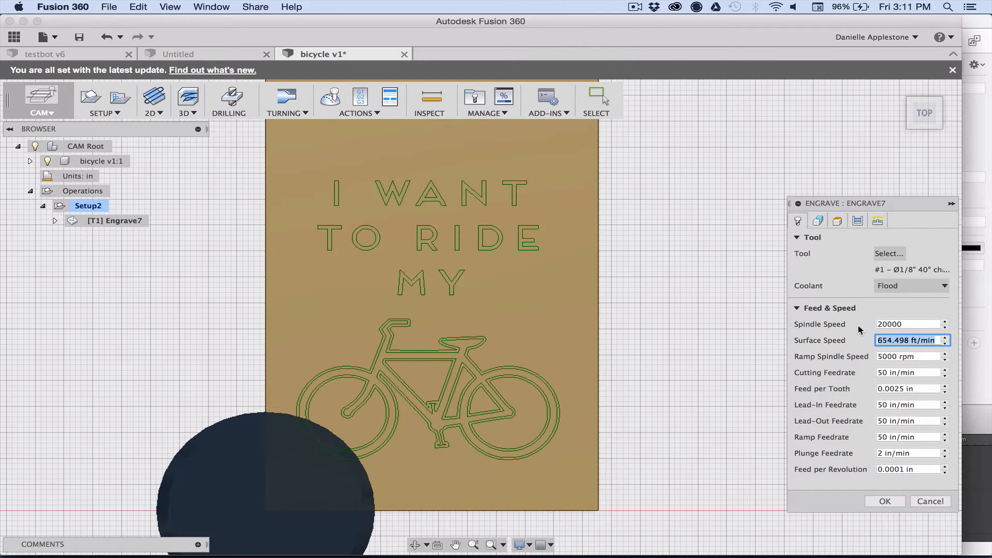
pyautogui.click(908, 372)
pyautogui.write('100')
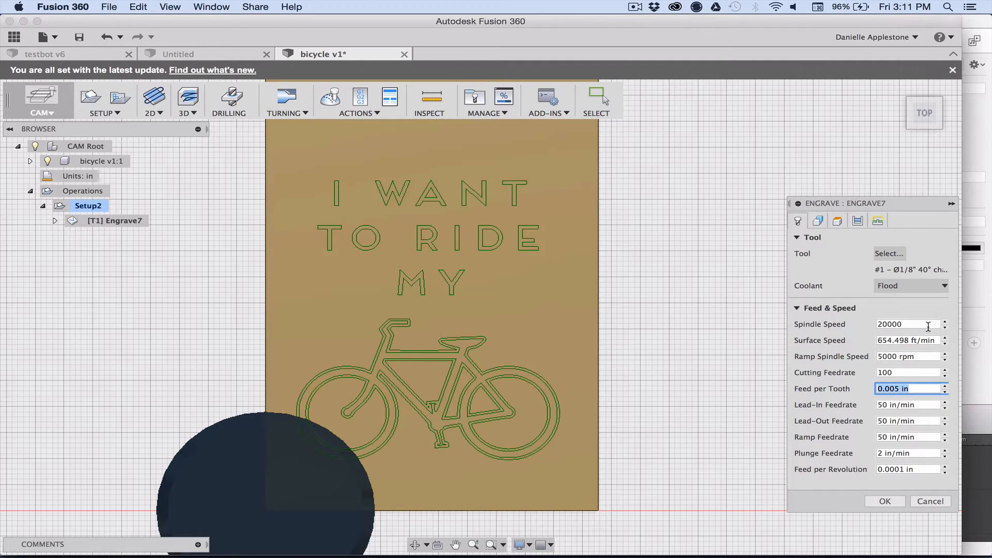
pyautogui.moveTo(819, 221)
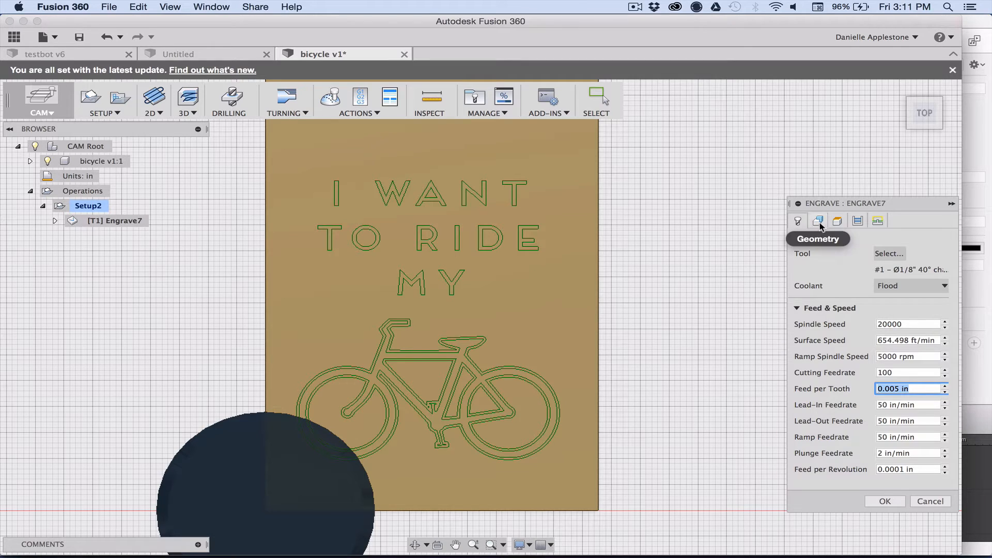
# Select every letter of I WANT TO RIDE MY as engraving geometry contours.
pyautogui.click(818, 221)
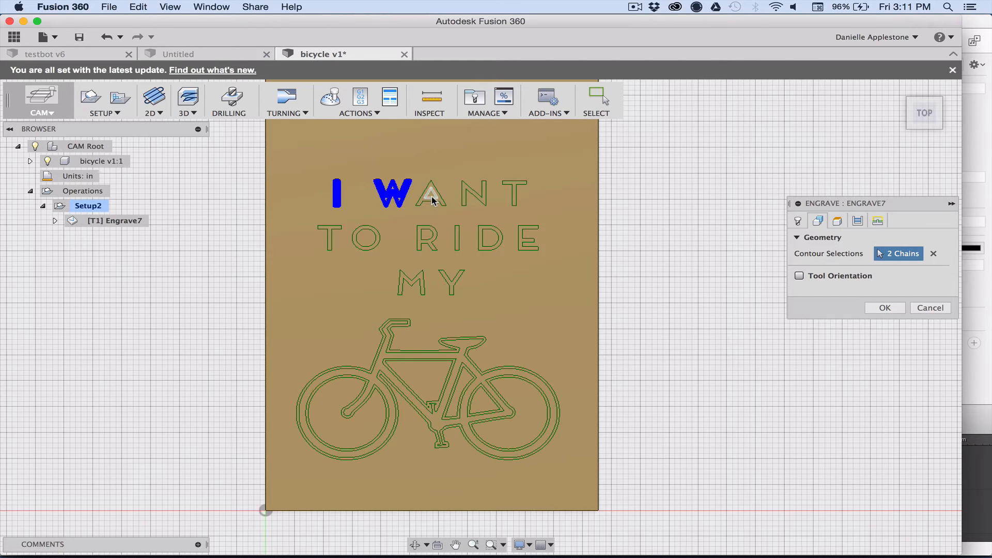
pyautogui.click(433, 193)
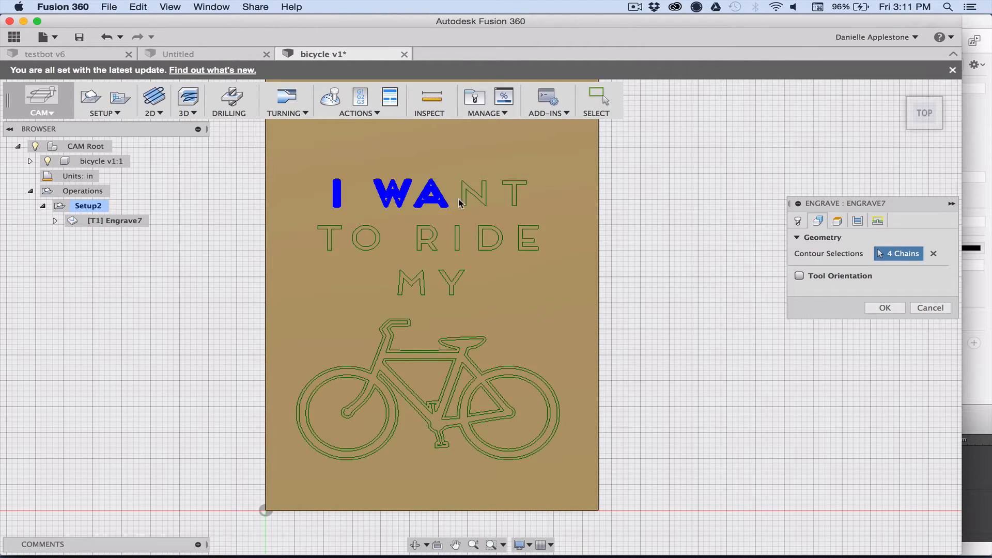
pyautogui.click(500, 190)
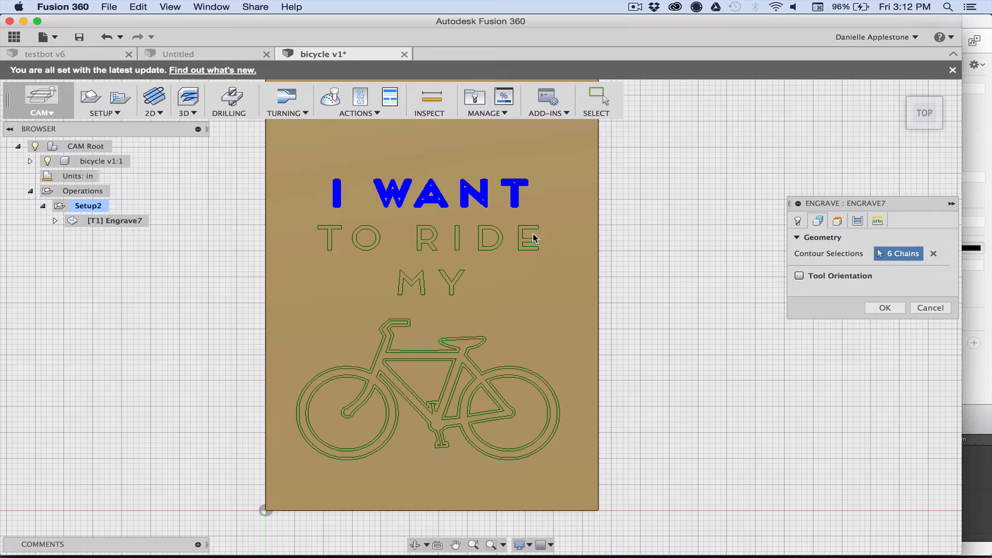
pyautogui.click(526, 239)
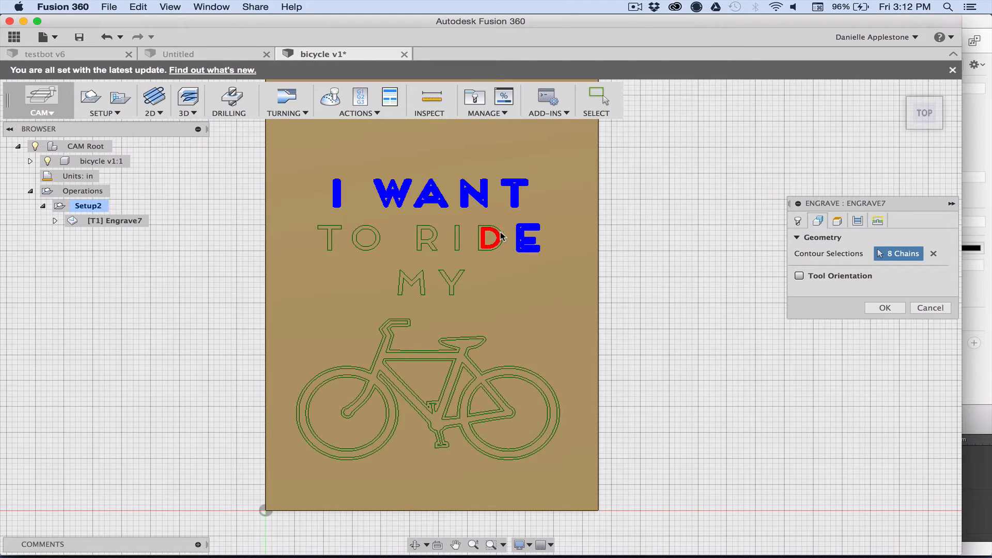
pyautogui.click(430, 238)
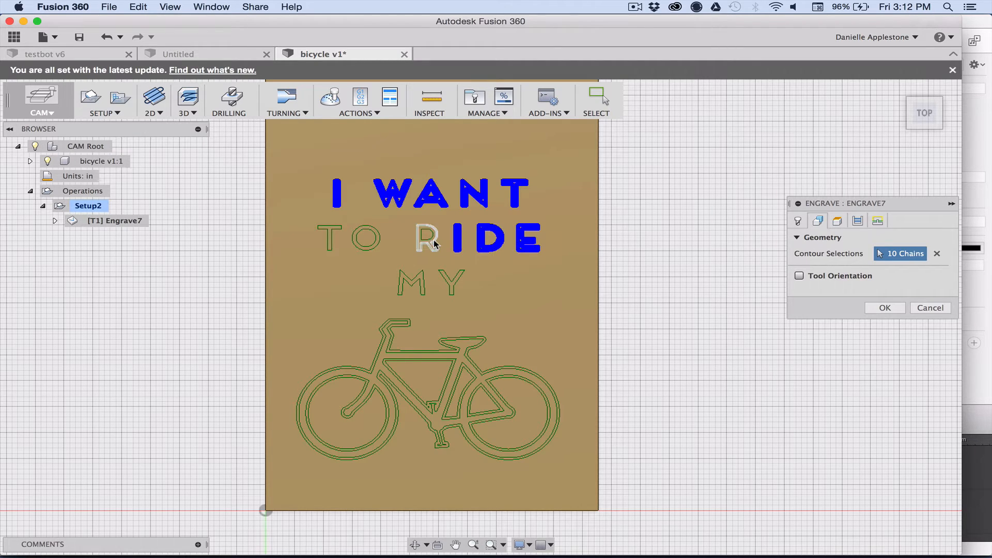
pyautogui.click(432, 239)
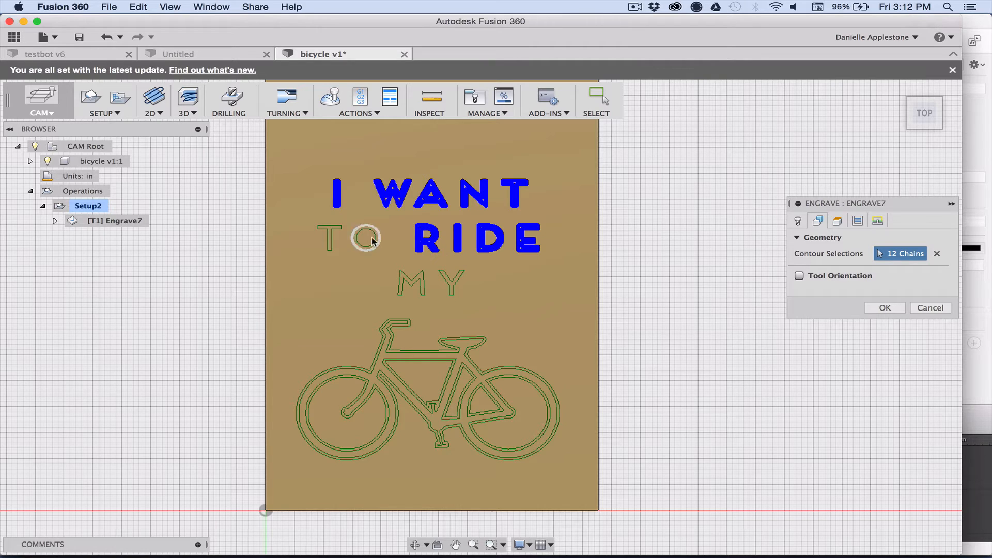
pyautogui.click(364, 239)
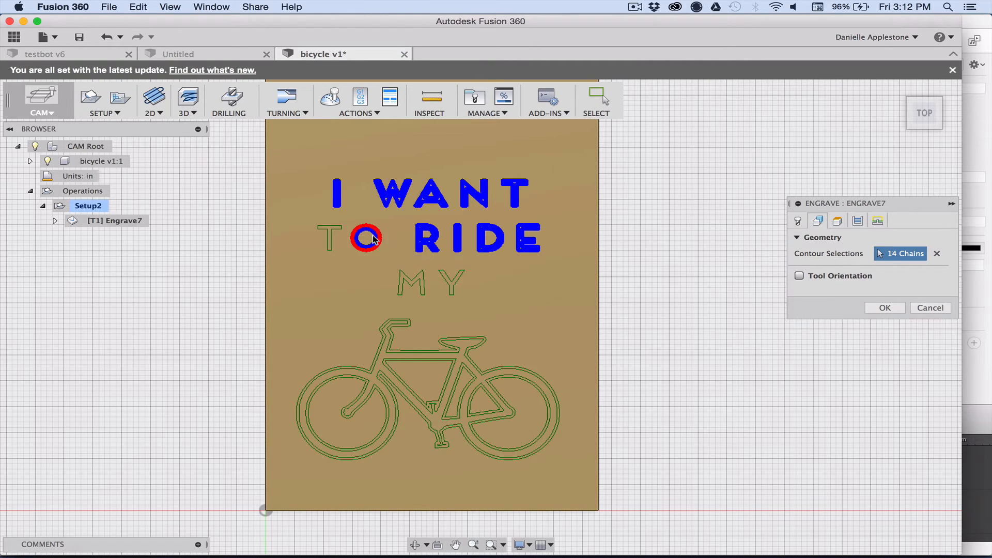
pyautogui.click(411, 283)
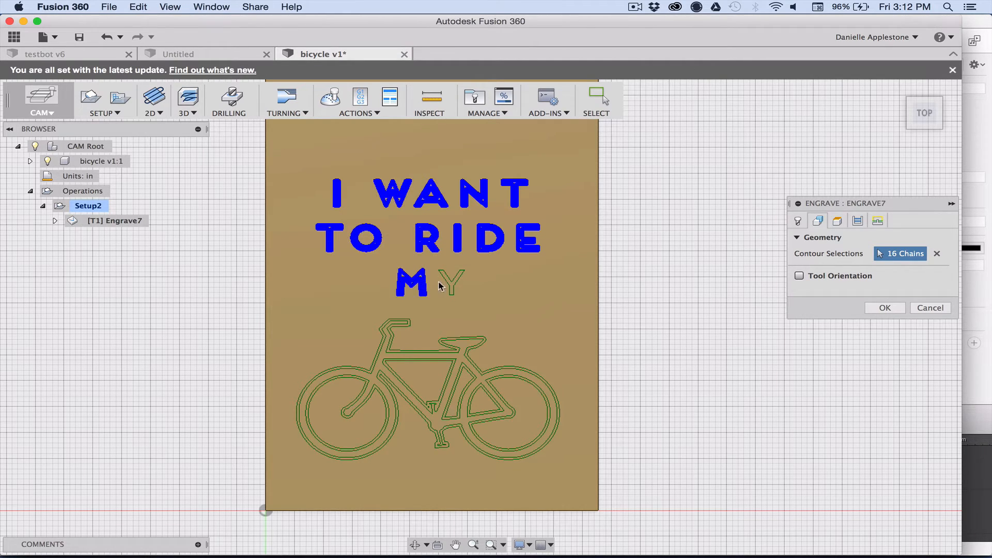
pyautogui.click(346, 420)
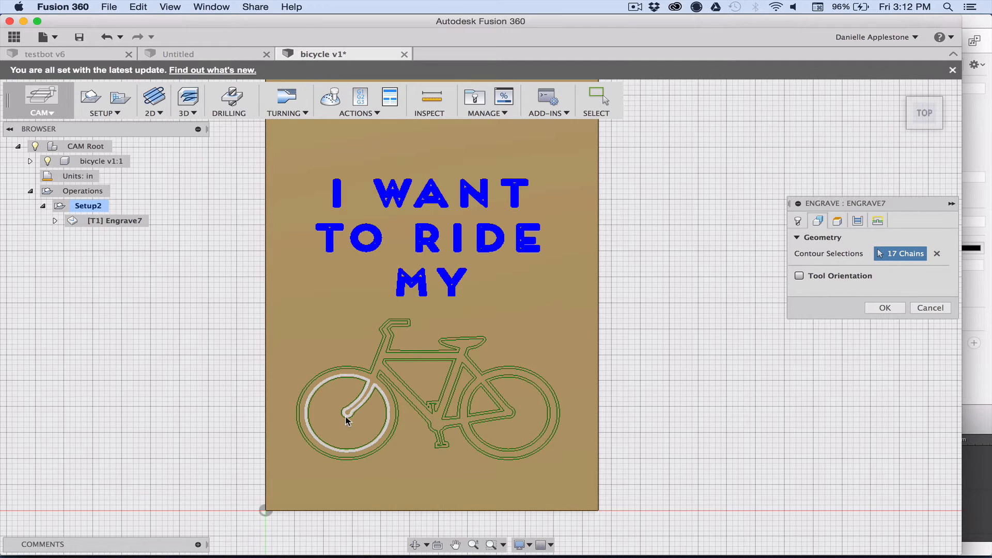
# Add the bicycle's wheels, frame triangles and outer outline, reaching 29 selected chains.
pyautogui.click(347, 411)
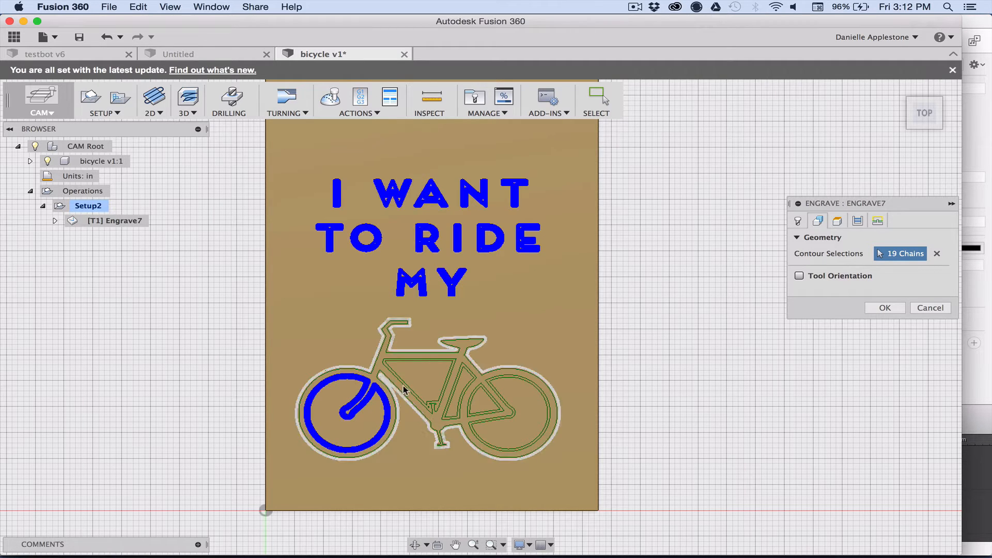
pyautogui.click(417, 379)
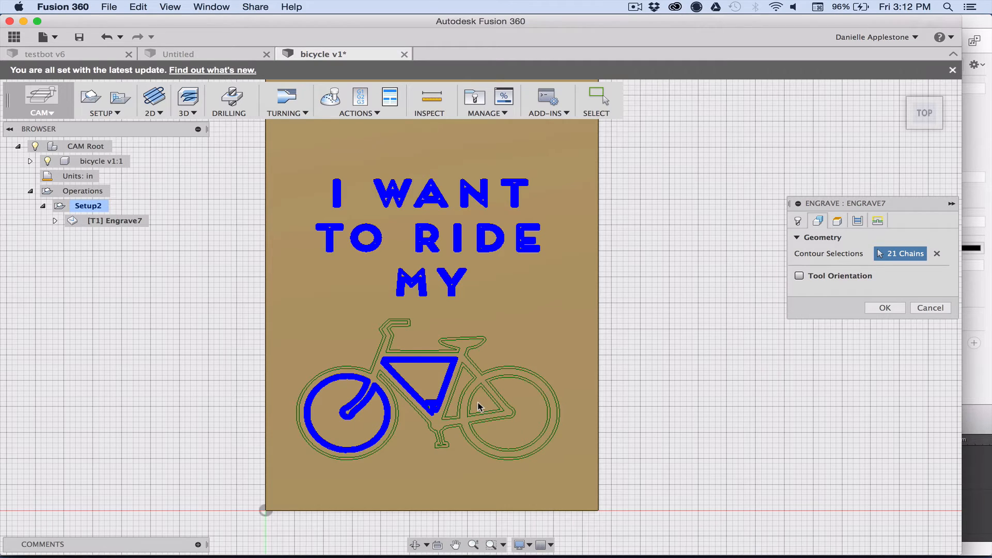
pyautogui.click(482, 404)
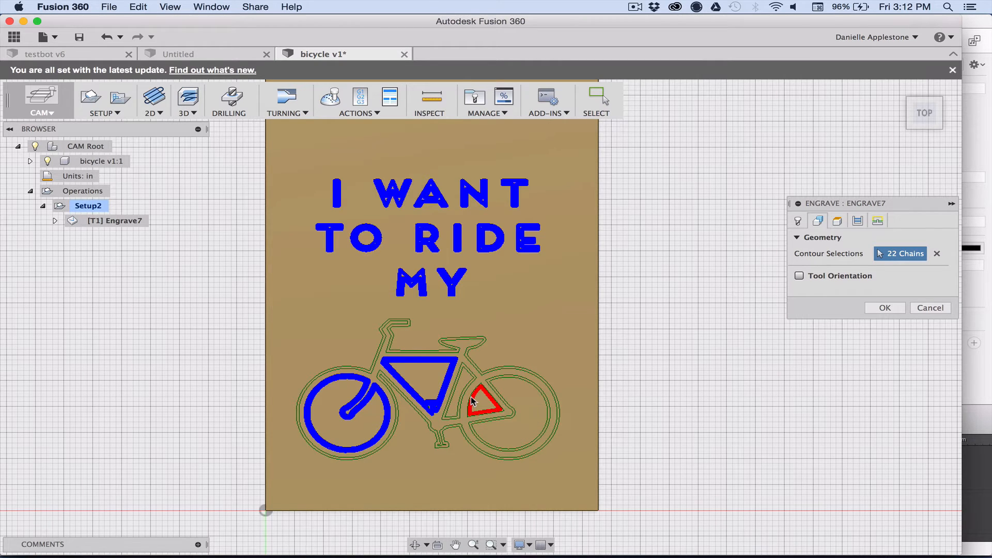
pyautogui.click(468, 399)
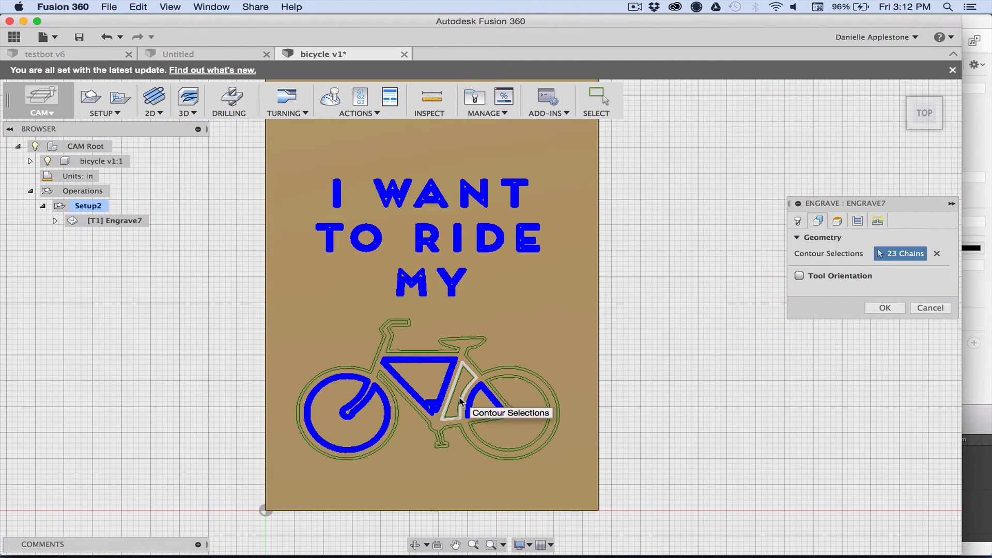
pyautogui.click(459, 399)
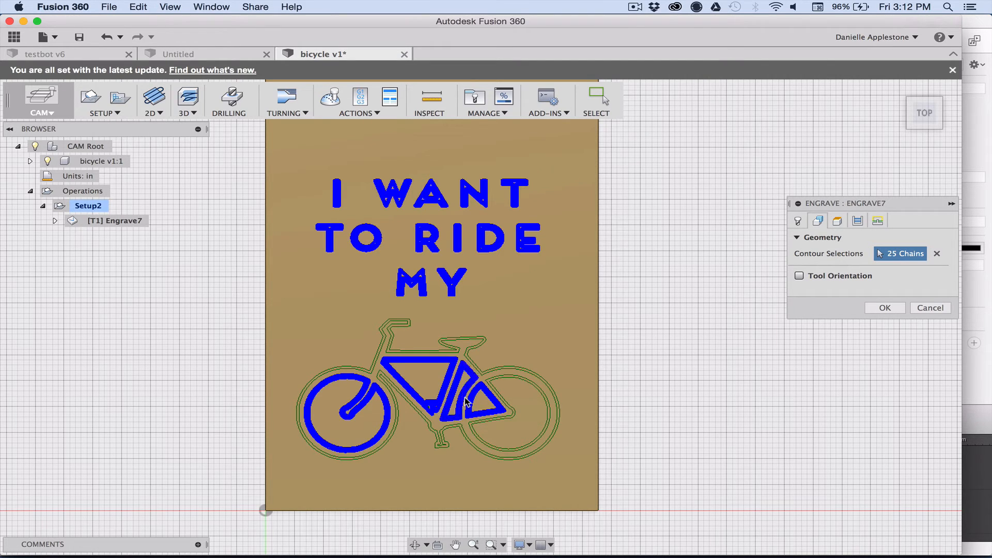
pyautogui.click(506, 382)
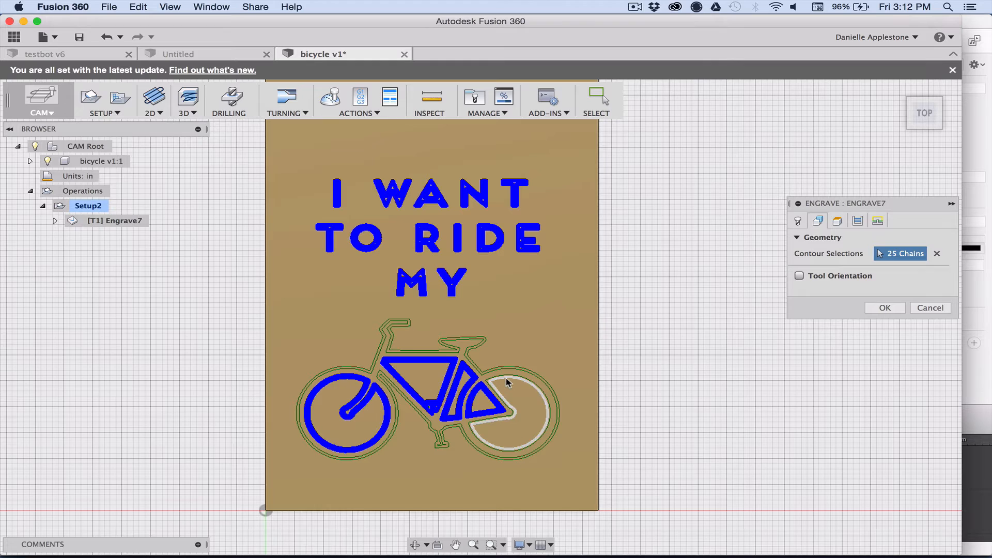
pyautogui.click(507, 379)
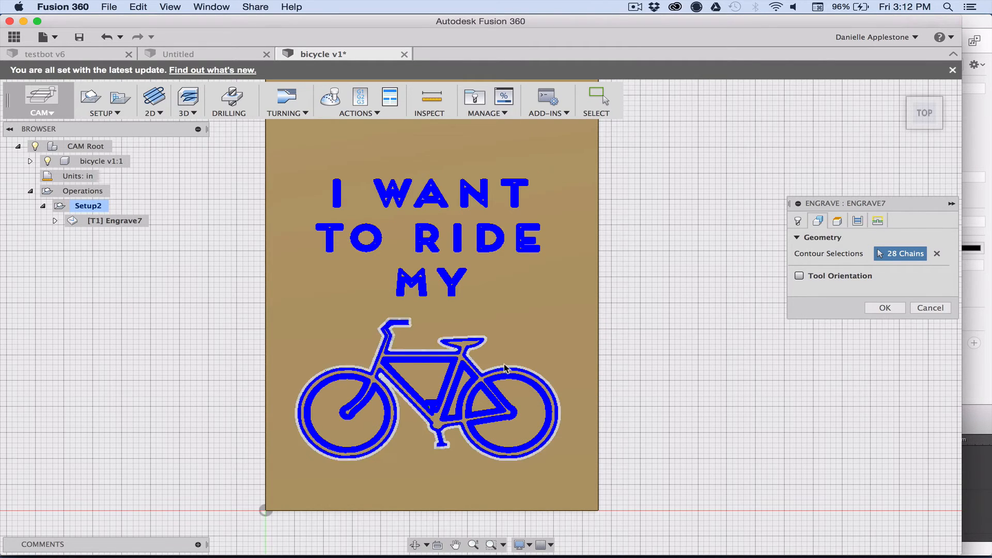
pyautogui.click(446, 438)
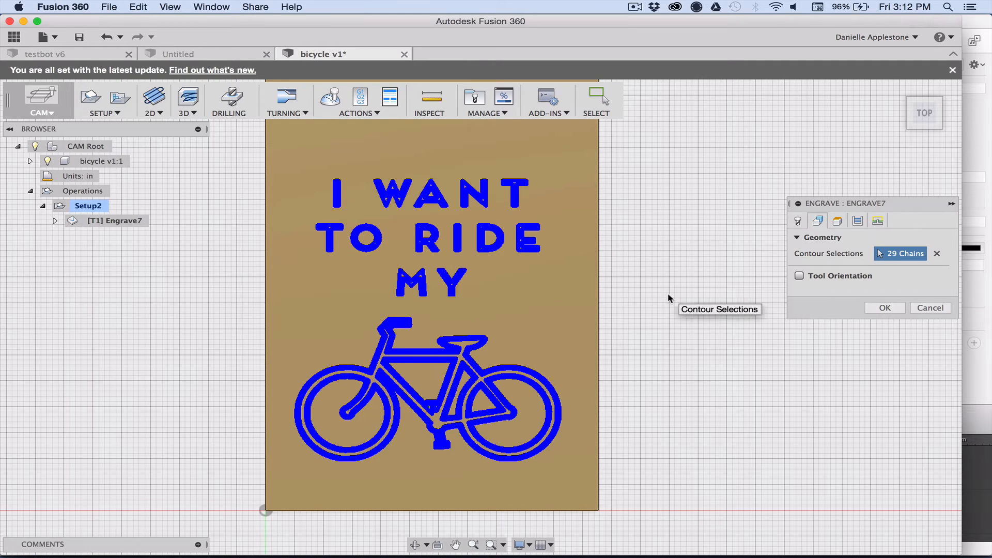
pyautogui.click(837, 222)
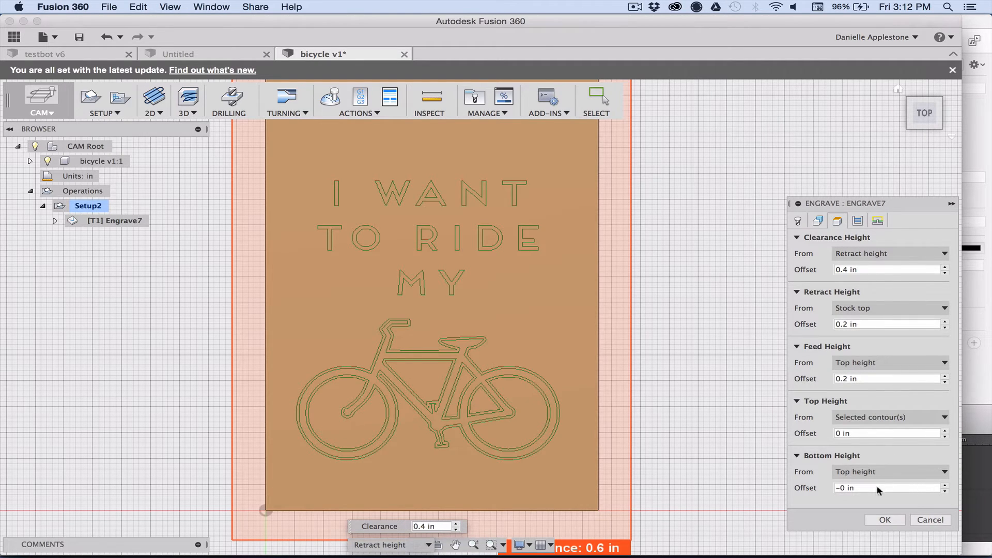
# Set the bottom height offset to -0.003 in, review passes and linking, and generate the toolpath.
pyautogui.click(885, 487)
pyautogui.write('-0.003')
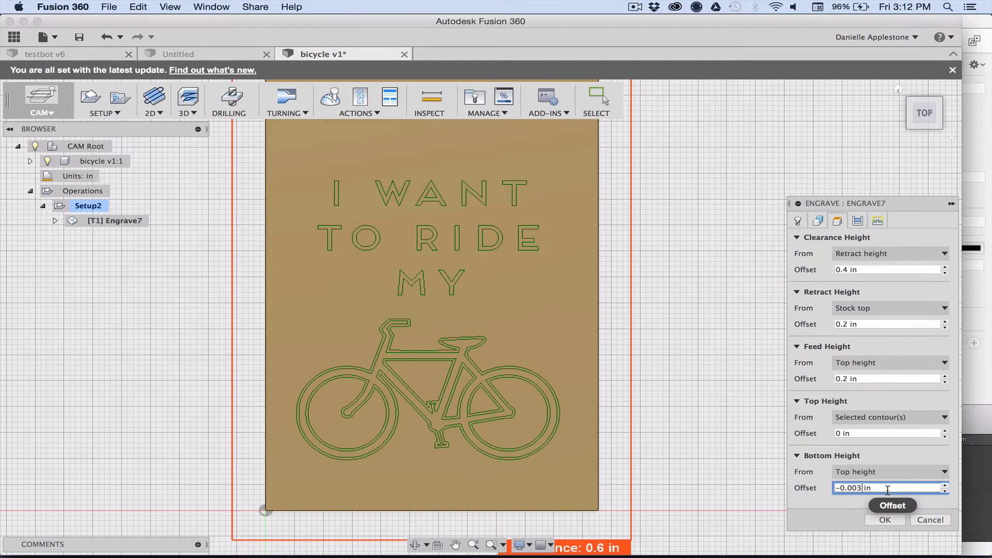
pyautogui.click(858, 221)
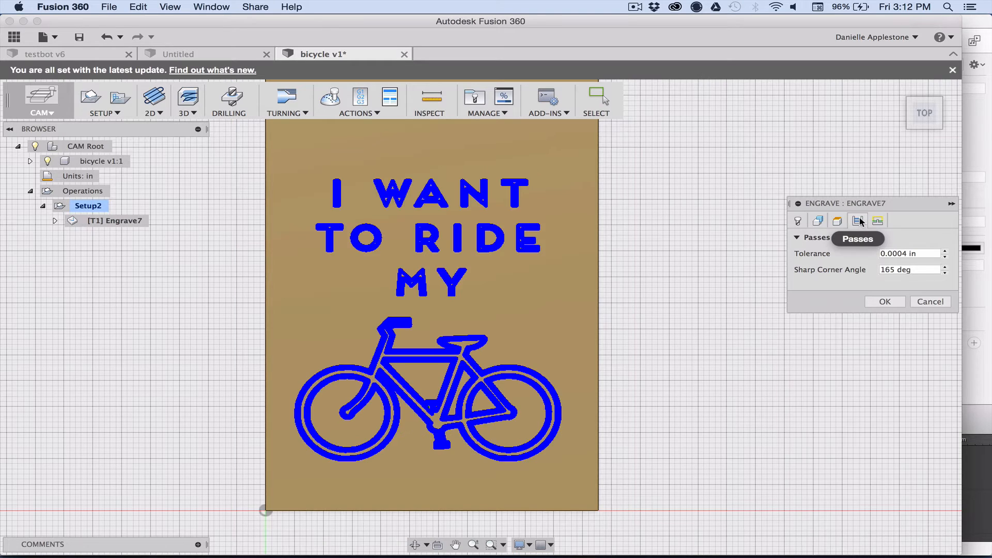
pyautogui.click(879, 221)
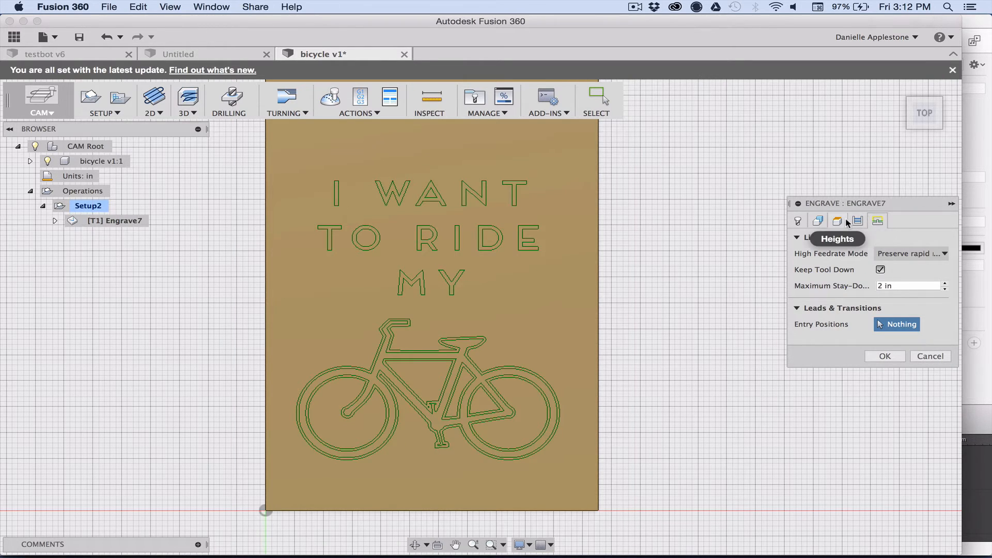
pyautogui.click(884, 356)
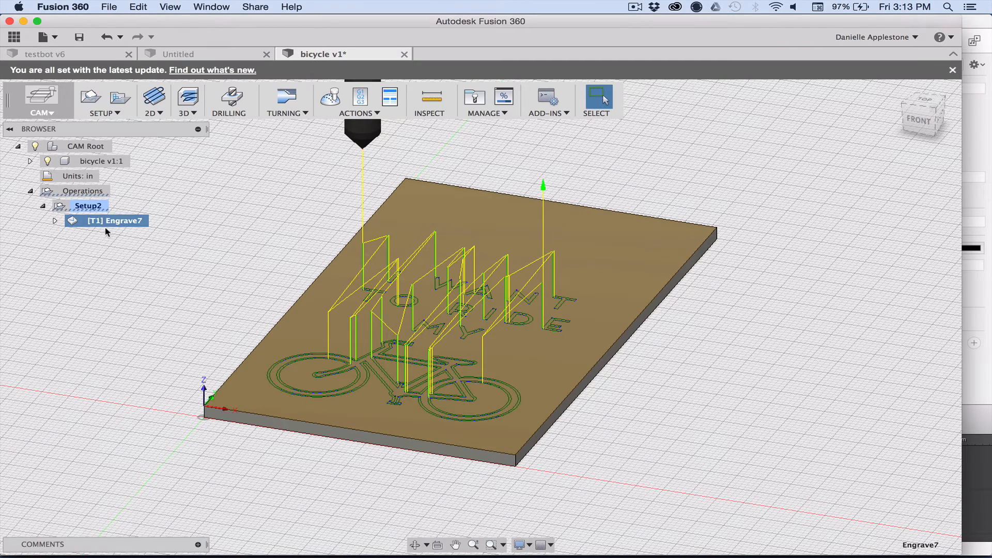
# Simulate the Engrave7 toolpath with stock shown, play it through, and close the simulation.
pyautogui.rightClick(114, 220)
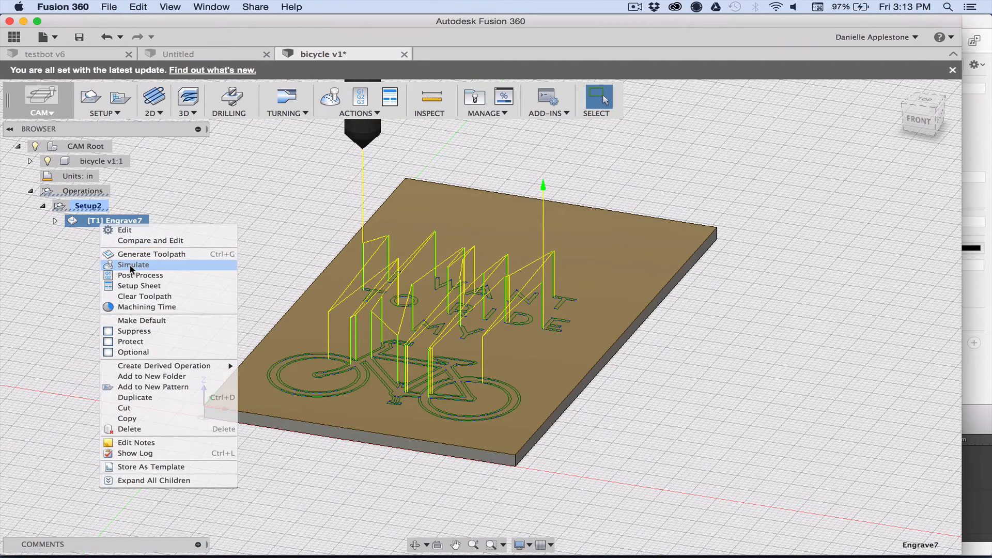
pyautogui.click(133, 264)
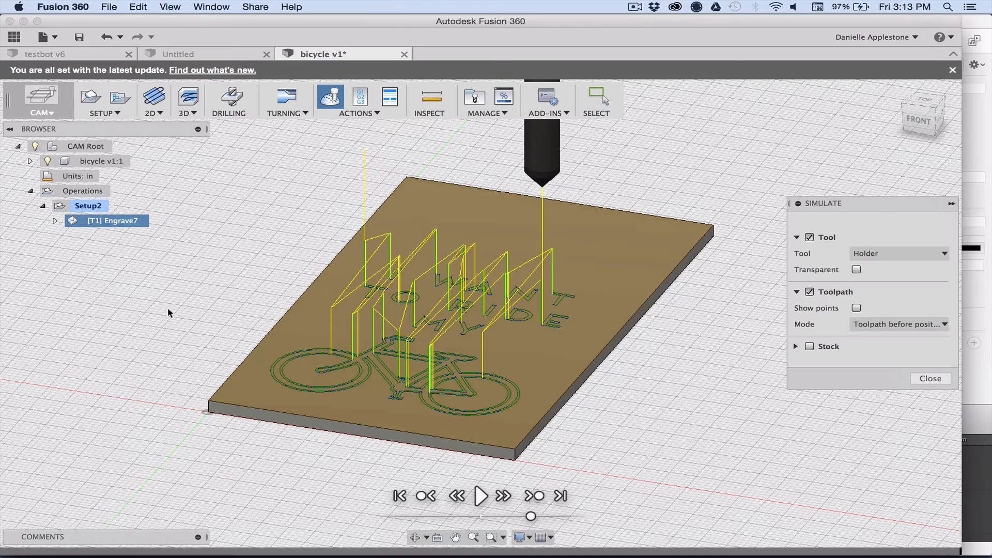
pyautogui.click(810, 347)
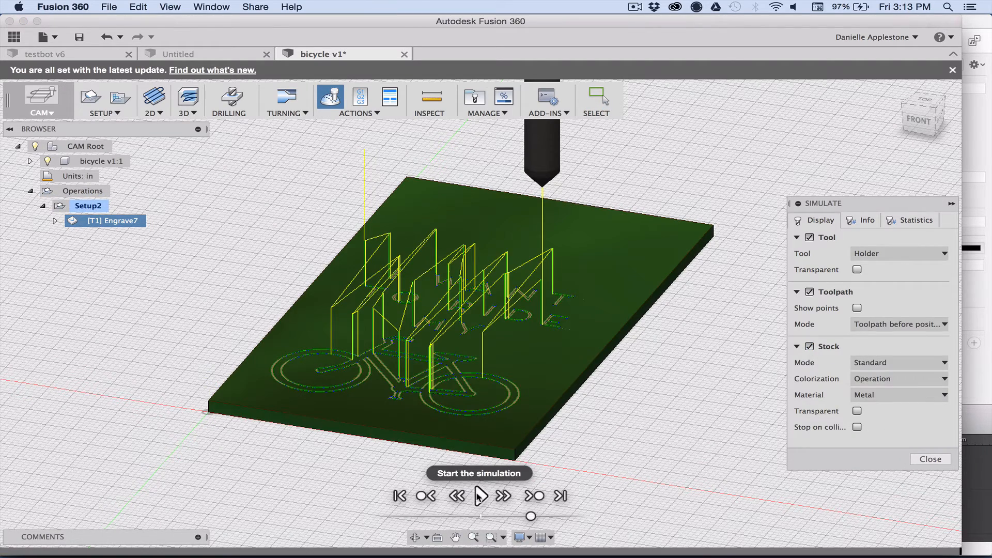
pyautogui.click(479, 495)
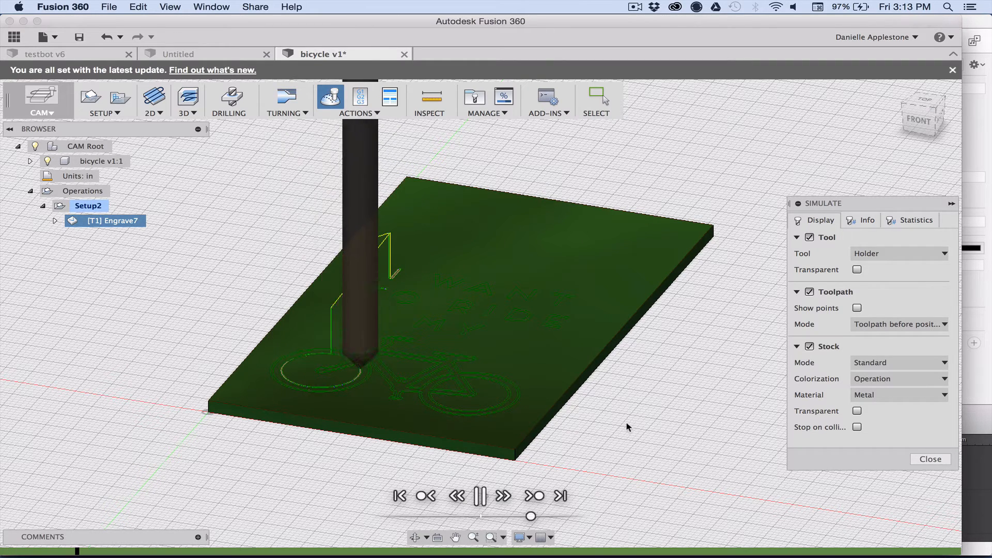
pyautogui.click(481, 495)
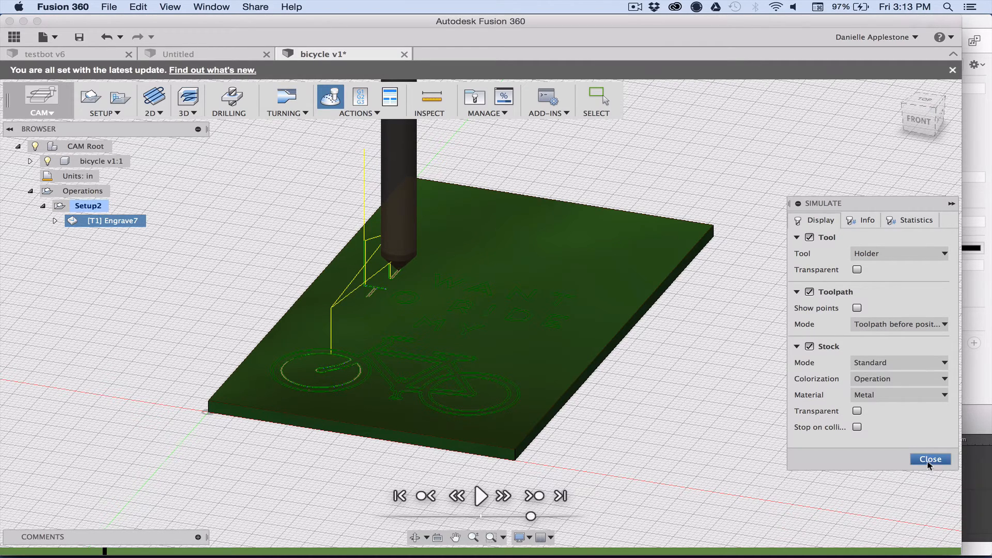
pyautogui.click(930, 459)
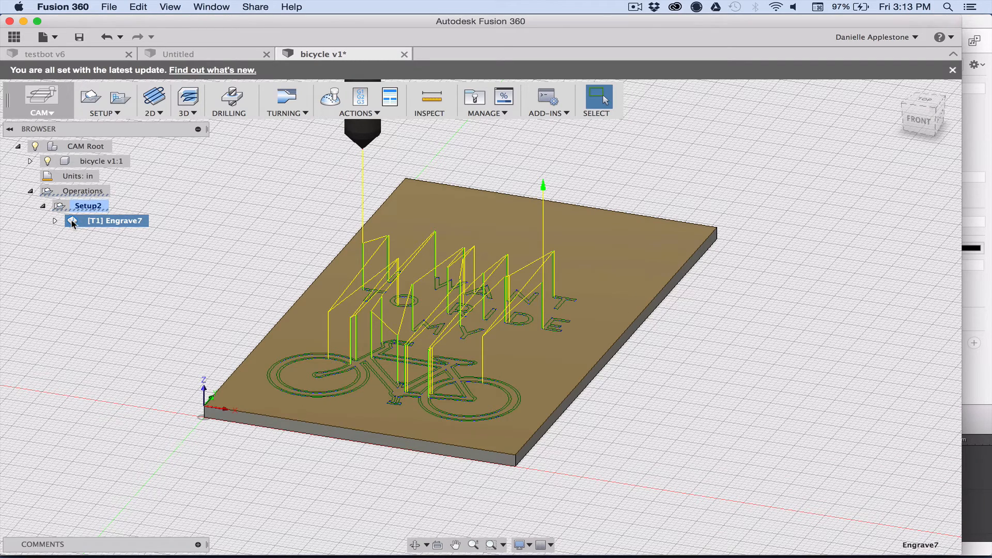
# Bring up the Post Process settings for Engrave7, dismissing and reopening them once.
pyautogui.rightClick(114, 221)
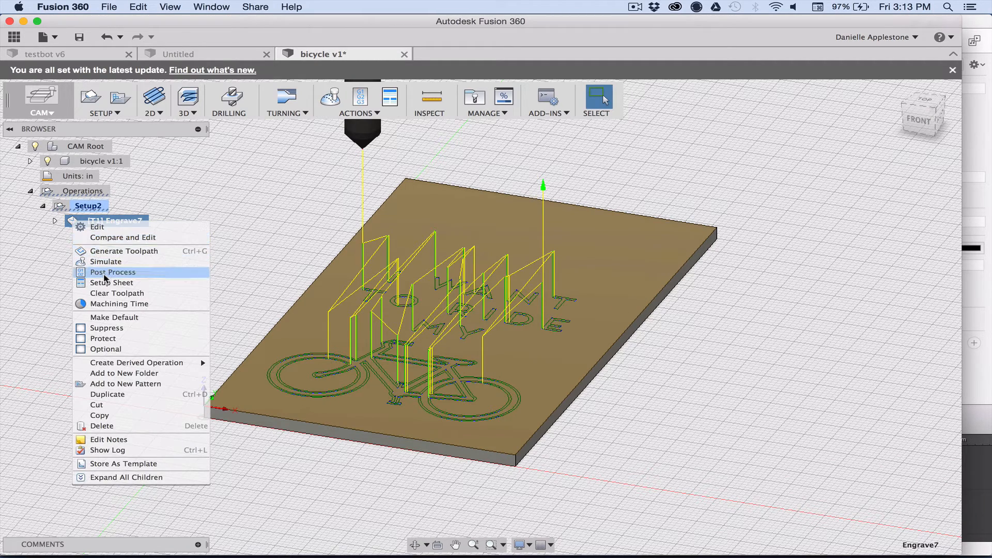
pyautogui.click(112, 272)
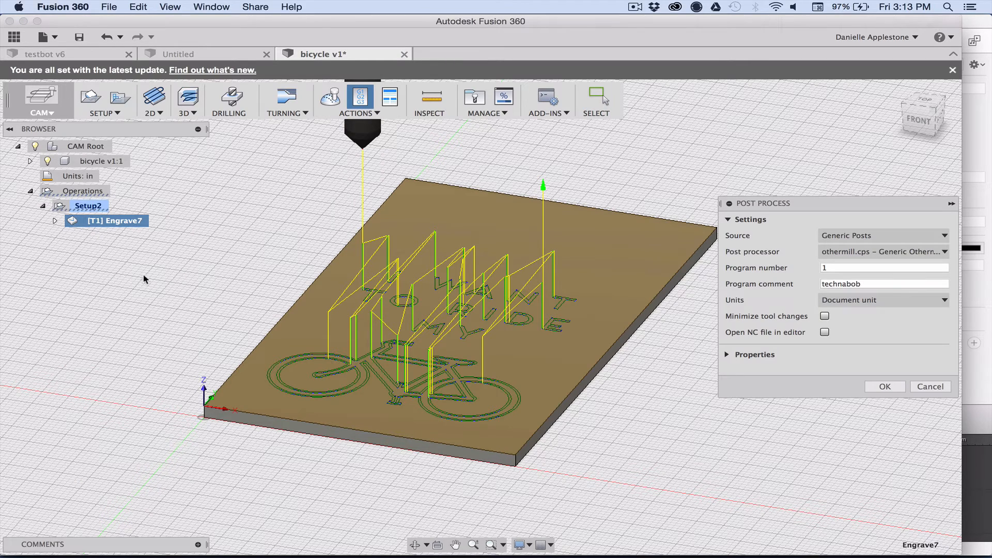
pyautogui.moveTo(930, 374)
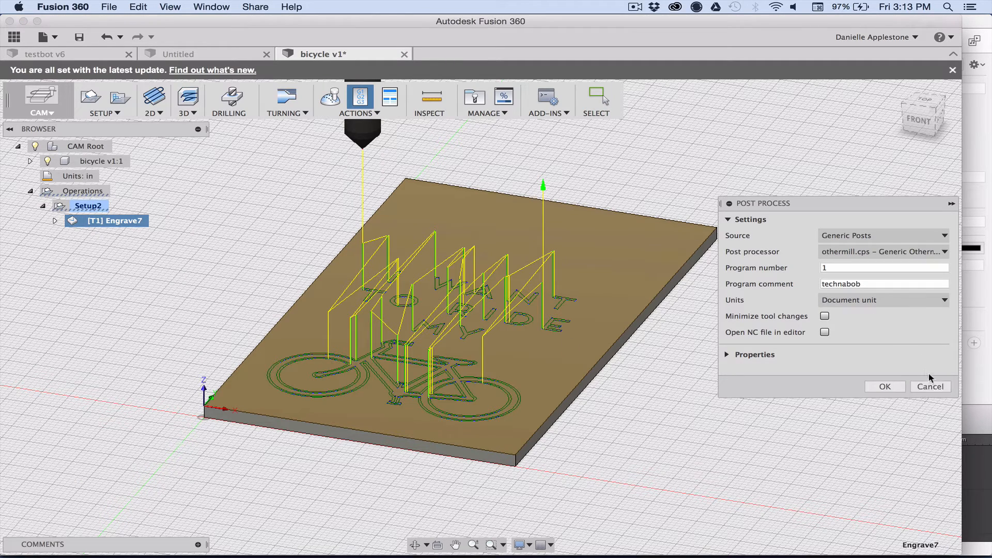
pyautogui.click(930, 387)
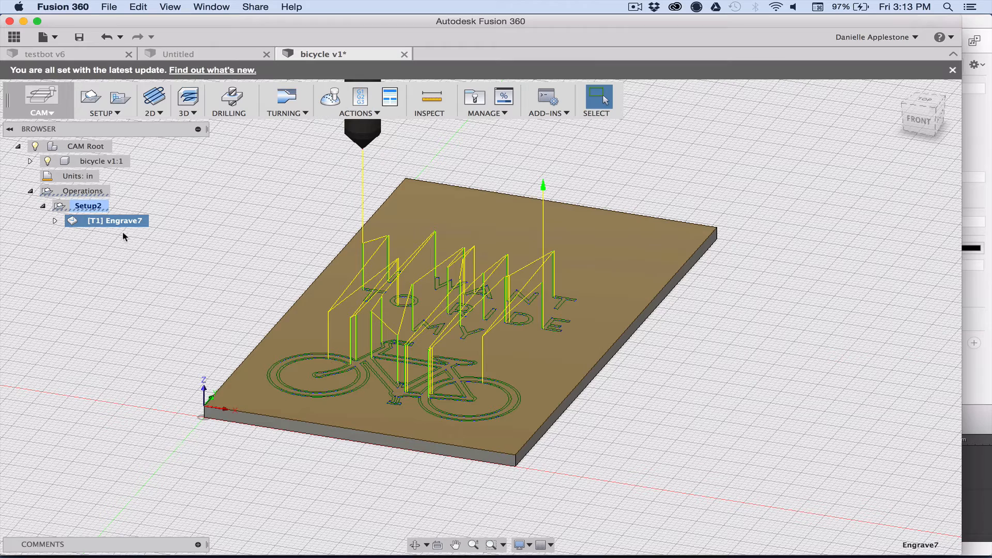
pyautogui.rightClick(113, 220)
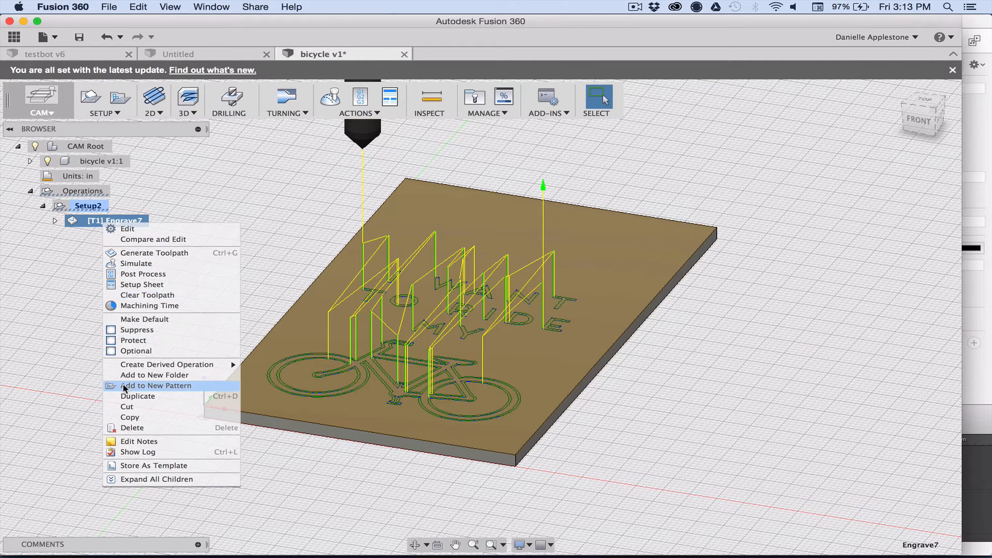
pyautogui.moveTo(136, 279)
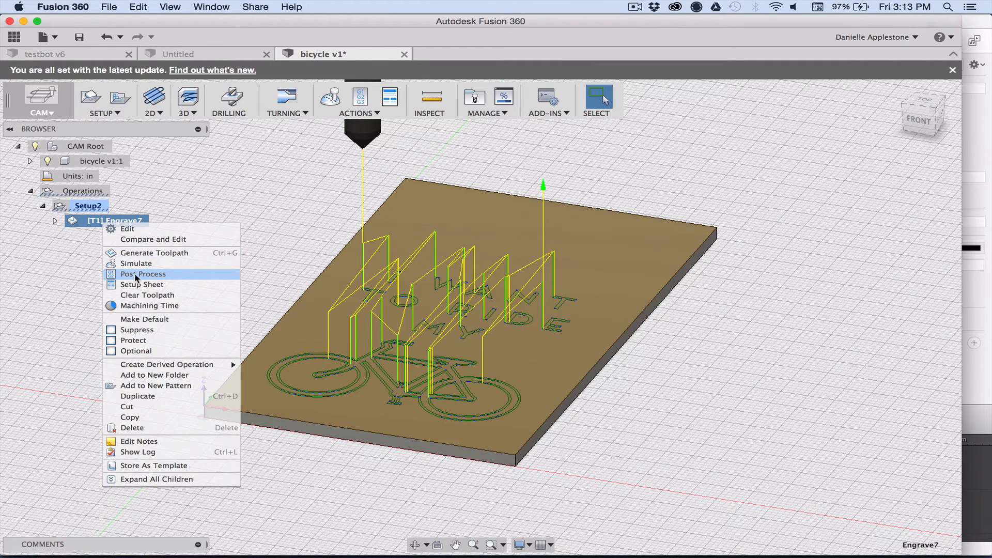
pyautogui.click(143, 274)
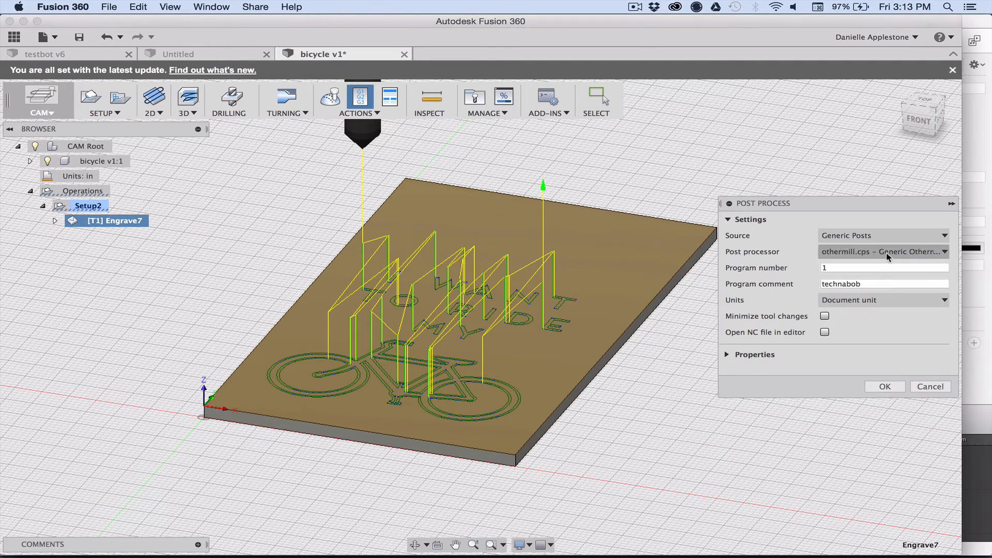
# Choose the Generic Othermill post processor and save the program as bicycle.nc on the Desktop.
pyautogui.click(881, 251)
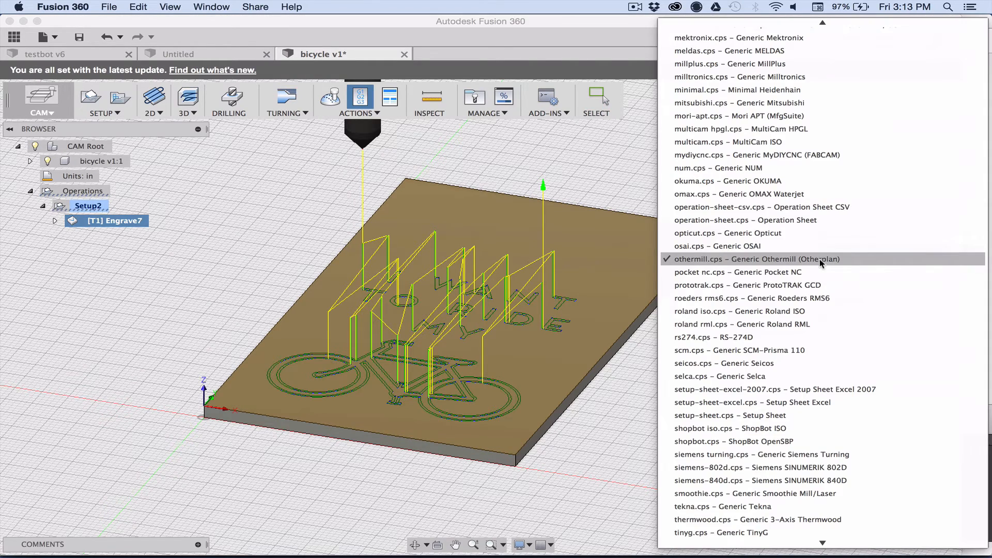
pyautogui.click(756, 258)
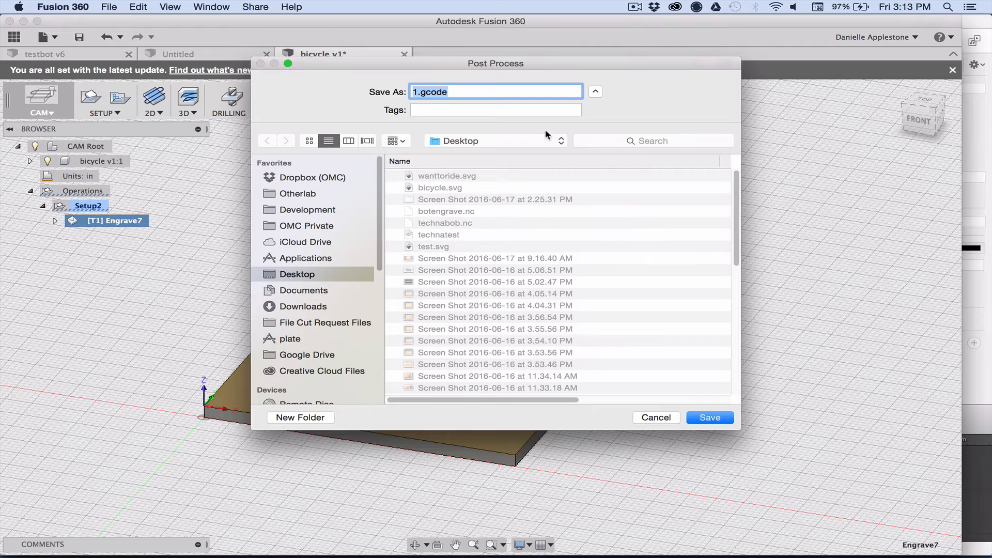
pyautogui.write('bicycle.nc')
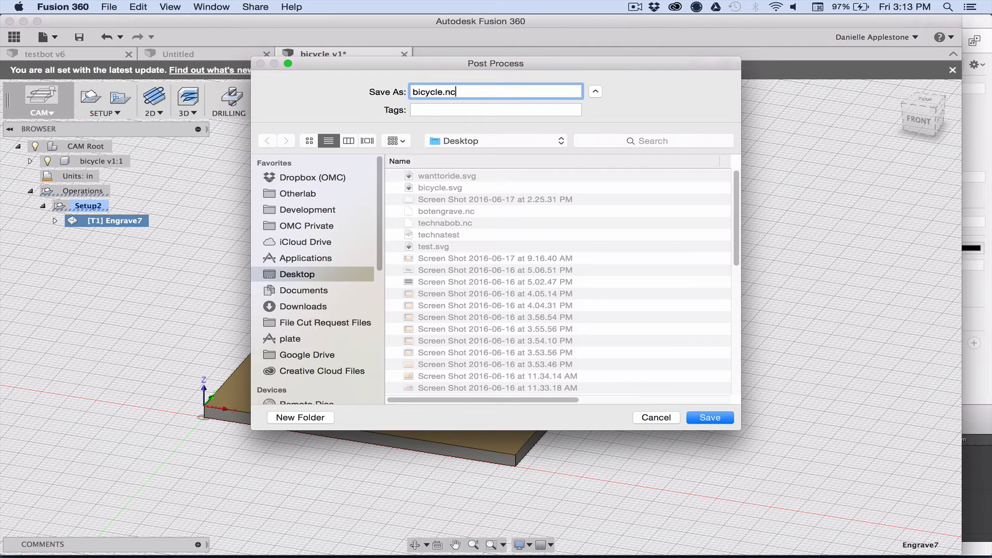
pyautogui.click(709, 416)
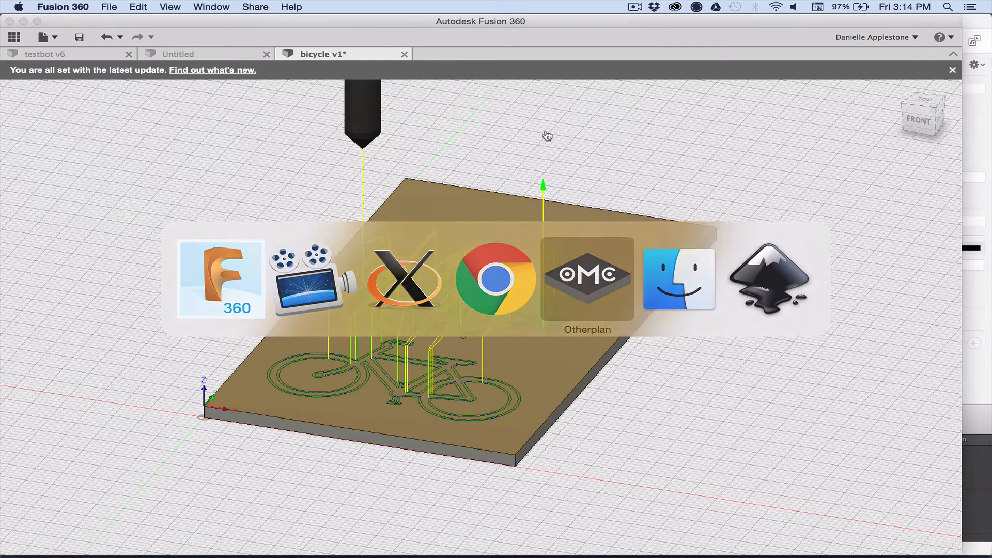
# In Otherplan, load bicycle.nc onto the 5×4 in stock.
pyautogui.click(587, 278)
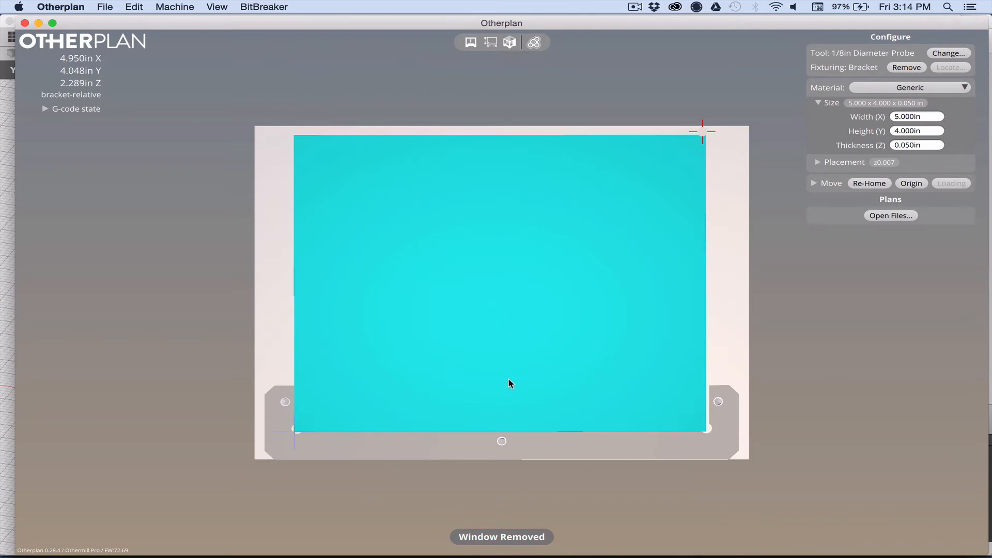
pyautogui.moveTo(816, 321)
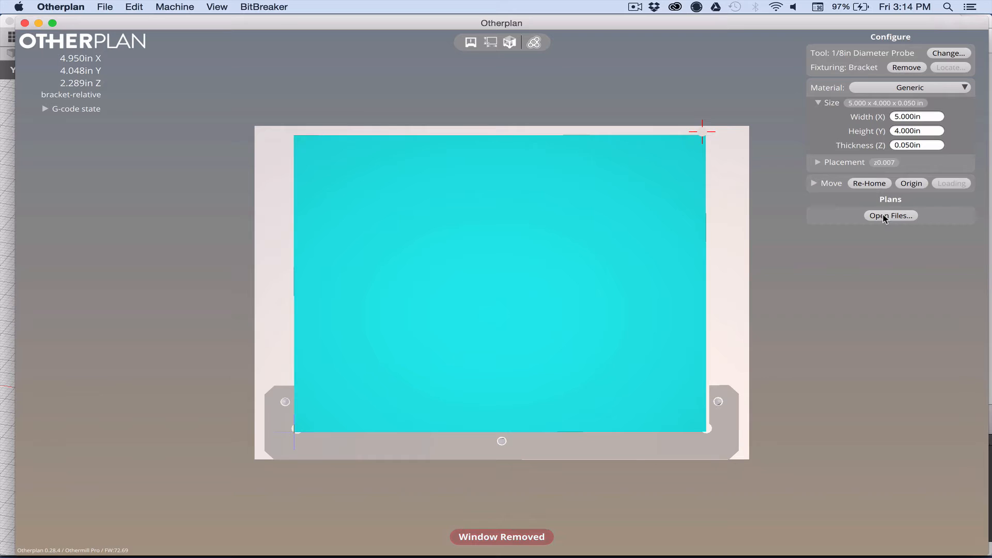
pyautogui.click(890, 215)
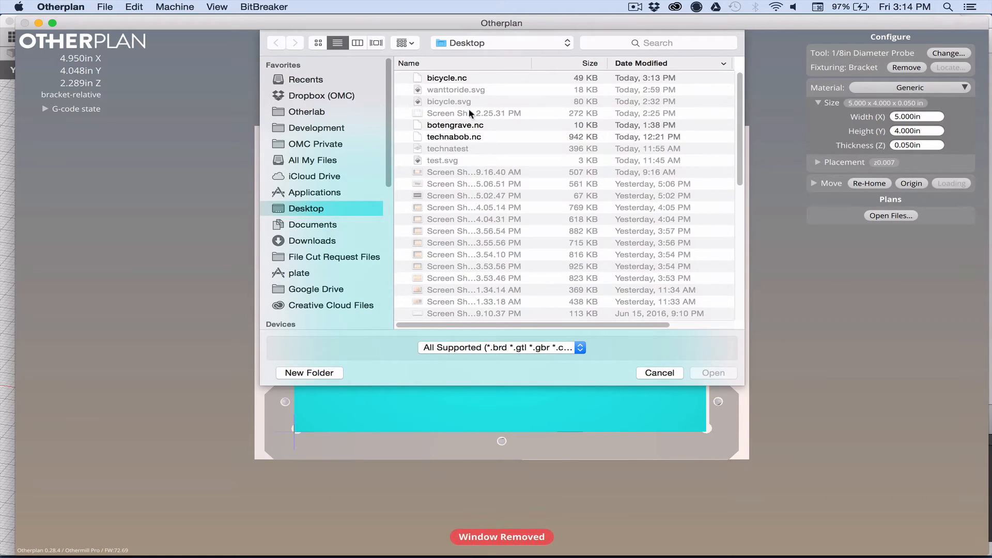
pyautogui.click(447, 78)
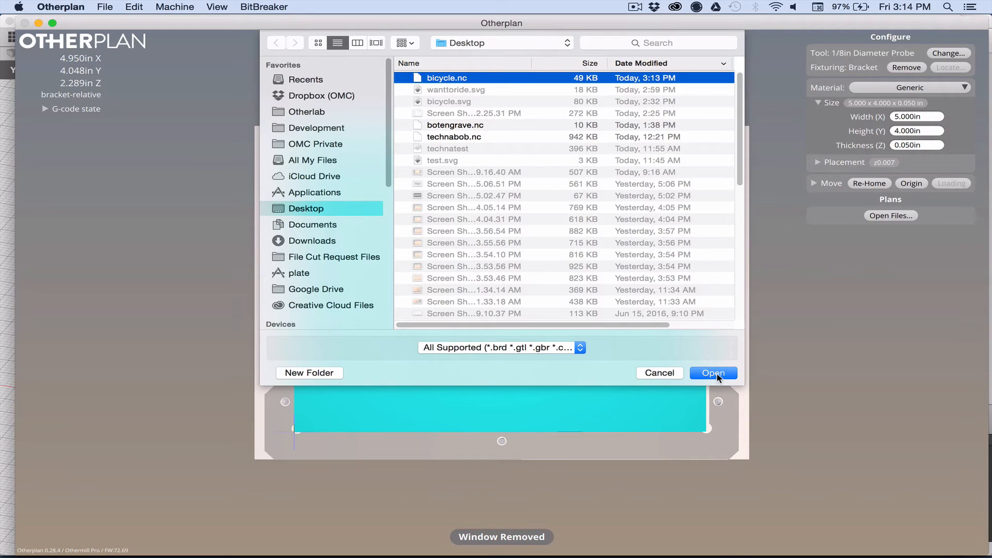
pyautogui.click(712, 373)
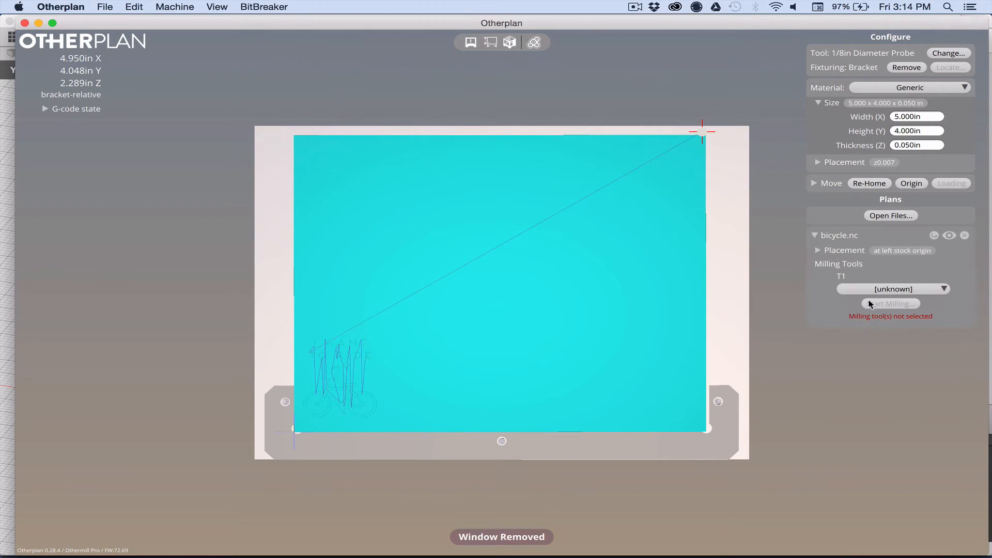
# Assign the 80° Engraving Tool as the T1 milling tool.
pyautogui.click(892, 288)
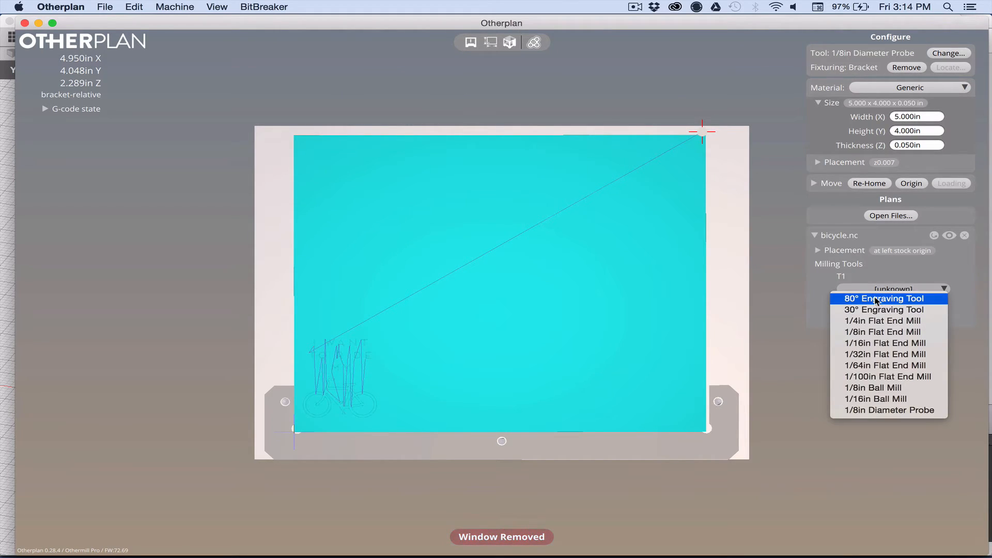
pyautogui.click(881, 297)
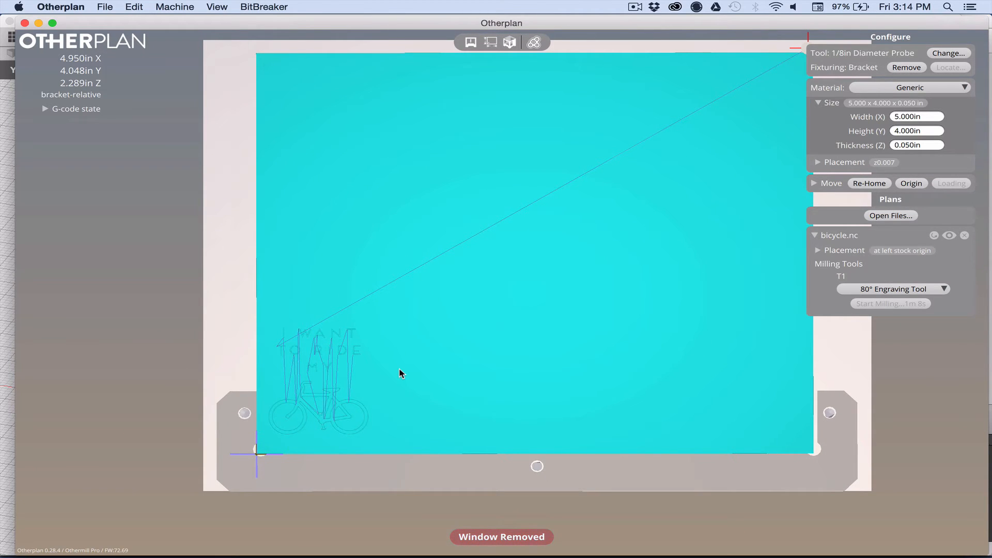
pyautogui.moveTo(940, 68)
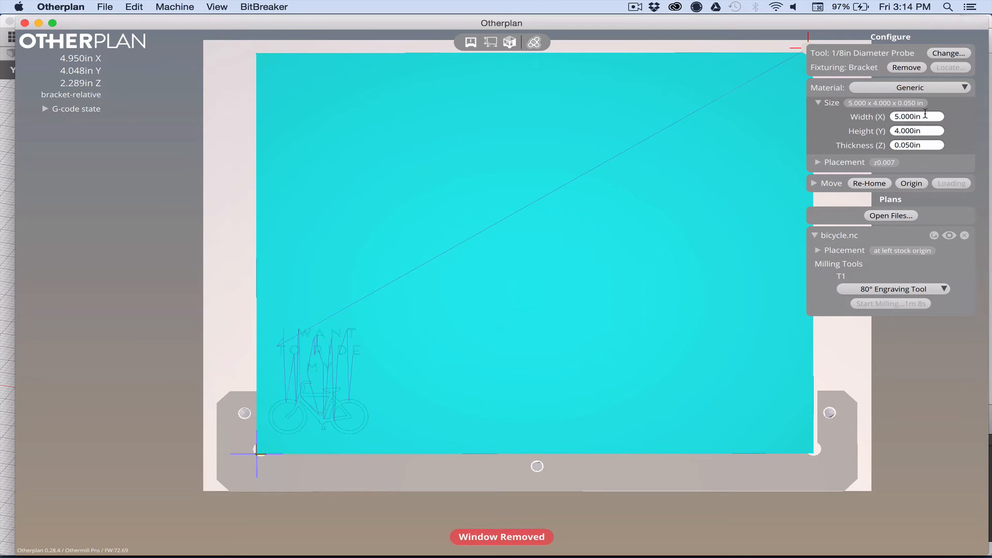
# Resize the stock to 1.136 in wide by 1.965 in tall and expand its placement settings.
pyautogui.click(917, 117)
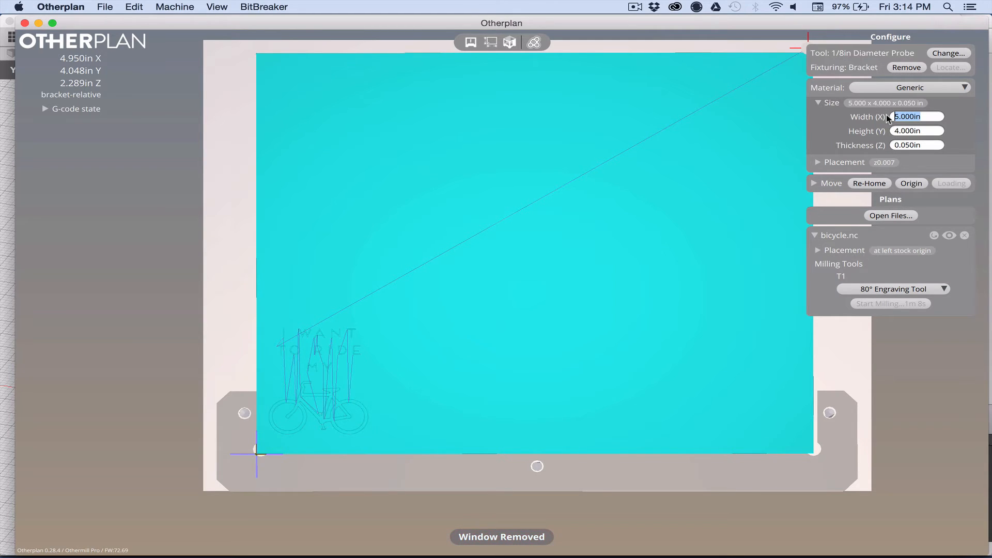
pyautogui.write('1.136in')
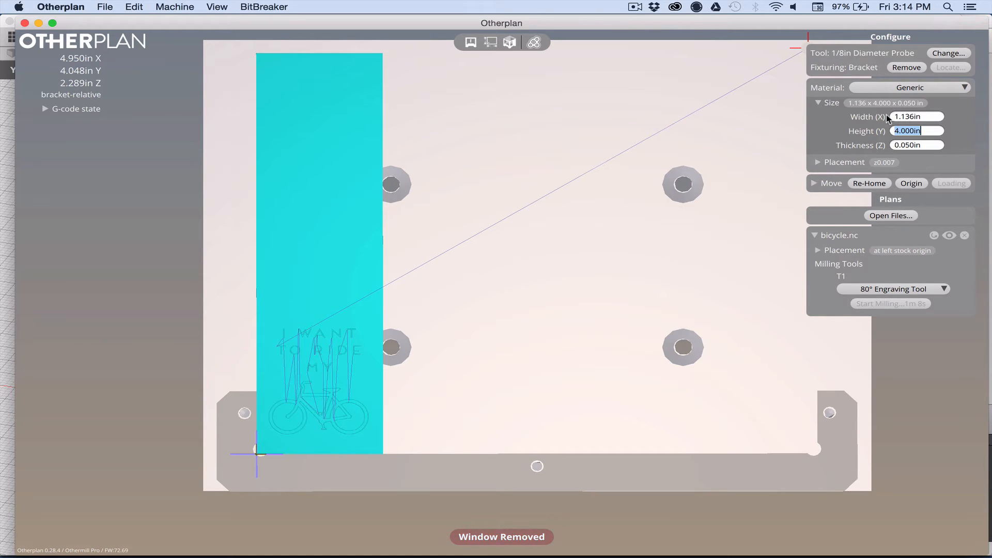
pyautogui.write('1.965in')
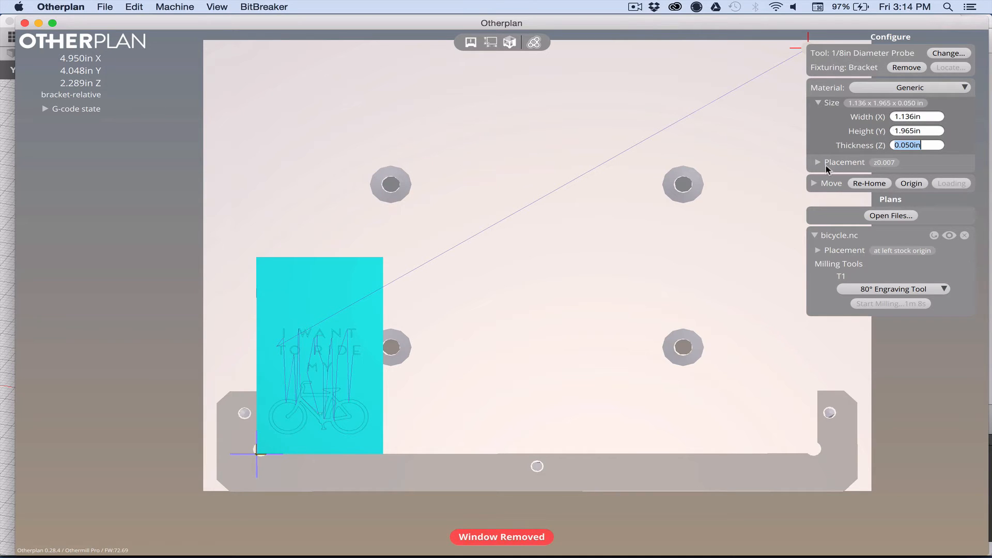
pyautogui.click(818, 162)
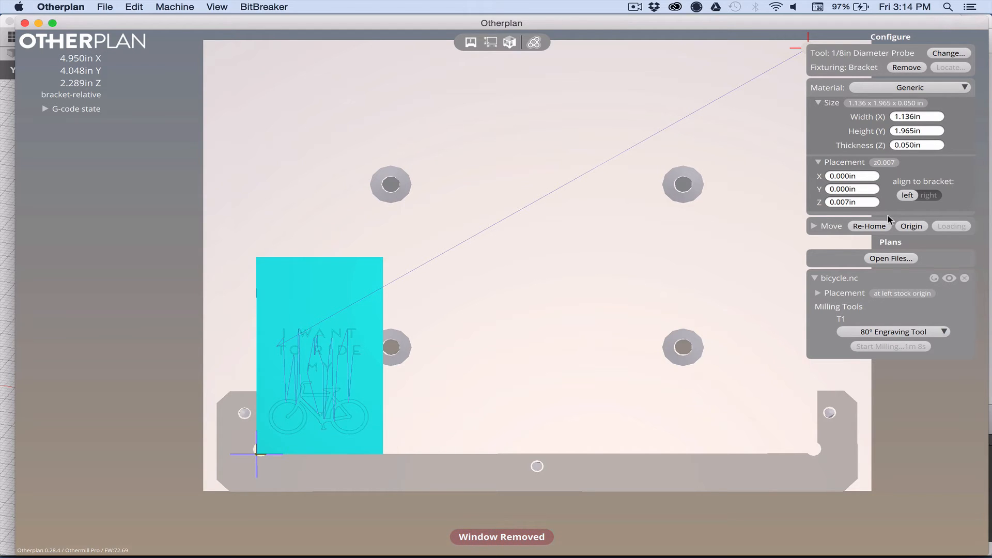
pyautogui.moveTo(534, 42)
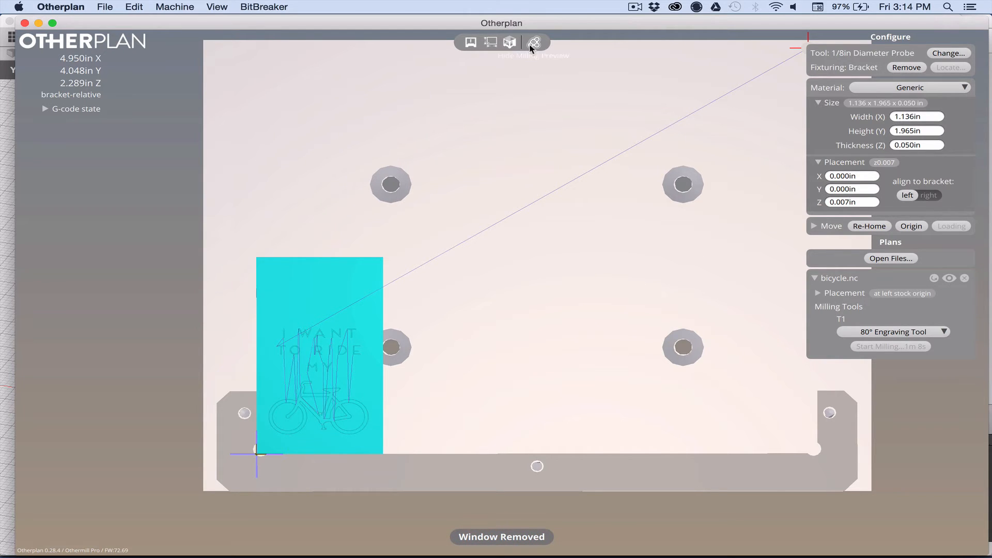
pyautogui.click(509, 42)
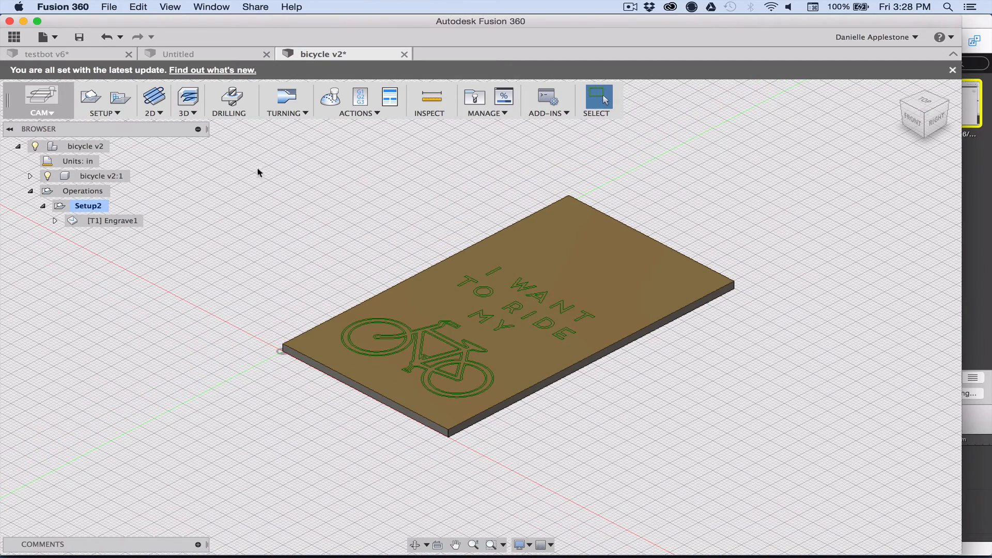
# Create a new pattern with Direction 1 on the stock side face, spacing 1.136 in, 4 instances, additional direction enabled.
pyautogui.click(103, 101)
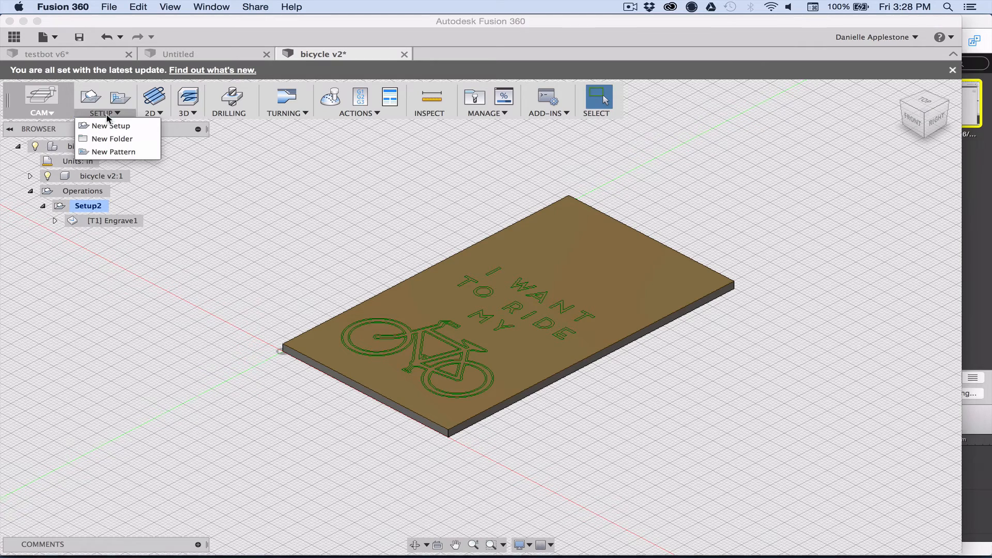
pyautogui.click(113, 151)
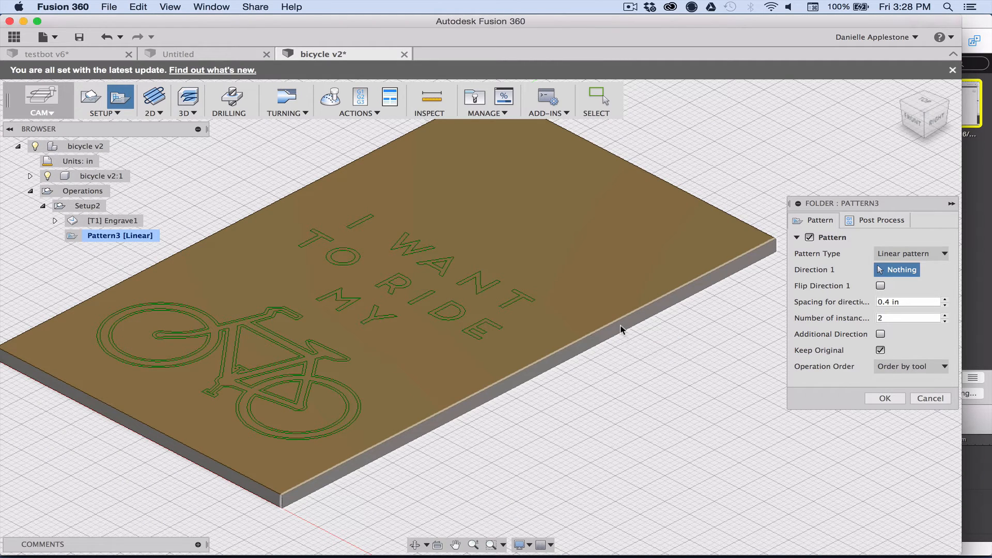
pyautogui.click(620, 329)
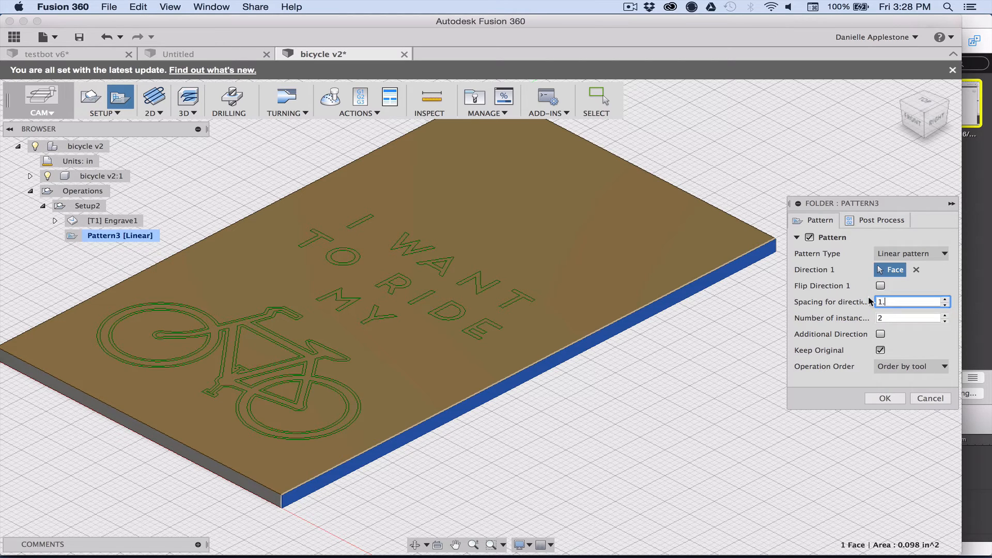
pyautogui.write('1.136')
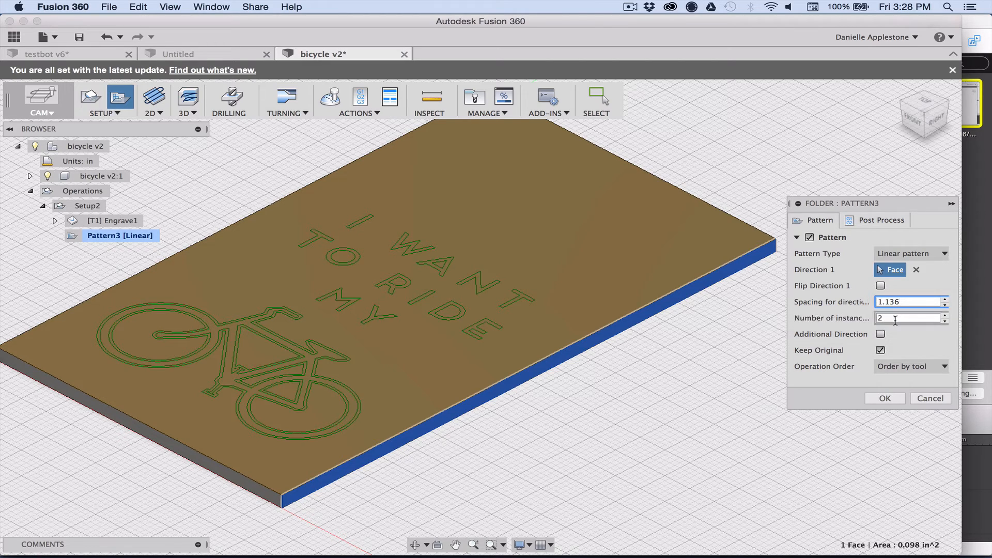
pyautogui.write('4')
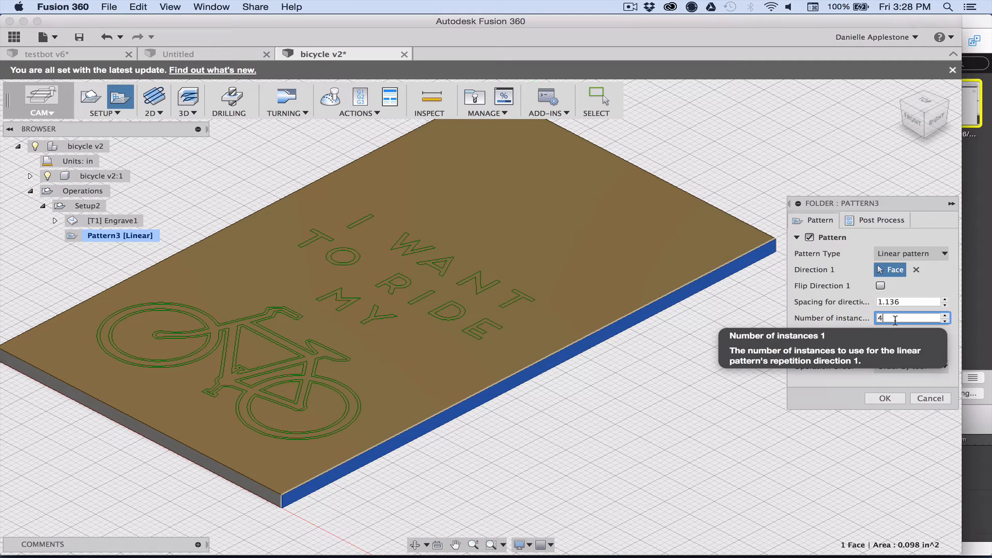
pyautogui.click(881, 334)
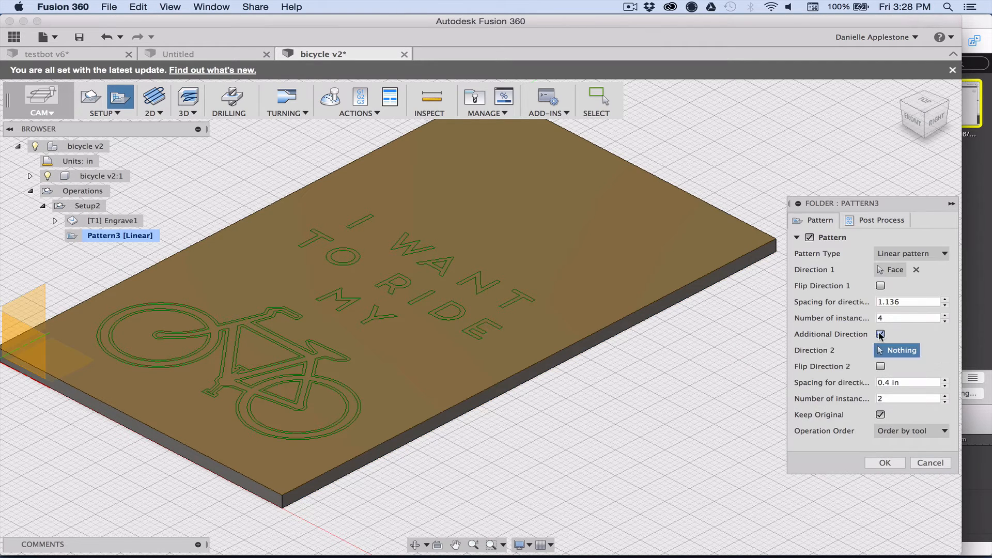
# Set Direction 2 along the stock's other side face at 1.965 in spacing with 2 instances and confirm.
pyautogui.click(881, 334)
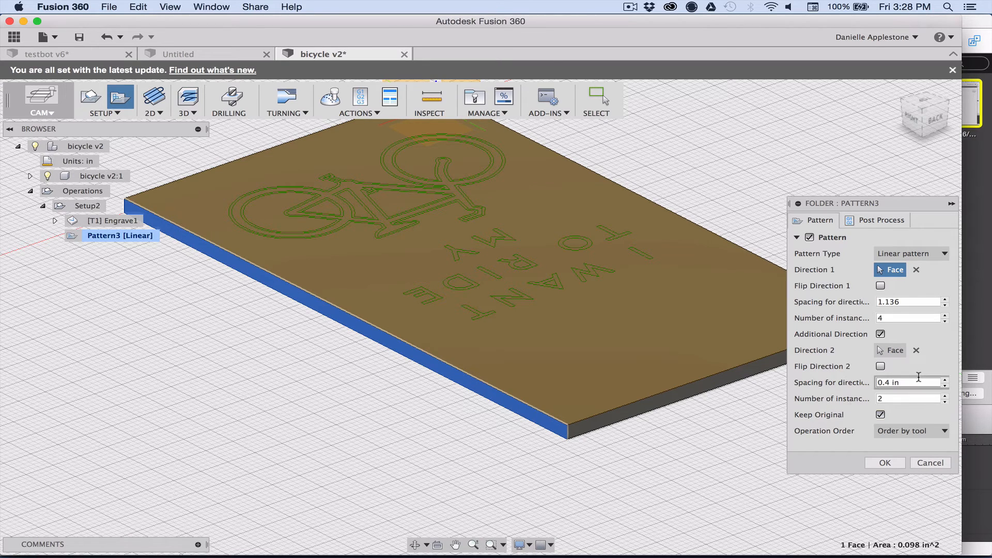
pyautogui.click(908, 382)
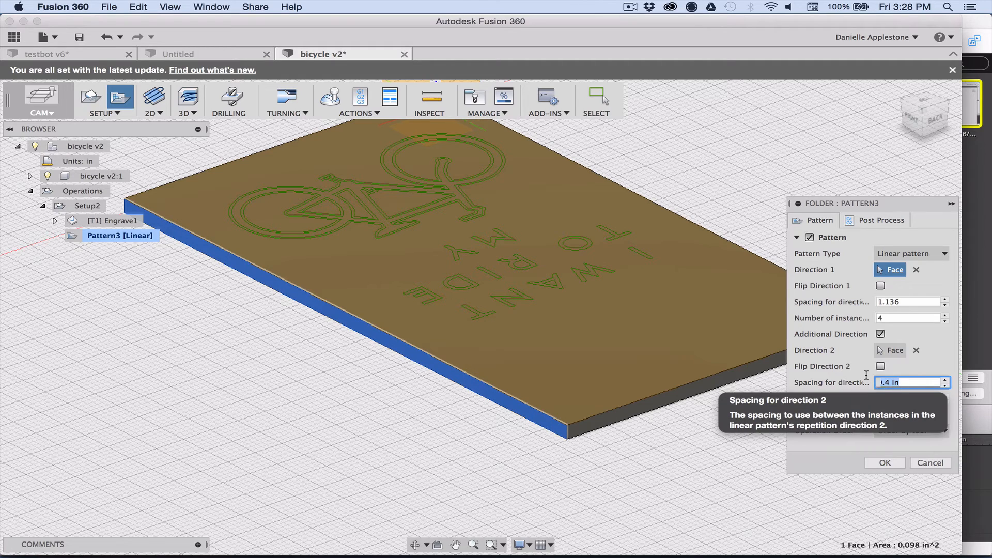
pyautogui.write('1.965')
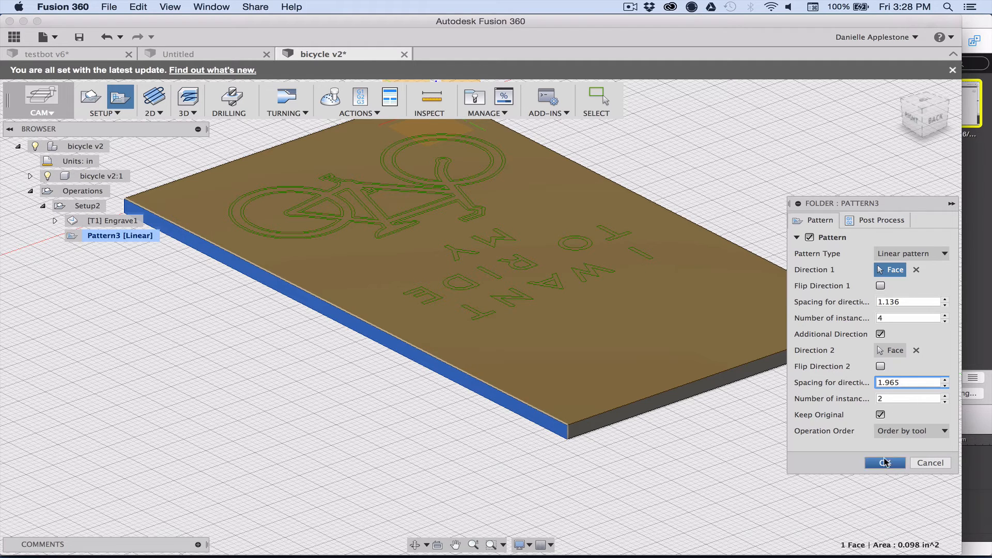
pyautogui.moveTo(885, 354)
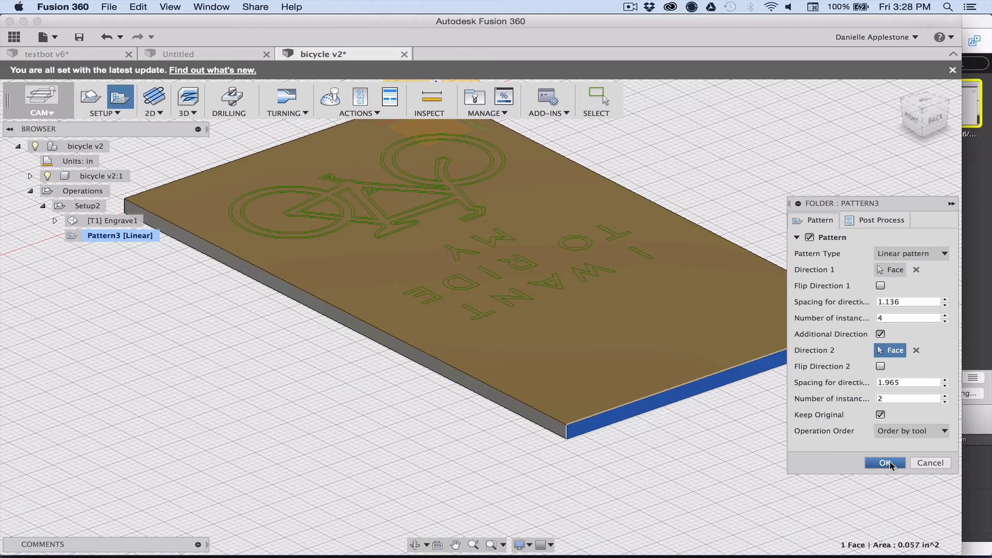
pyautogui.click(885, 463)
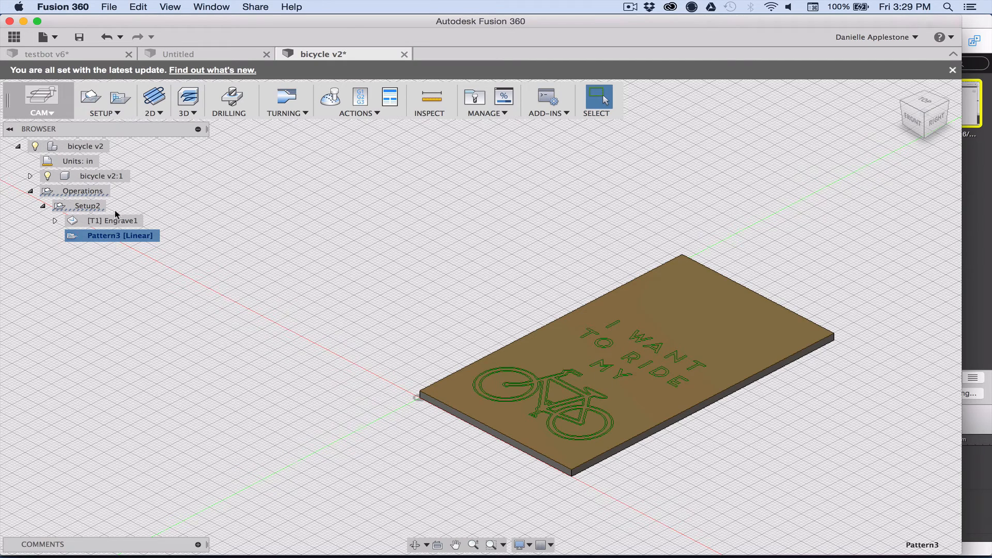
# Move Engrave1 into Pattern3 for eight toolpath copies and start Post Process on the pattern.
pyautogui.click(117, 220)
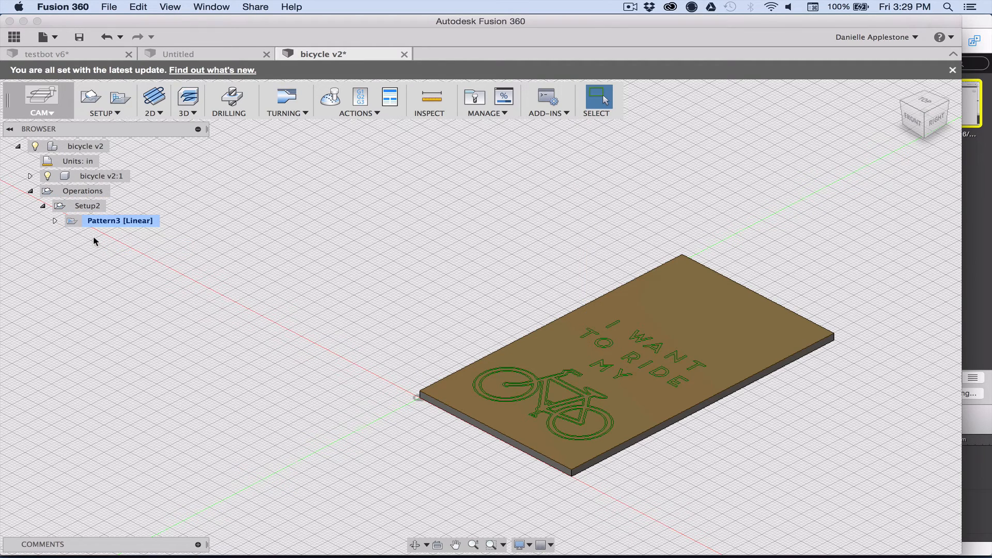
pyautogui.moveTo(260, 323)
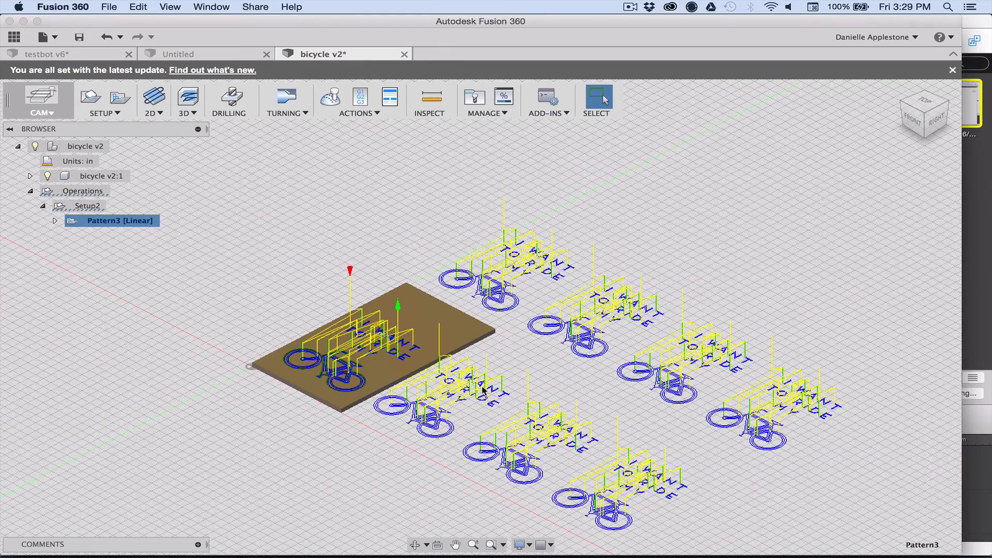
pyautogui.moveTo(152, 293)
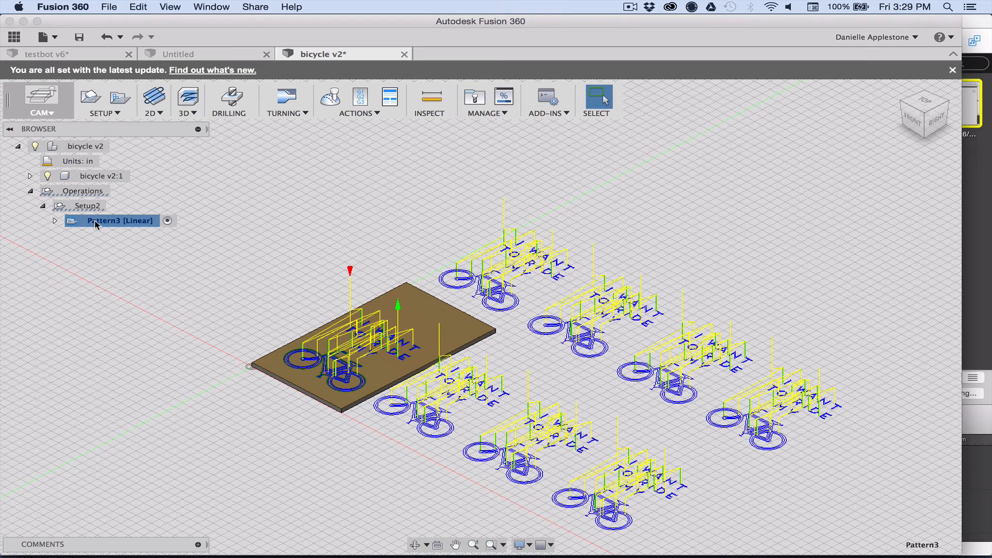
pyautogui.rightClick(113, 220)
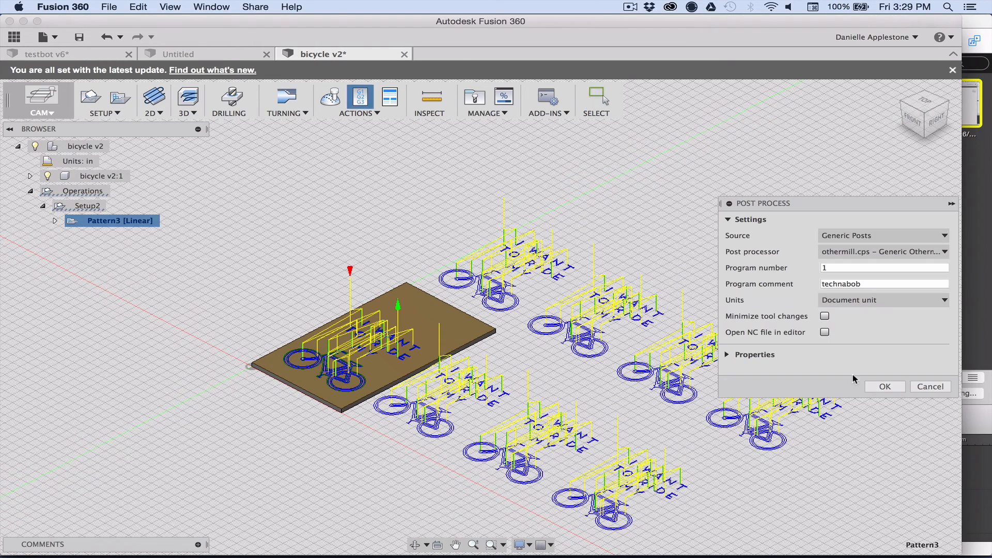
# Post the patterned toolpaths to an NC file named allthebicycles on the Desktop.
pyautogui.click(885, 387)
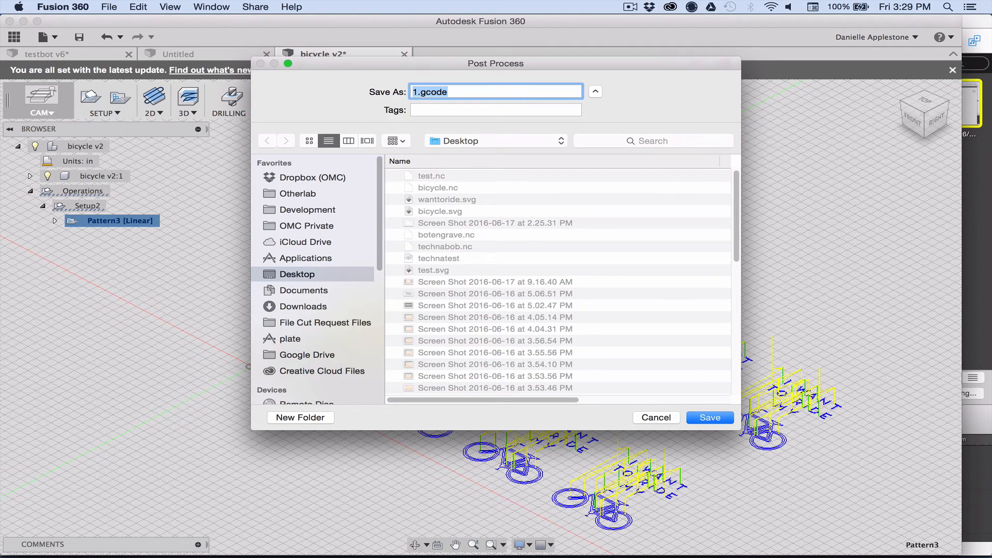
pyautogui.write('allthebi')
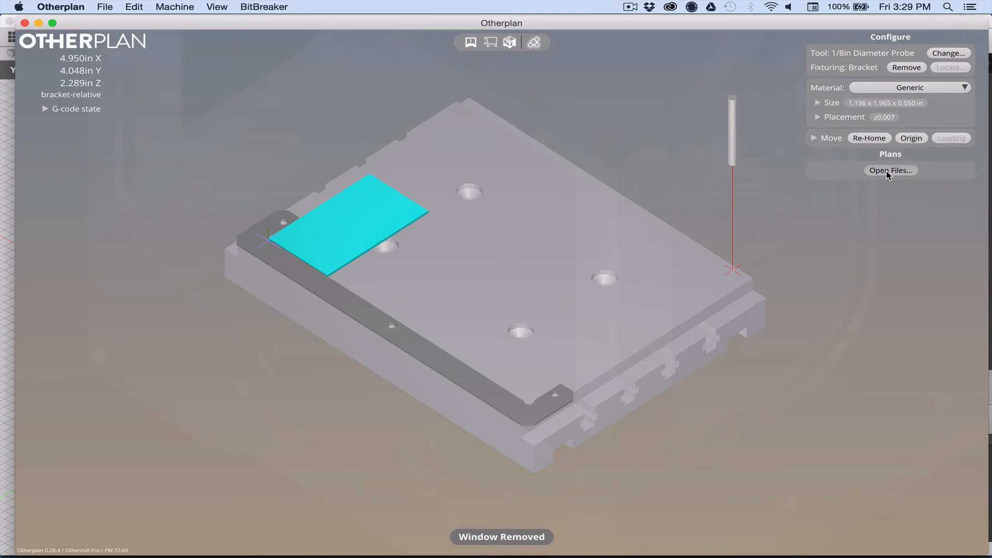
# Load allthebicycles.nc into Otherplan and assign the 80° Engraving Tool to T1.
pyautogui.click(890, 169)
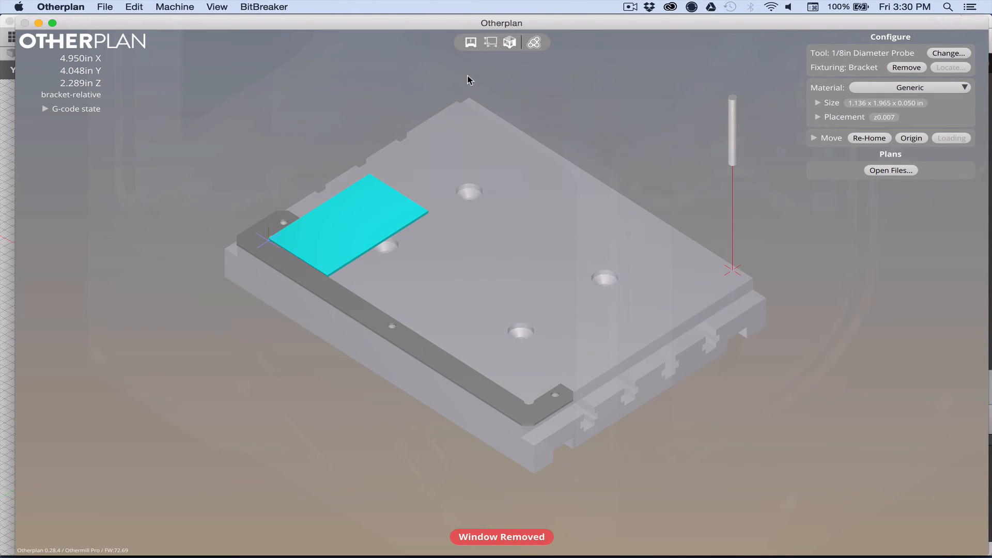
pyautogui.click(889, 170)
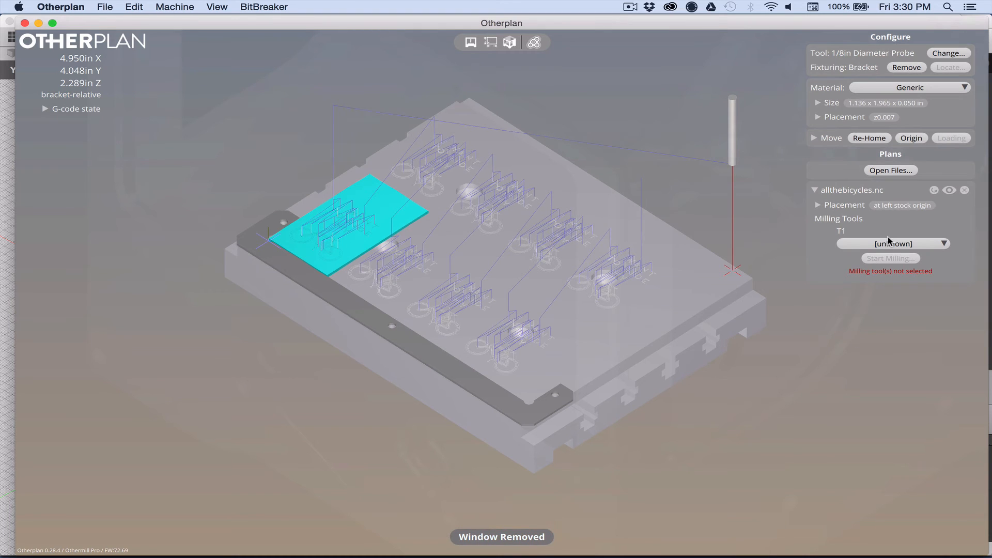
pyautogui.click(892, 243)
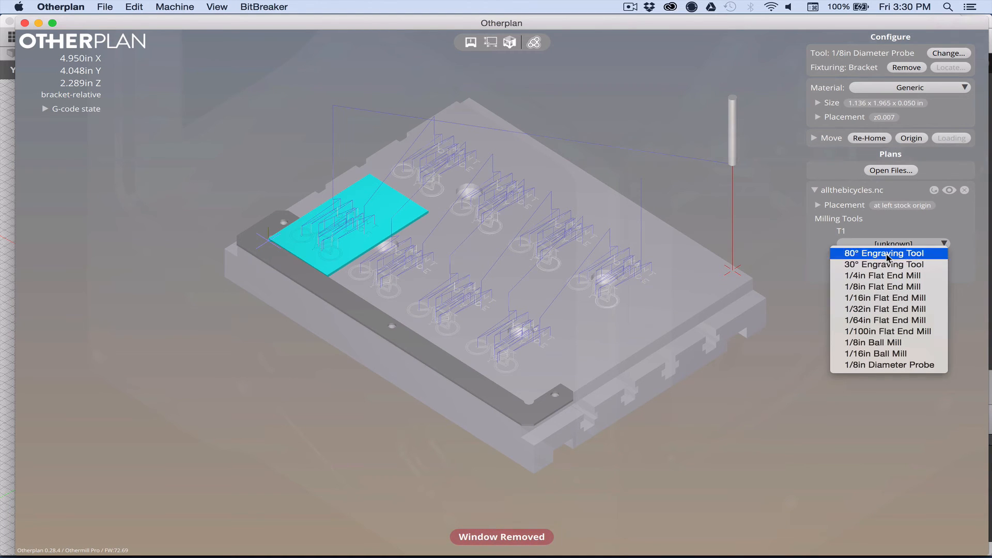
pyautogui.click(882, 253)
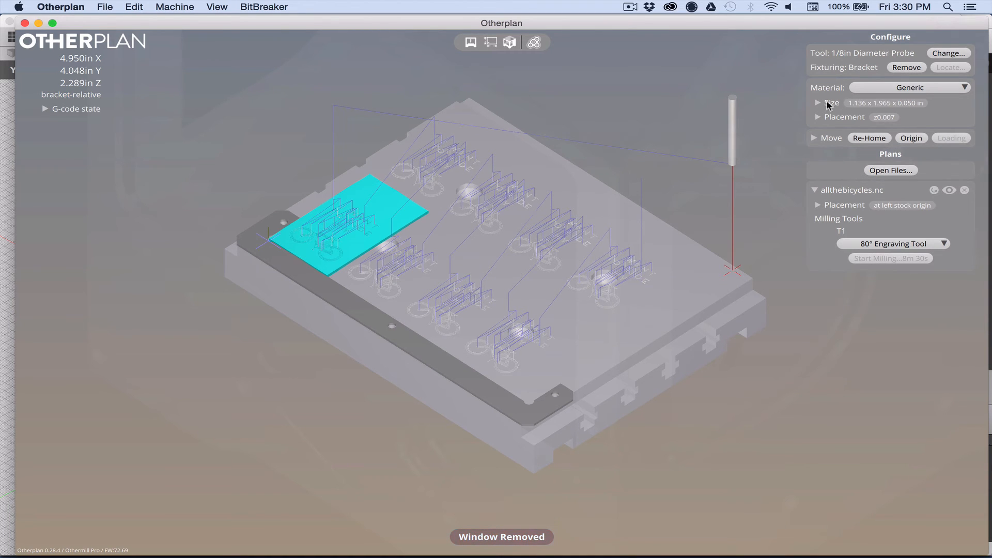
# Resize the stock to 5 in wide by 4 in high, keeping 0.050 in thickness.
pyautogui.click(819, 103)
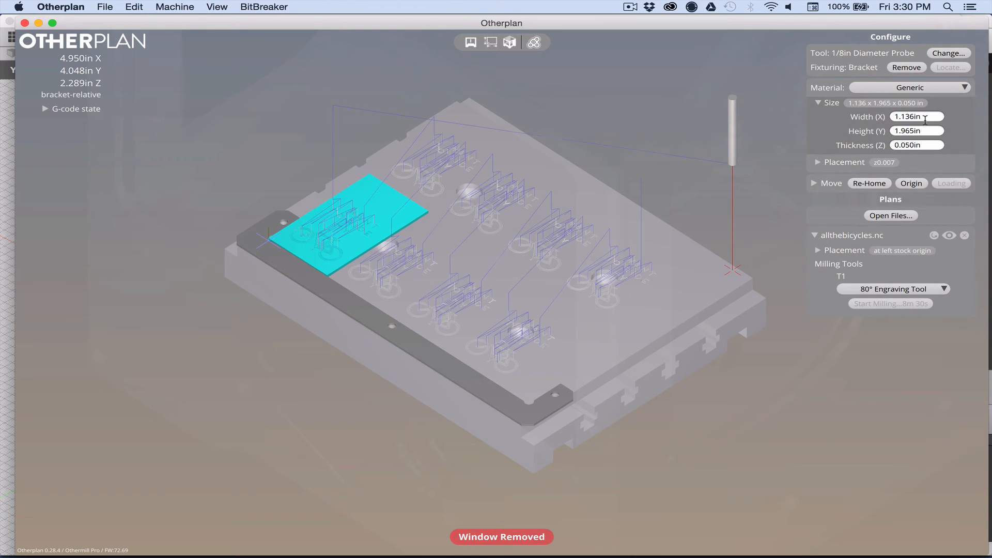
pyautogui.click(916, 117)
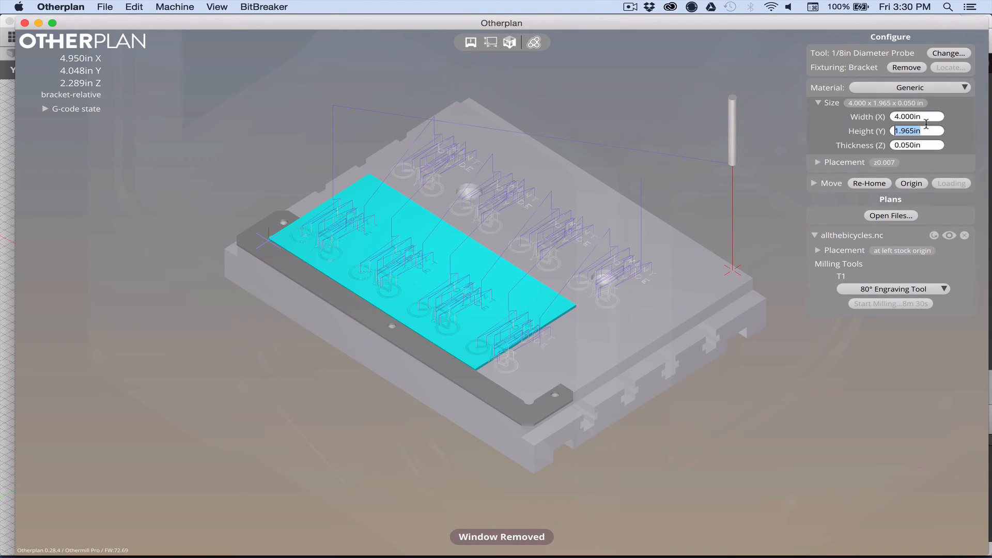
pyautogui.write('4.000in')
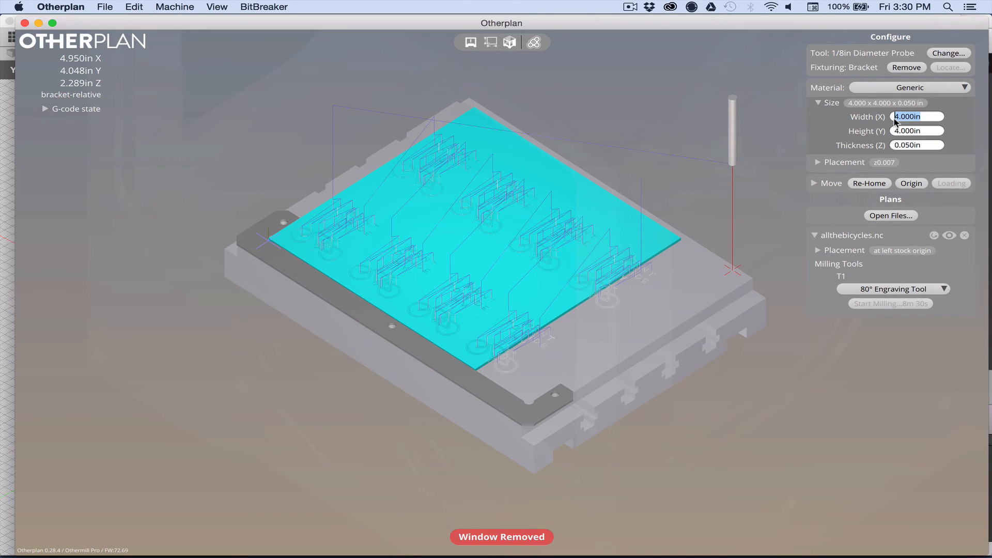
pyautogui.click(916, 130)
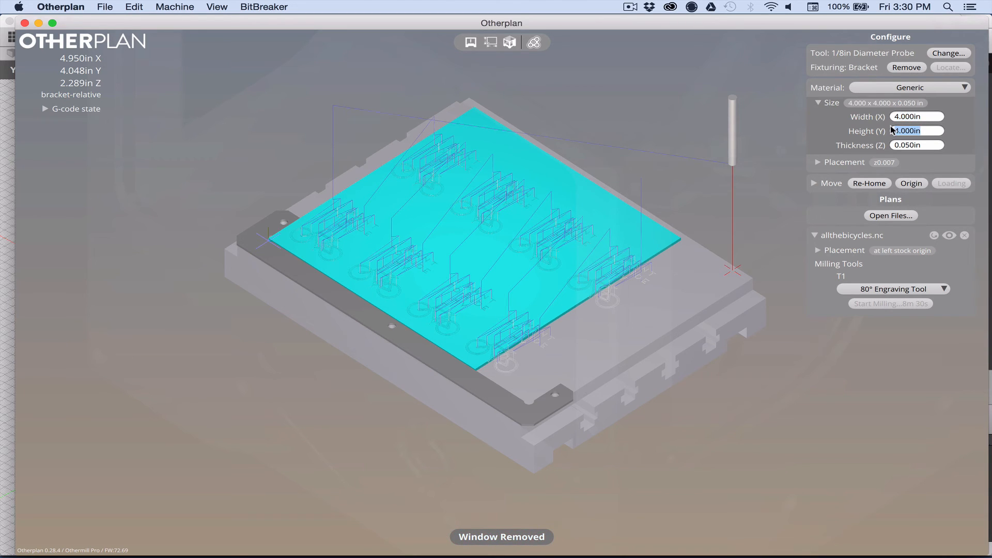
pyautogui.write('5.000in')
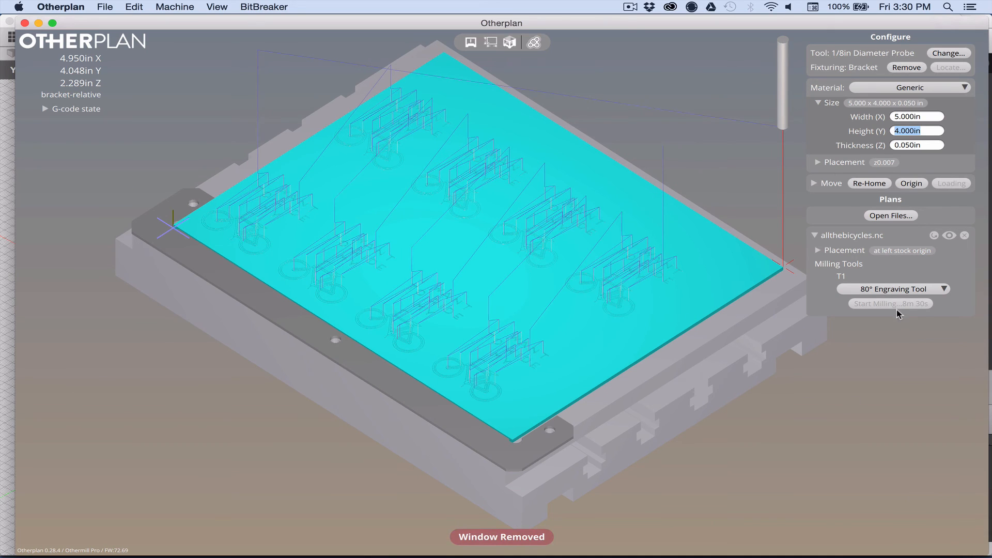
pyautogui.moveTo(923, 314)
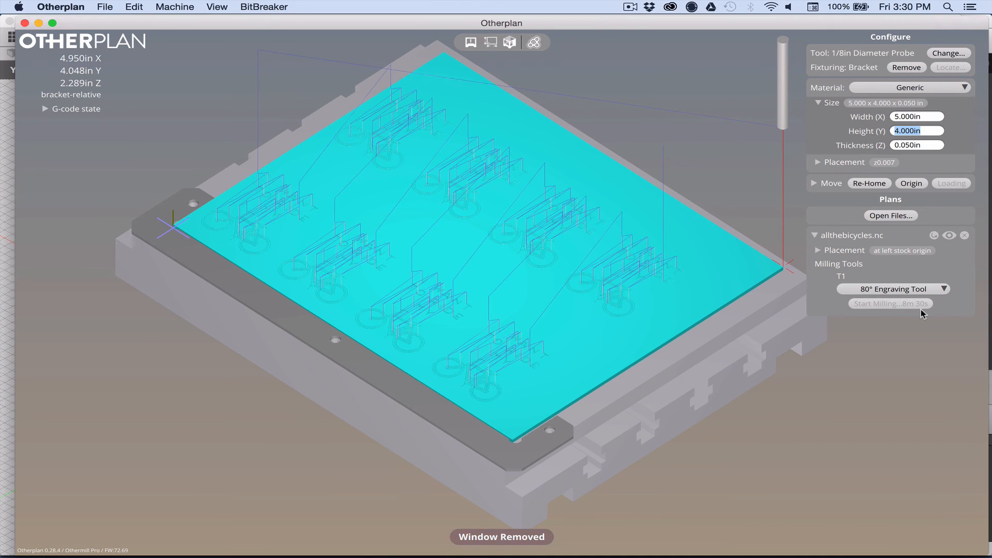
pyautogui.moveTo(693, 275)
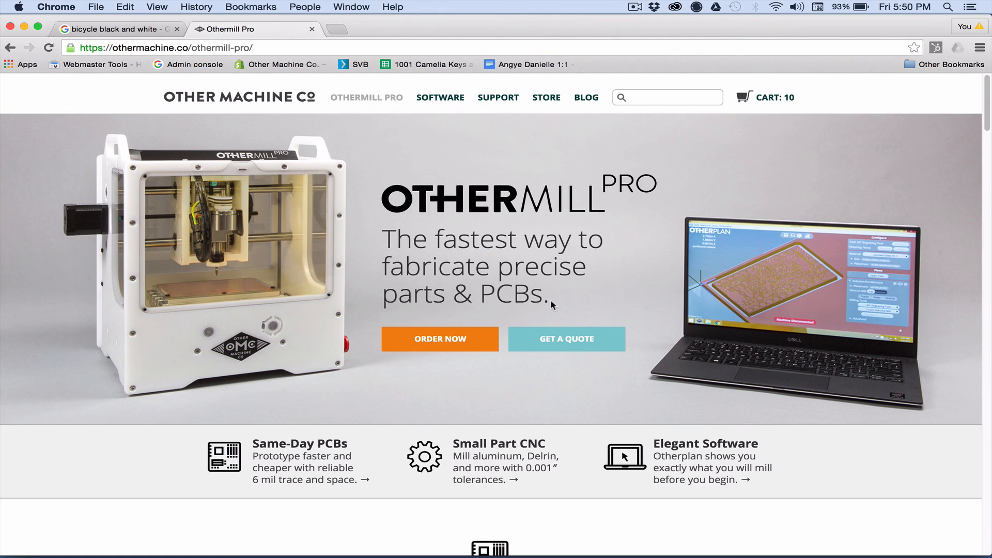
pyautogui.moveTo(632, 226)
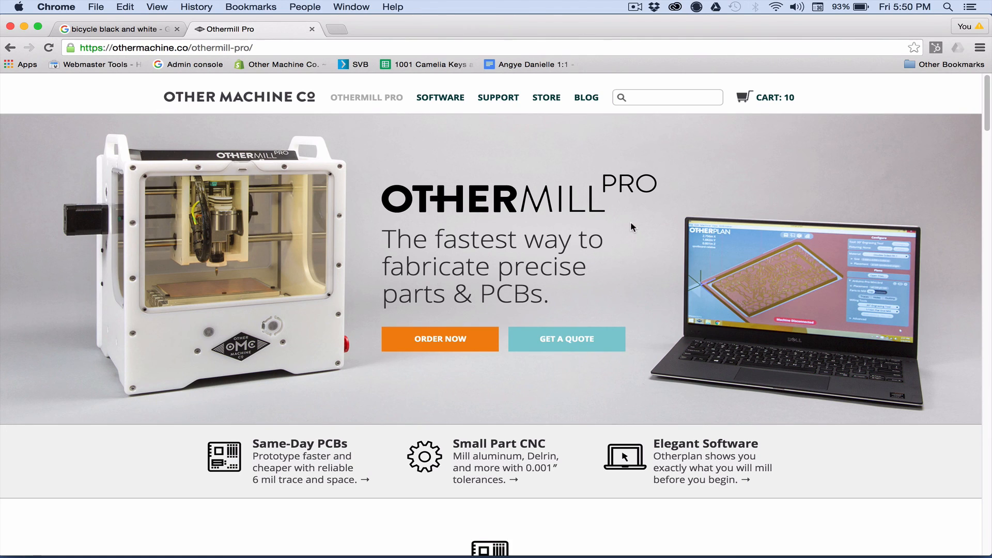